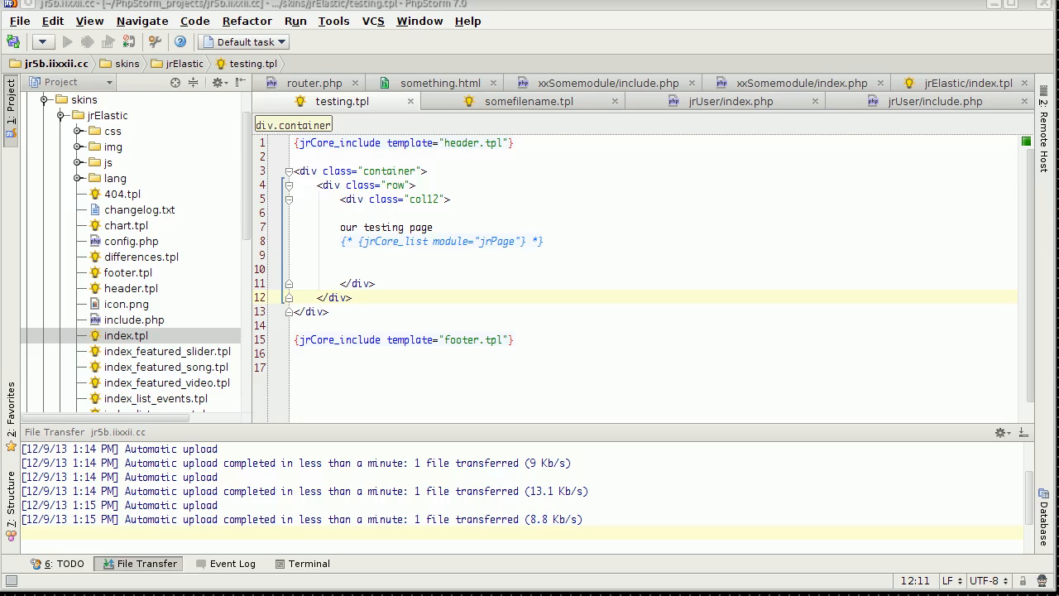
Bring the testing template into focus after viewing the /testing page in Firefox.
left_click(433, 226)
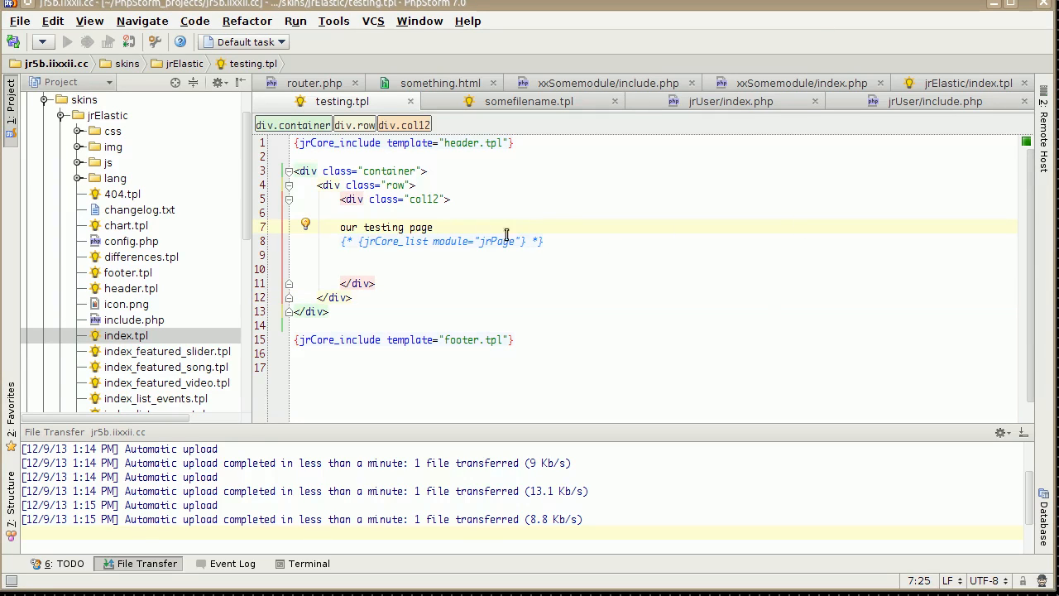
mouse_move(689, 208)
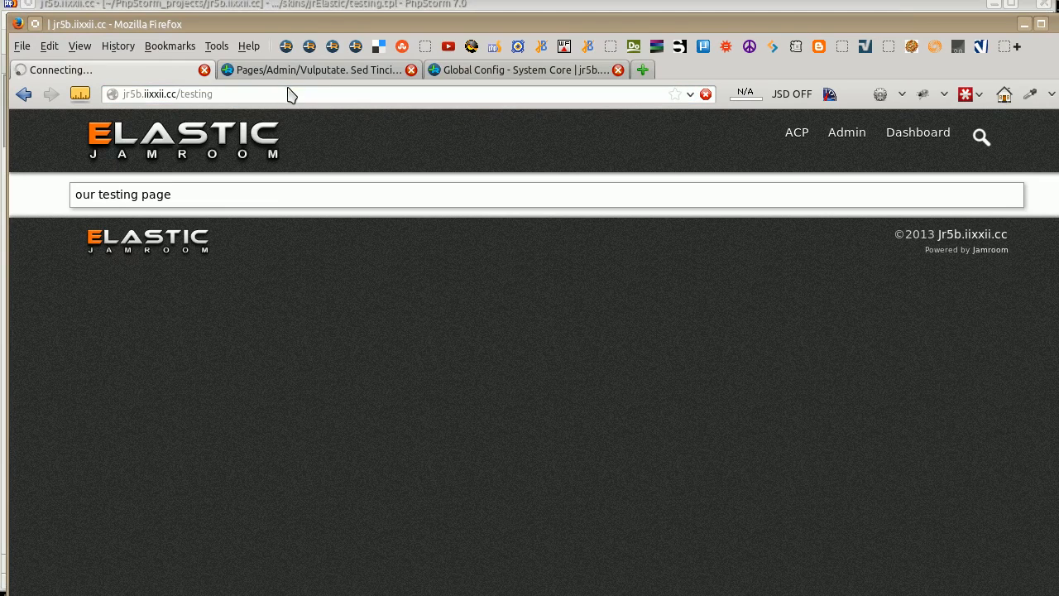
mouse_move(517, 311)
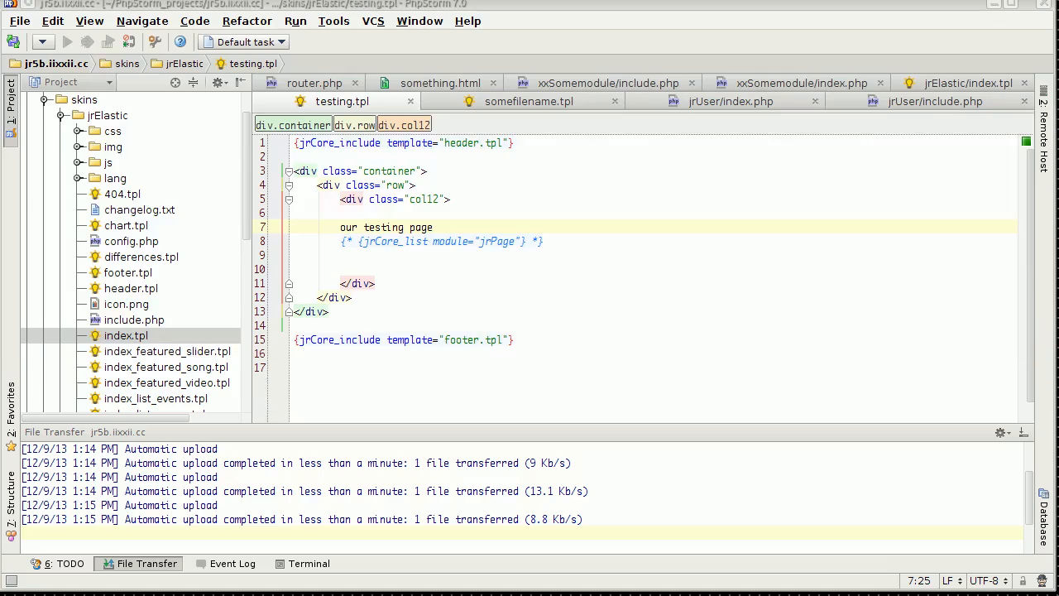
Insert a {debug} Smarty tag right after 'our testing page' in testing.tpl.
left_click(374, 283)
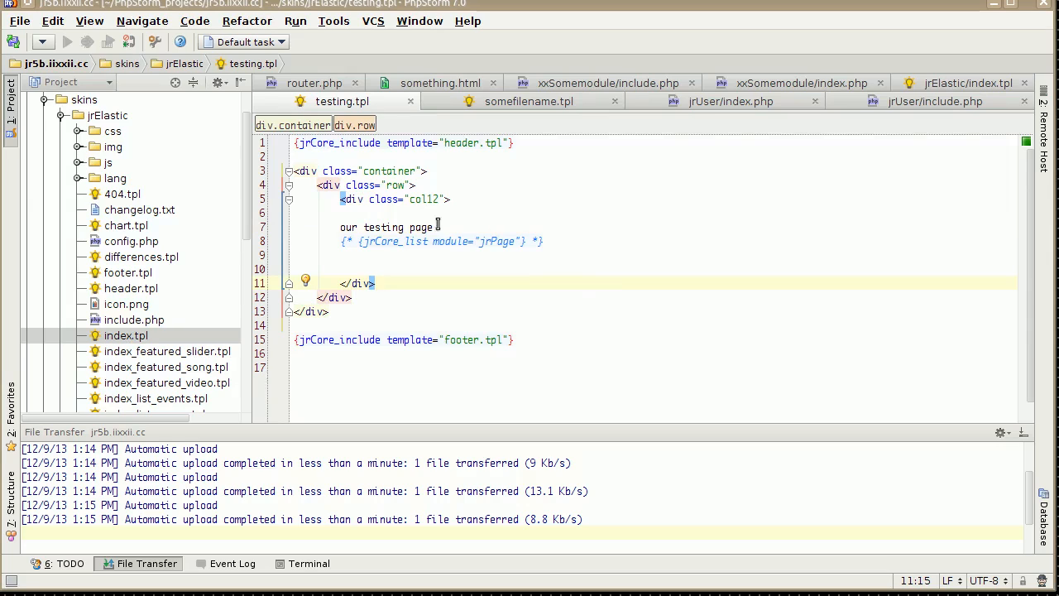
double_click(362, 227)
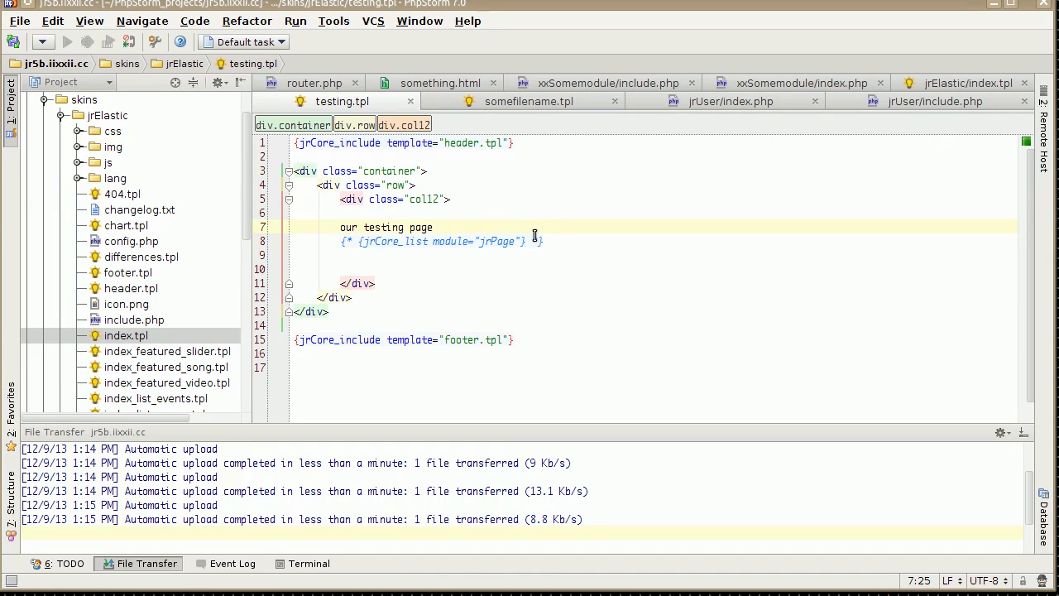
type("{}")
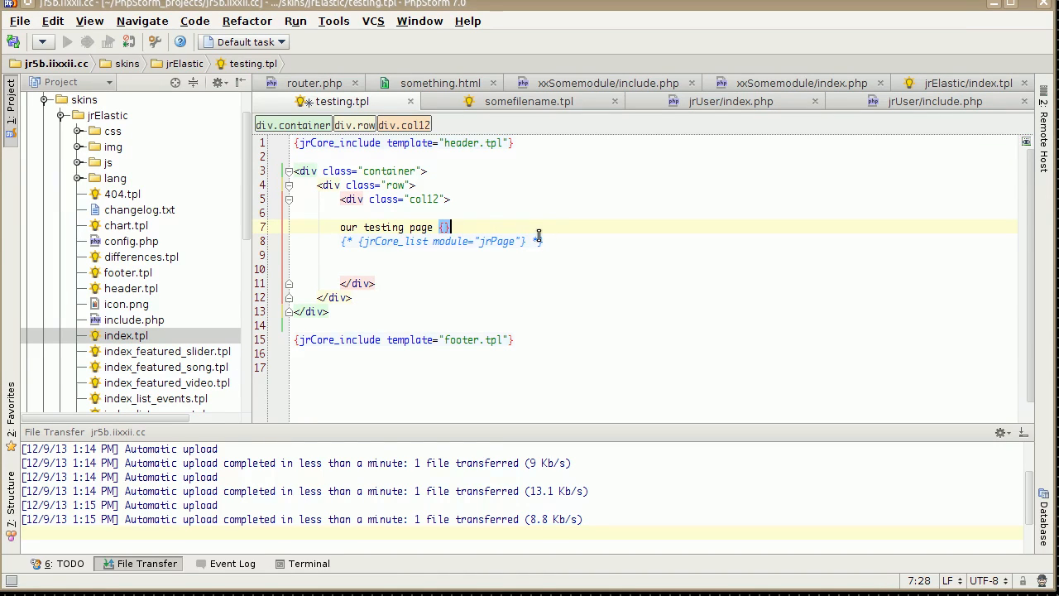
type("deb")
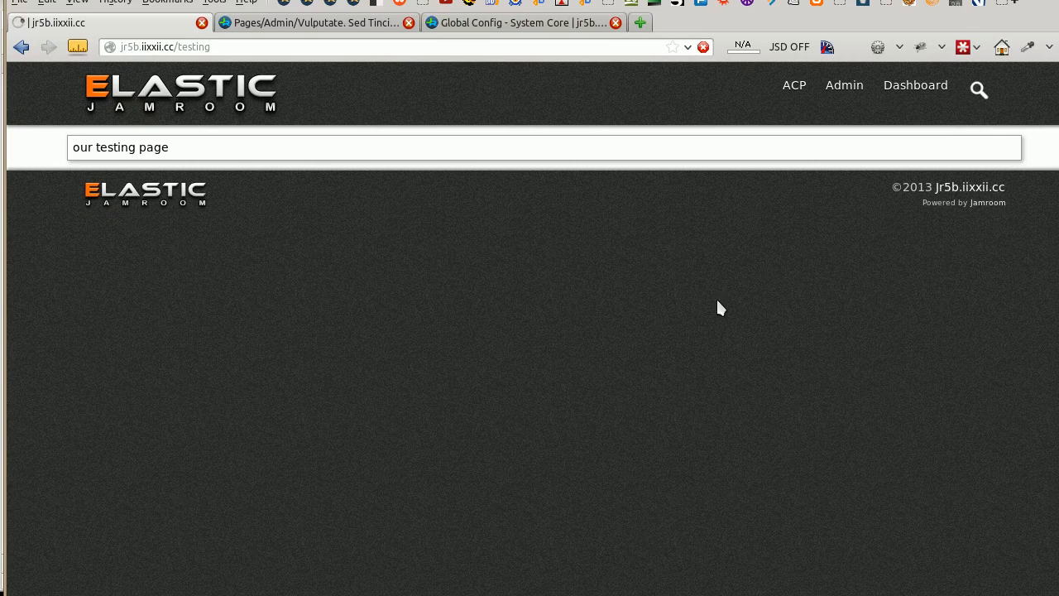
mouse_move(653, 351)
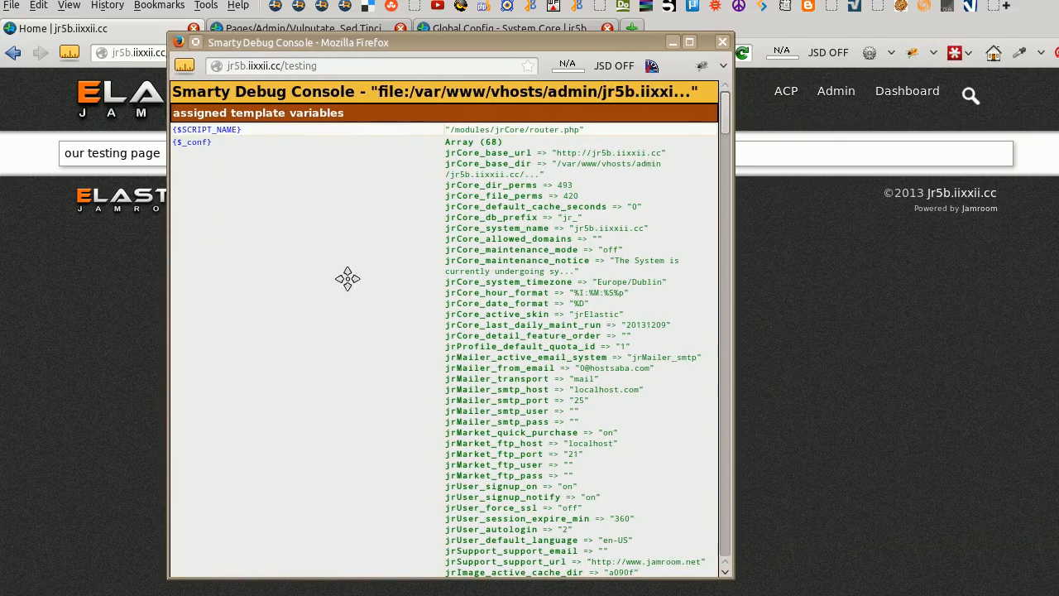
mouse_move(228, 151)
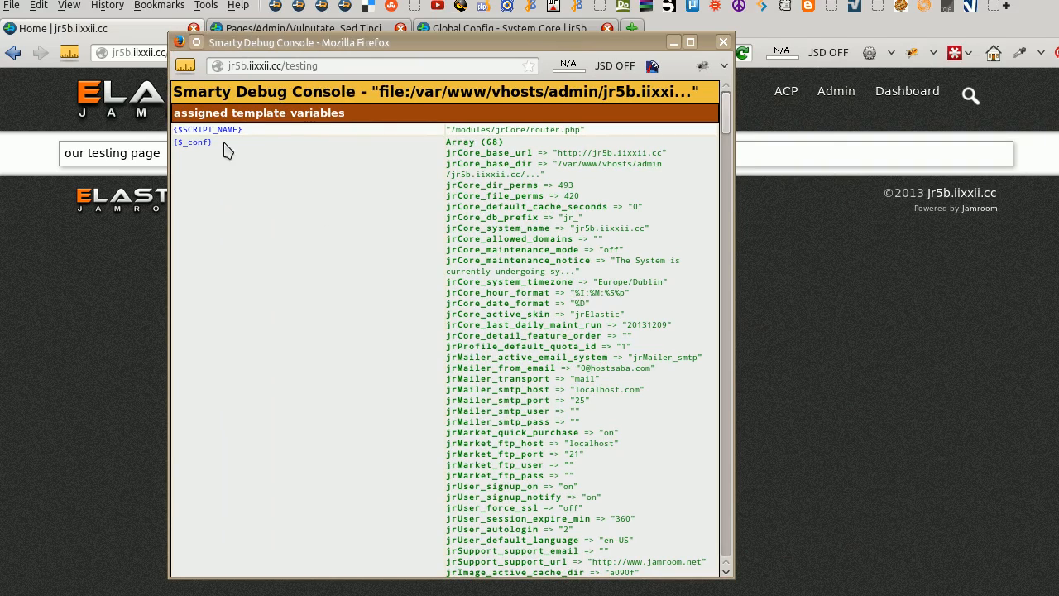
mouse_move(281, 191)
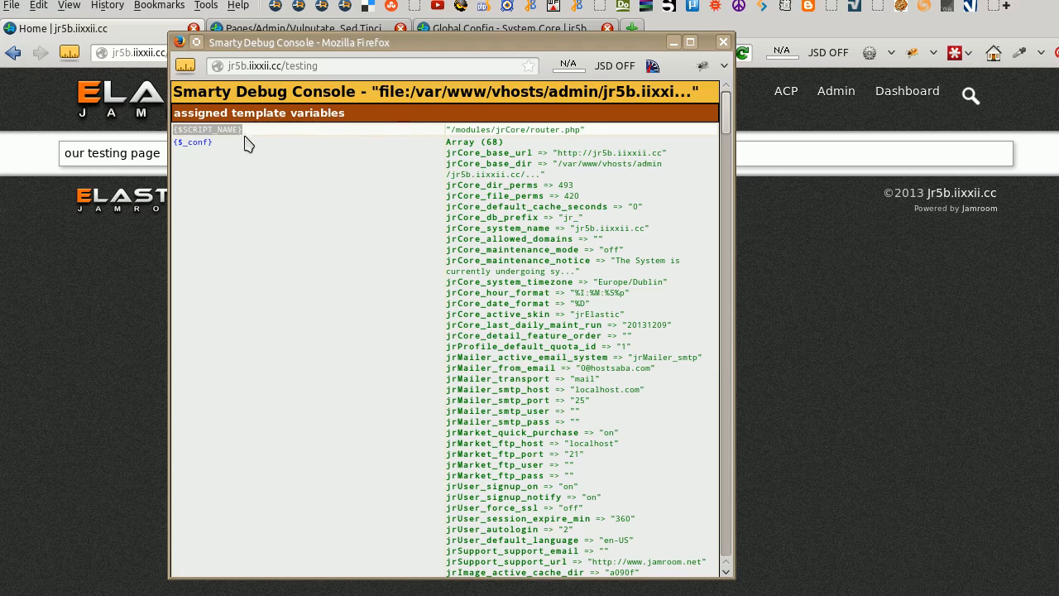
mouse_move(579, 130)
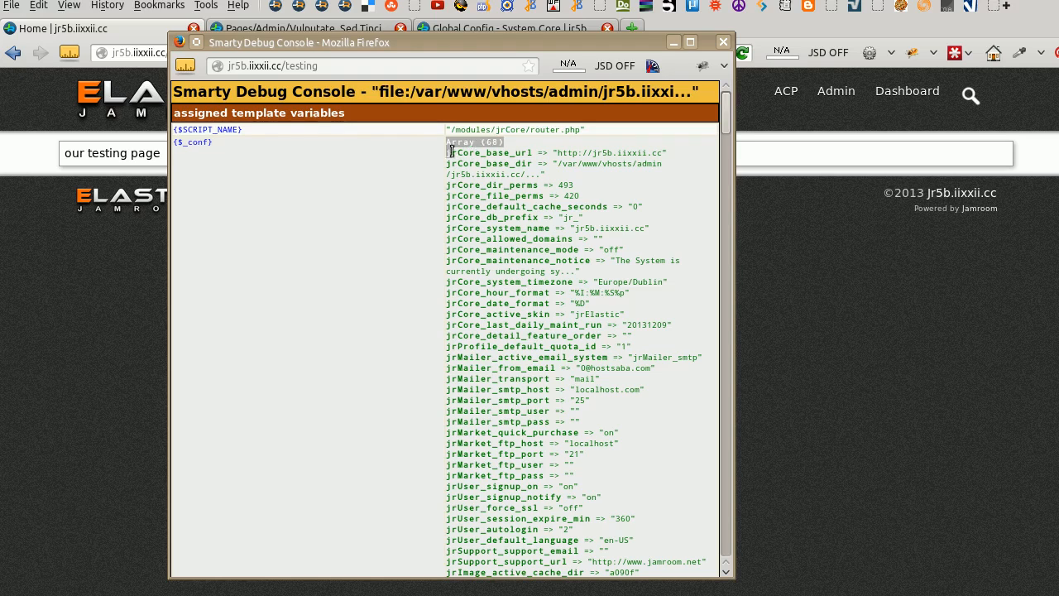
Highlight the $_conf Array (68) size and the jrCore_base_dir setting in the debug console.
double_click(494, 152)
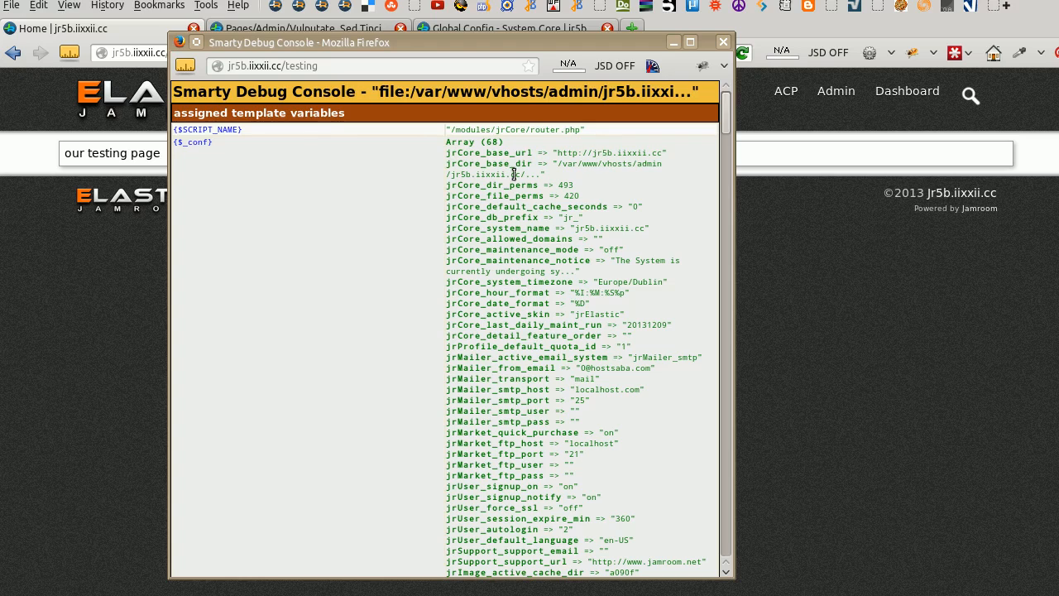
mouse_move(445, 168)
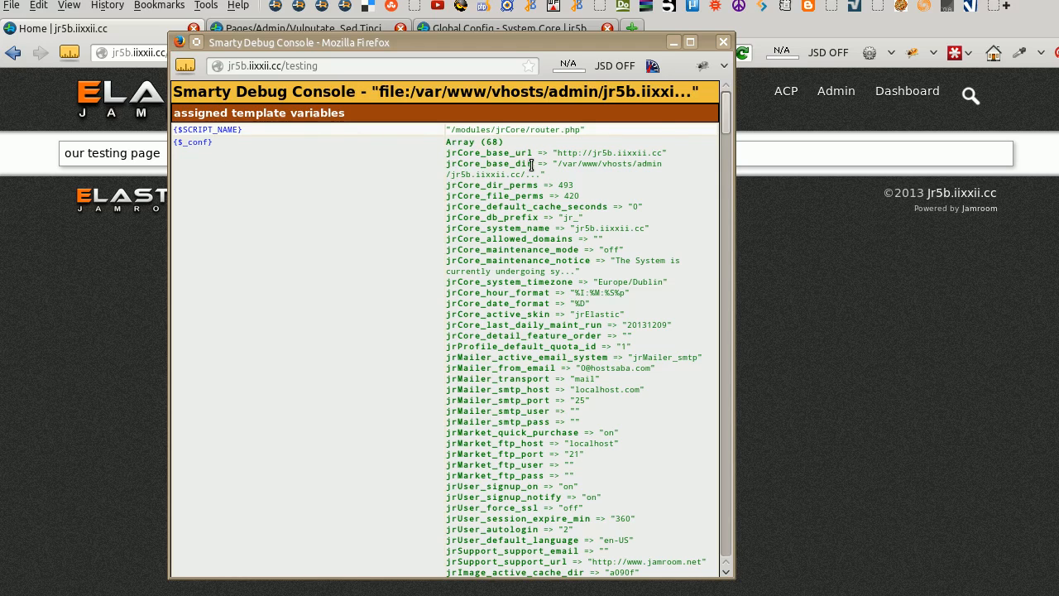
double_click(490, 164)
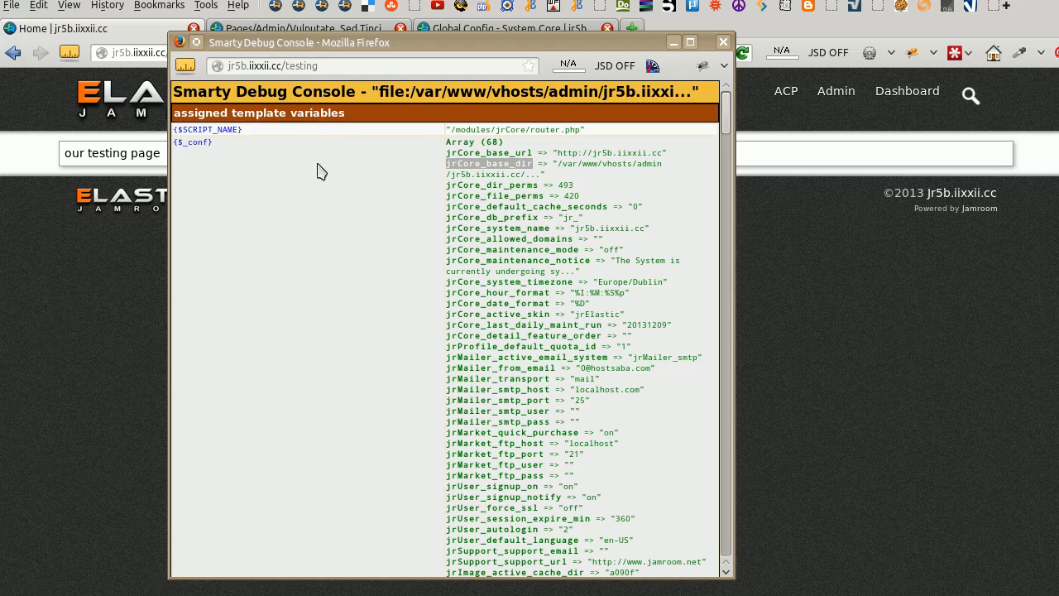
scroll("down", 3)
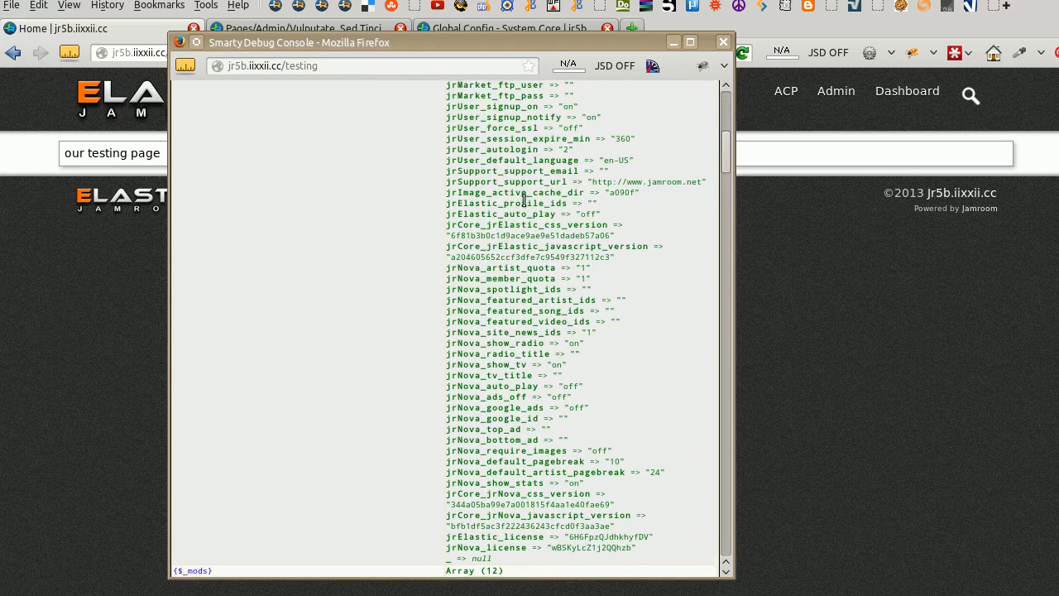
scroll("down", 3)
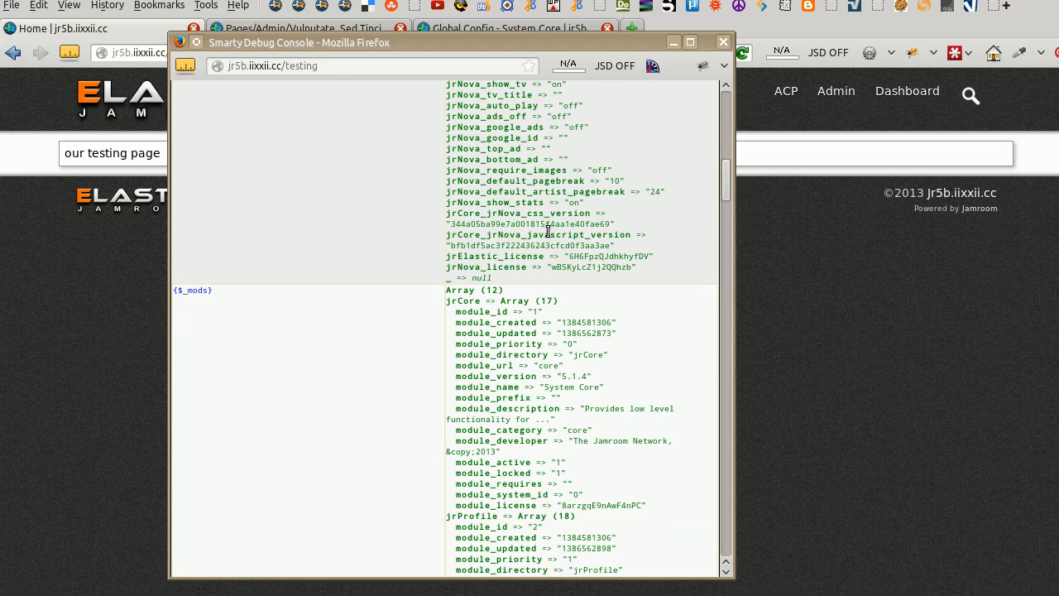
mouse_move(550, 239)
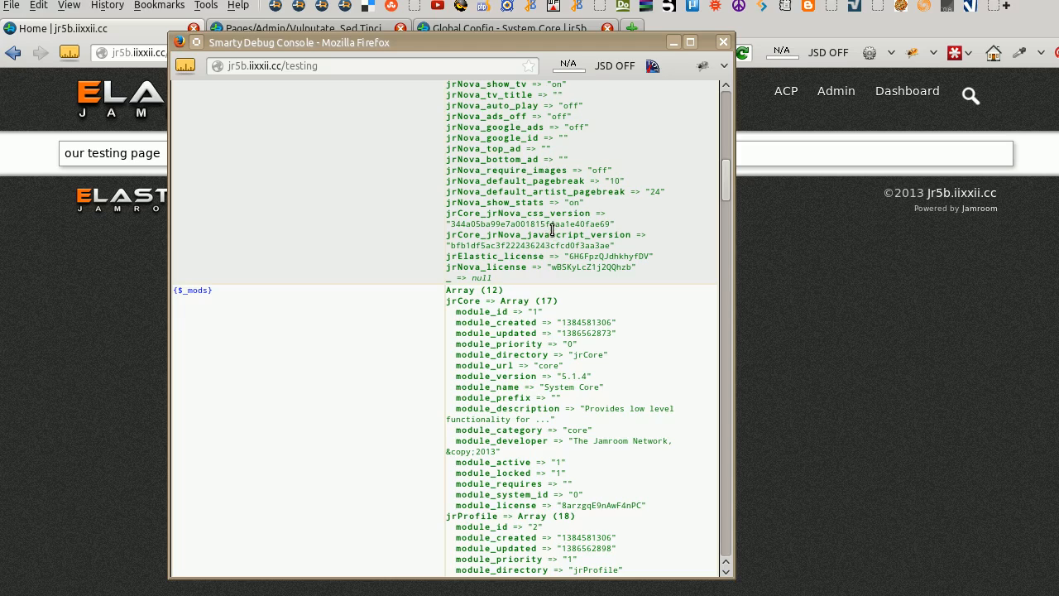
scroll("up", 3)
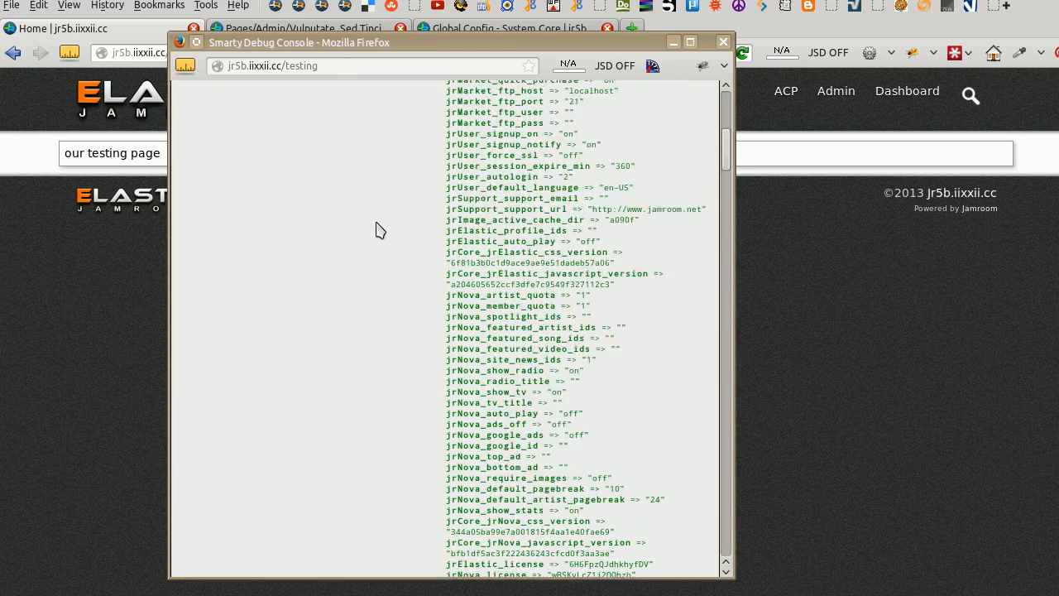
scroll("down", 3)
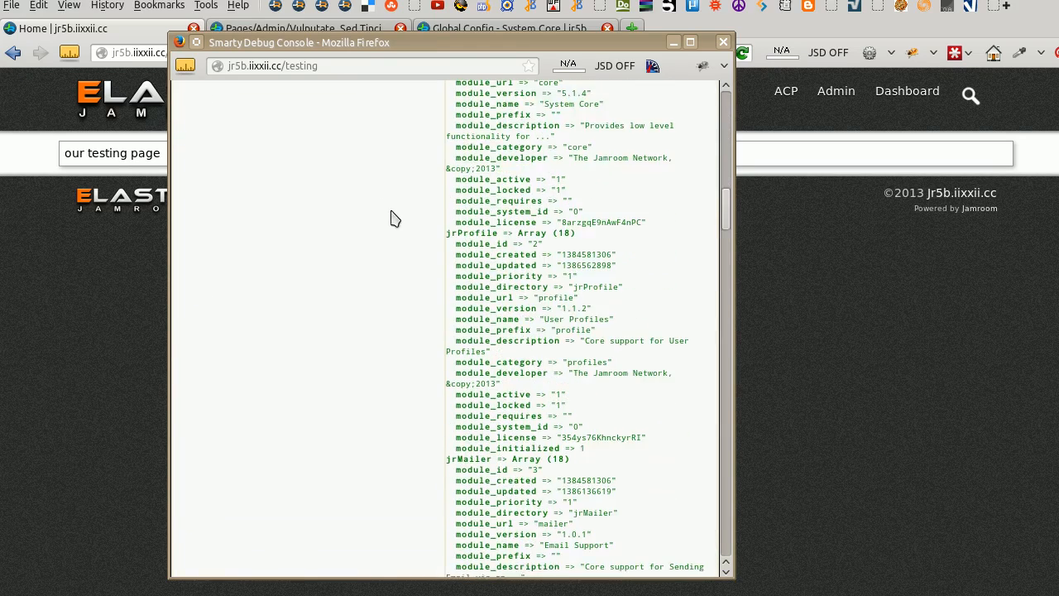
scroll("down", 3)
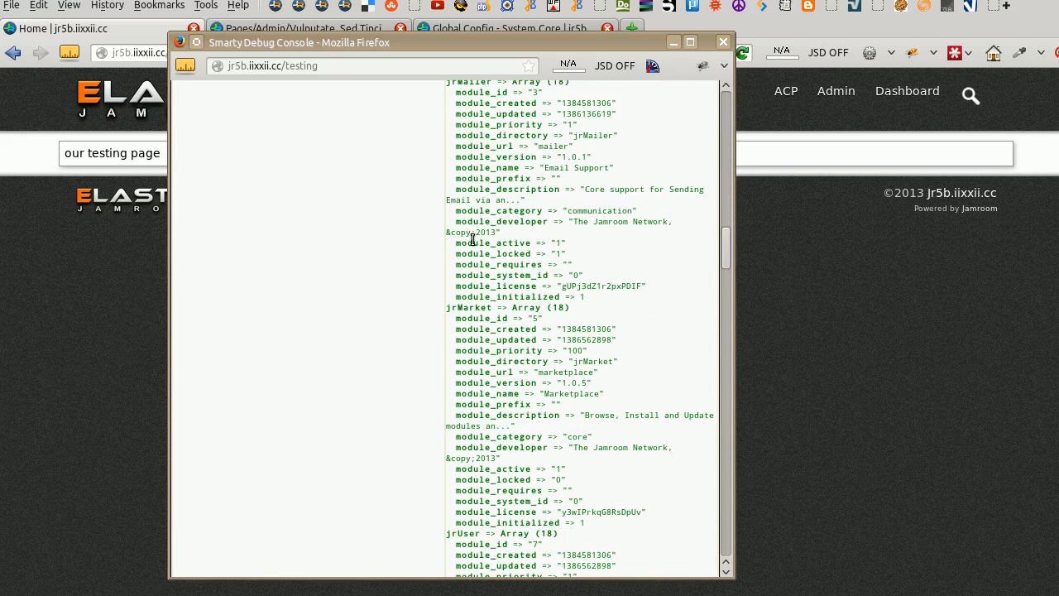
mouse_move(483, 325)
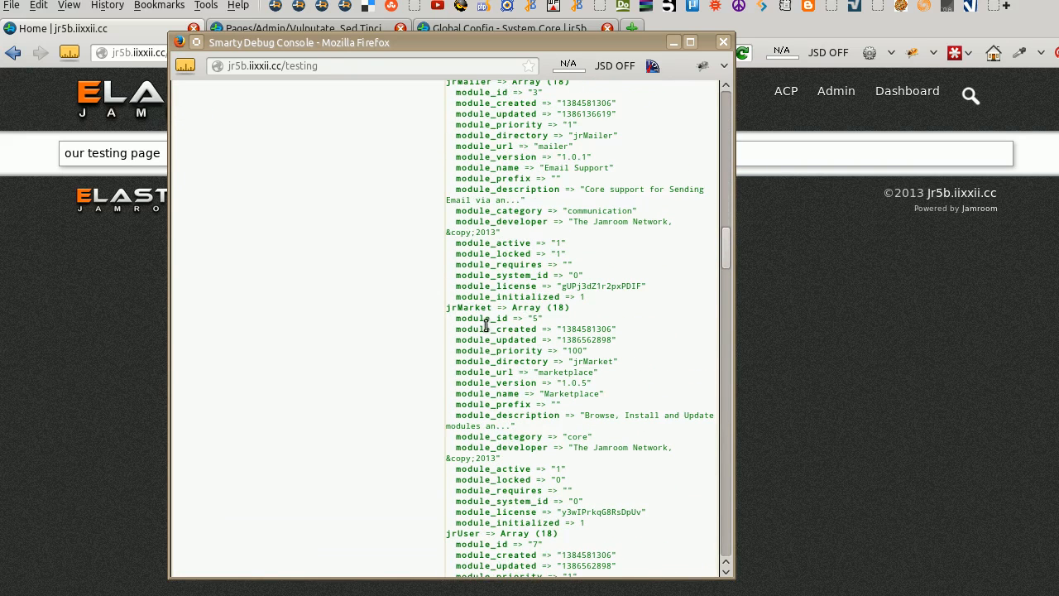
scroll("down", 3)
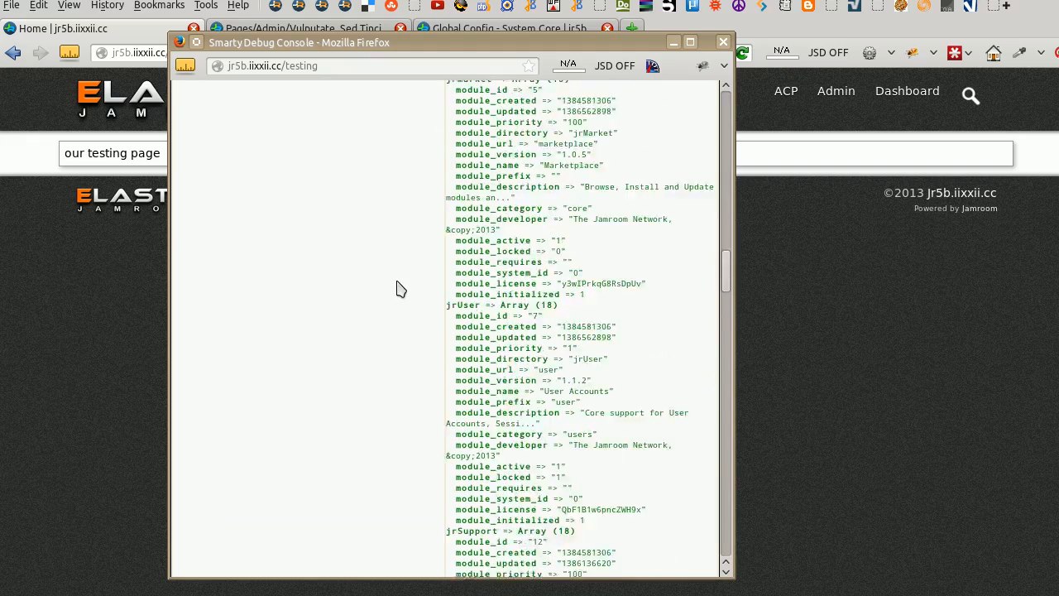
scroll("down", 3)
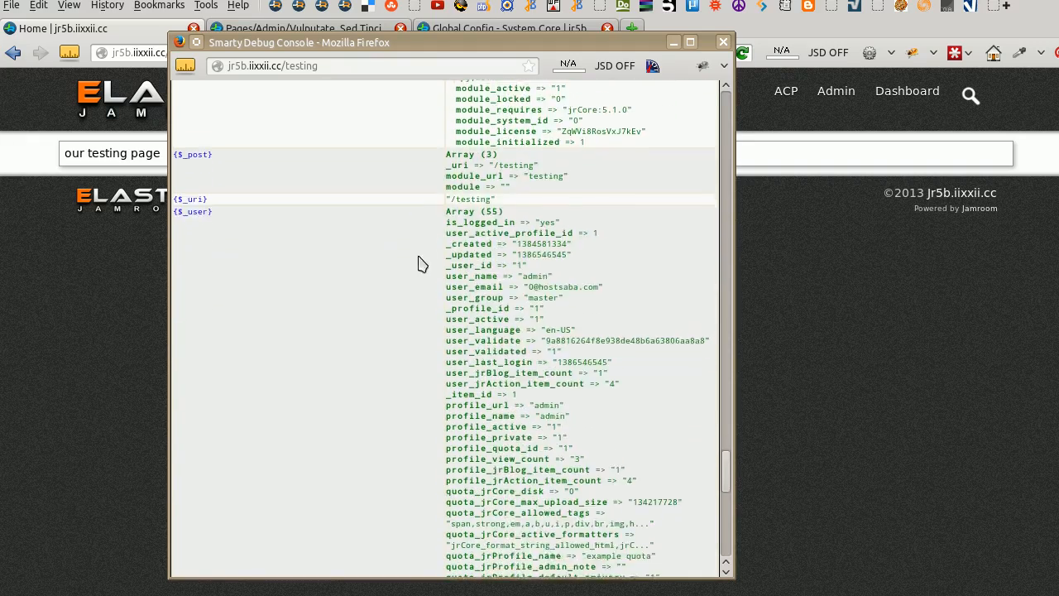
Review the remaining template variables to the end and return to the /testing page.
scroll("down", 3)
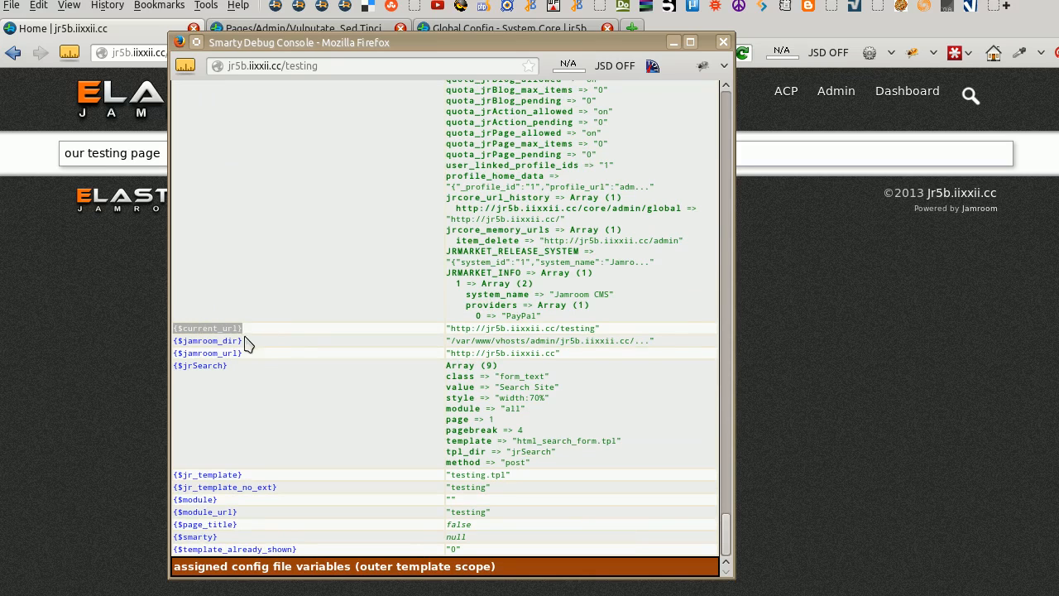
mouse_move(251, 338)
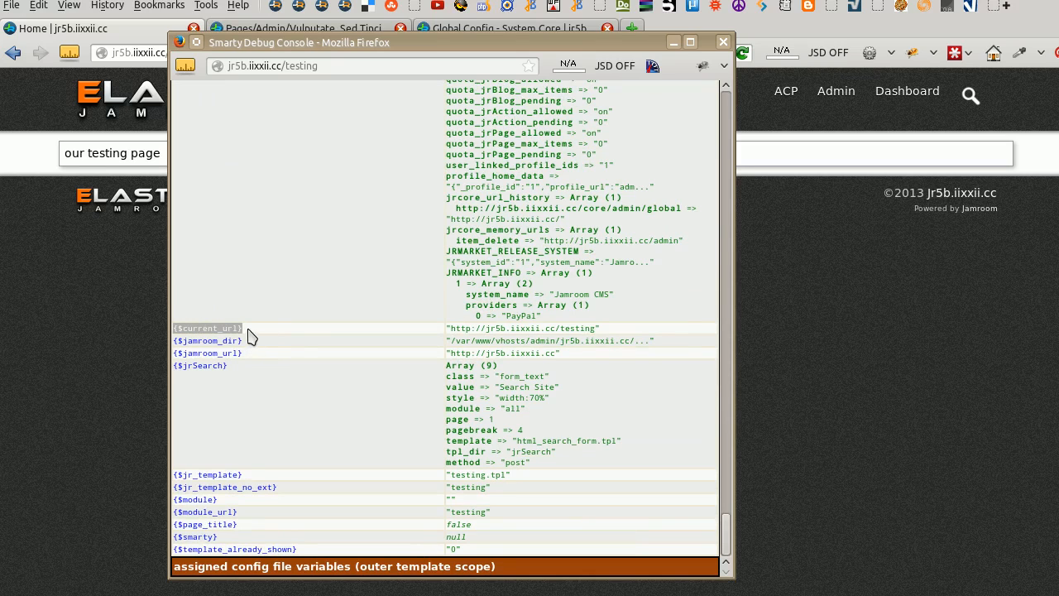
mouse_move(437, 350)
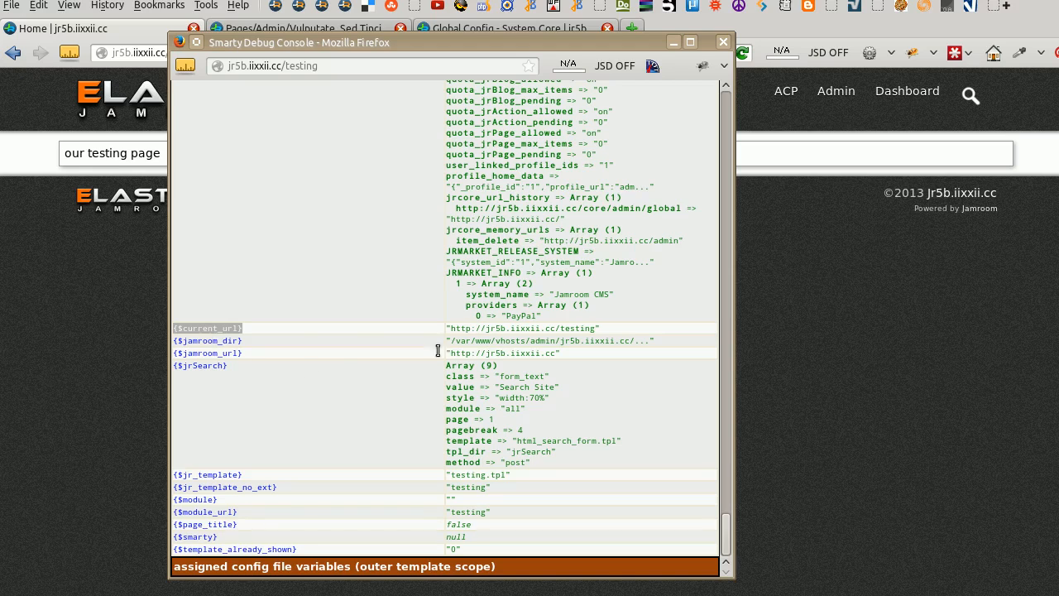
mouse_move(245, 373)
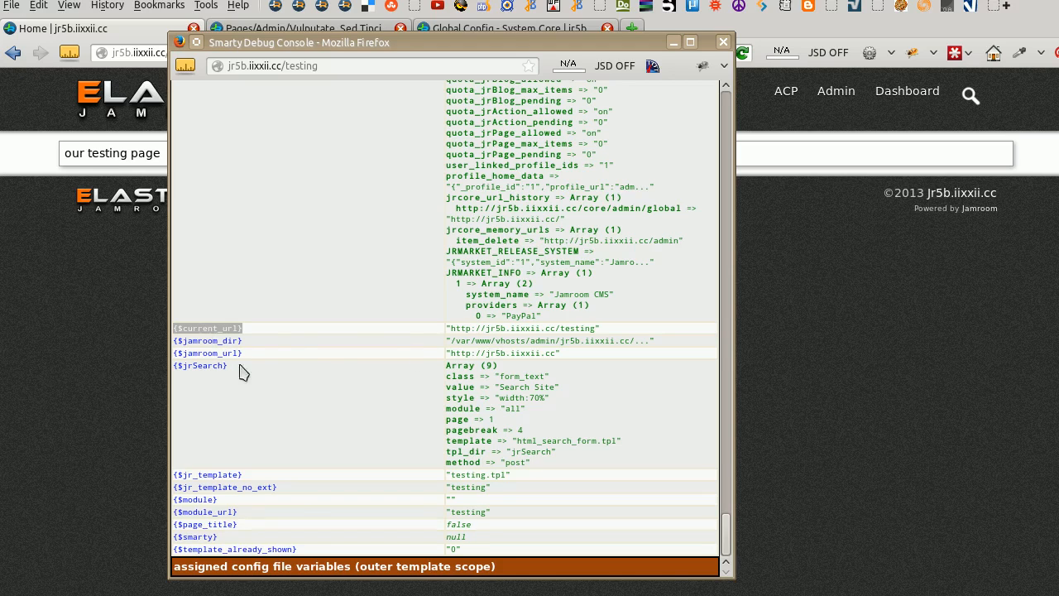
mouse_move(406, 389)
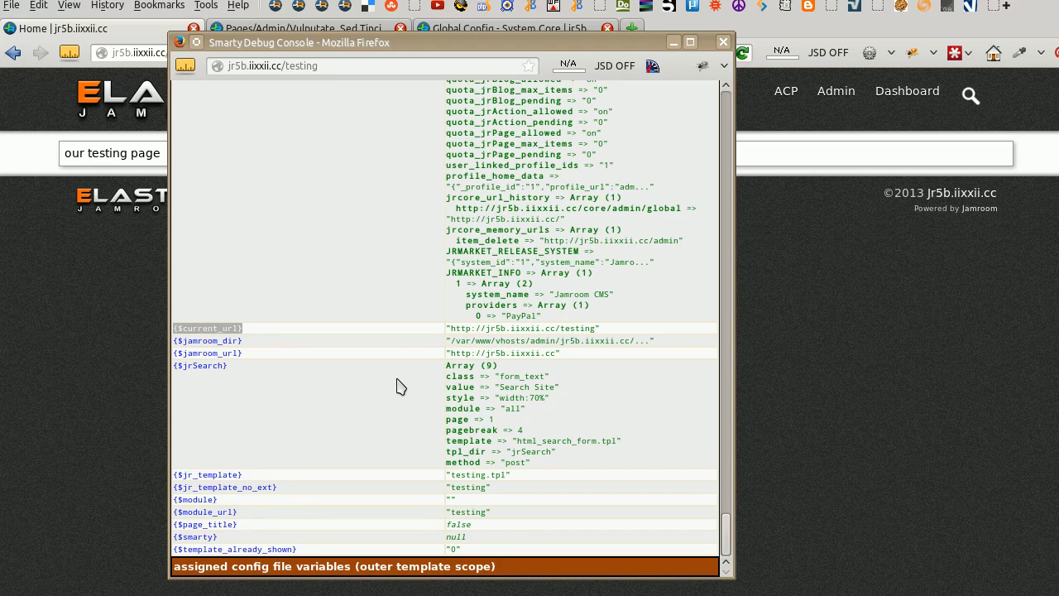
mouse_move(354, 536)
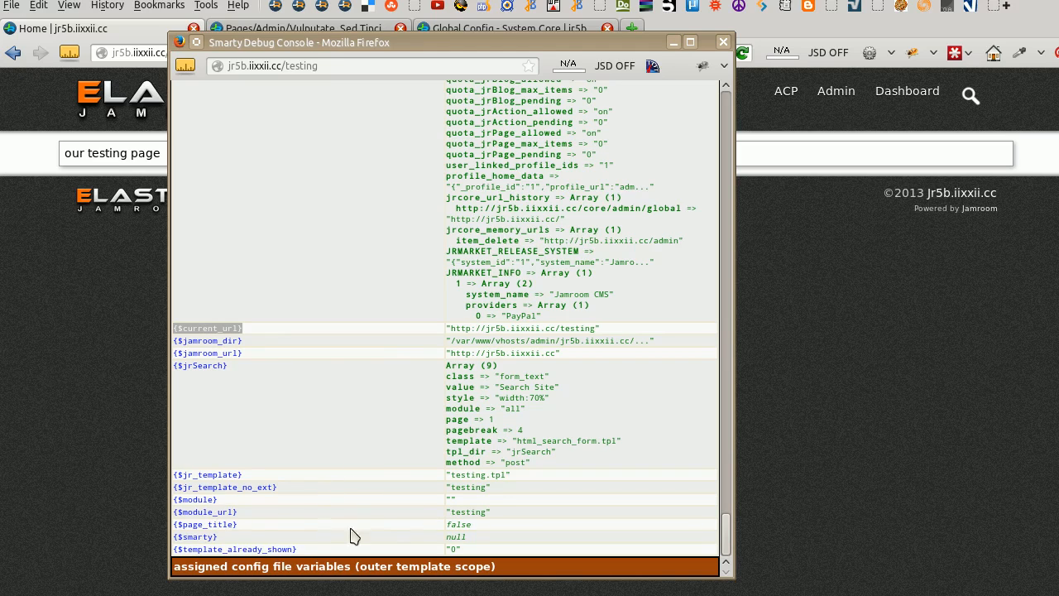
mouse_move(260, 528)
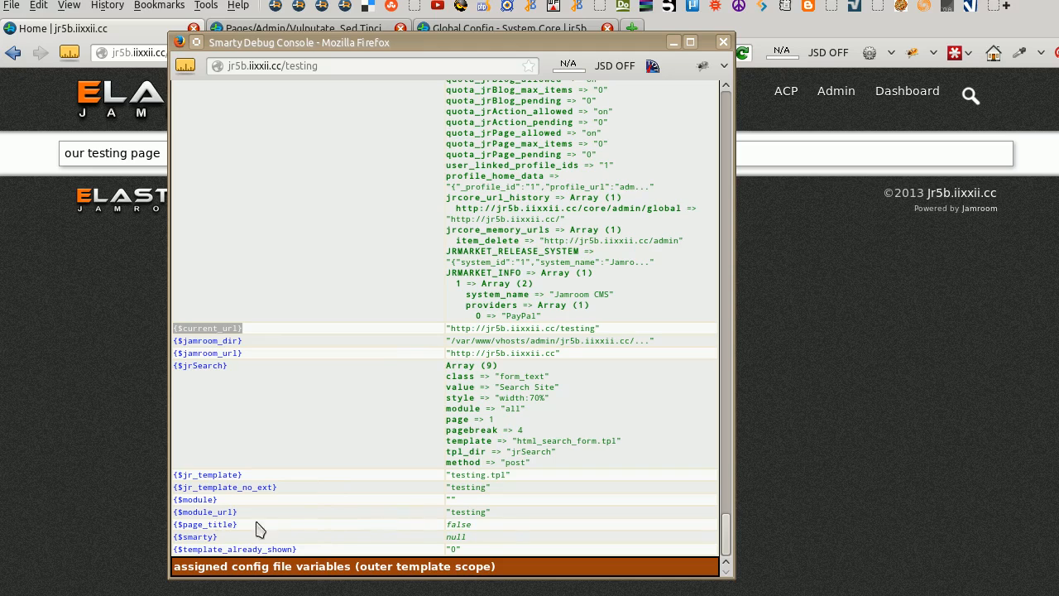
left_click(724, 42)
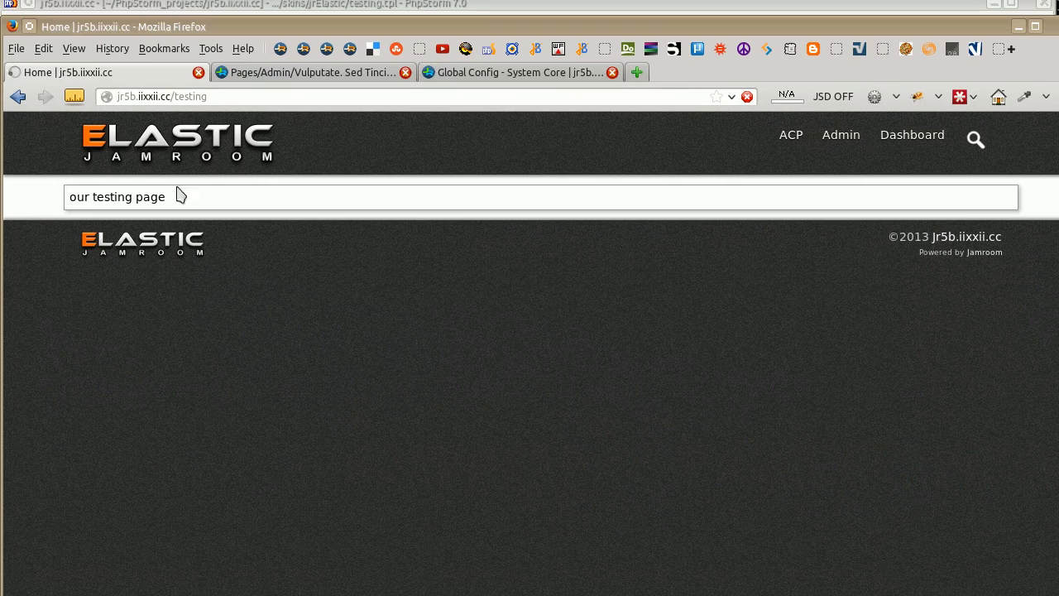
mouse_move(131, 222)
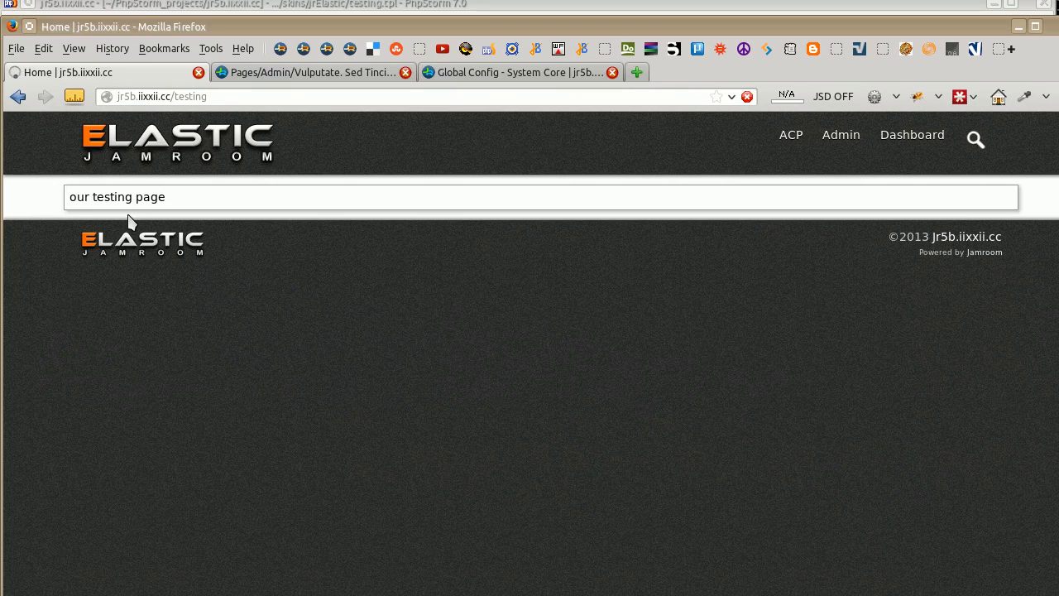
Refresh /testing to show the three jrPage entries from jrCore_list.
left_click(745, 96)
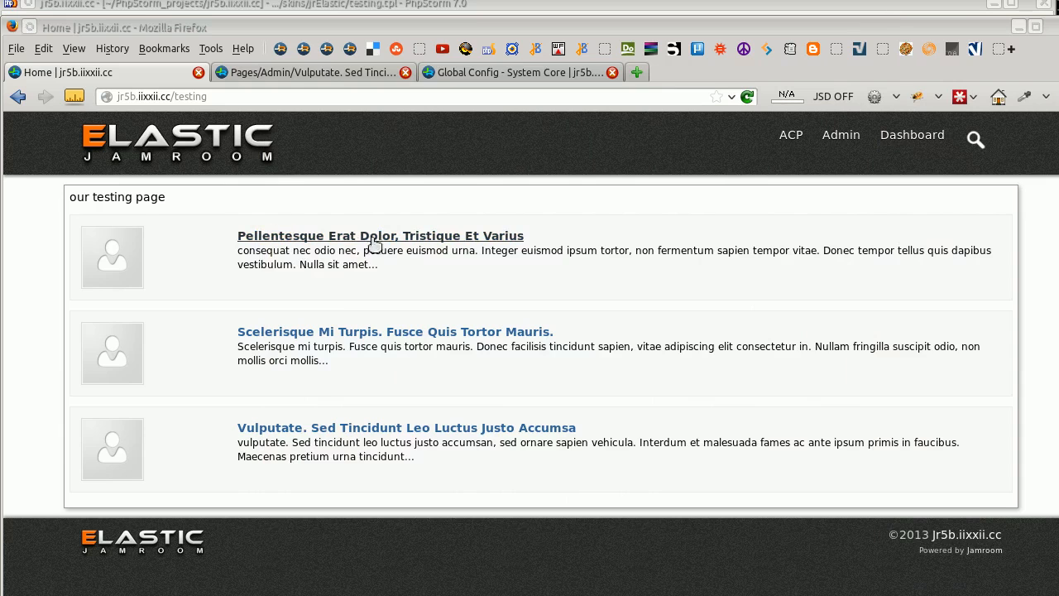
mouse_move(371, 96)
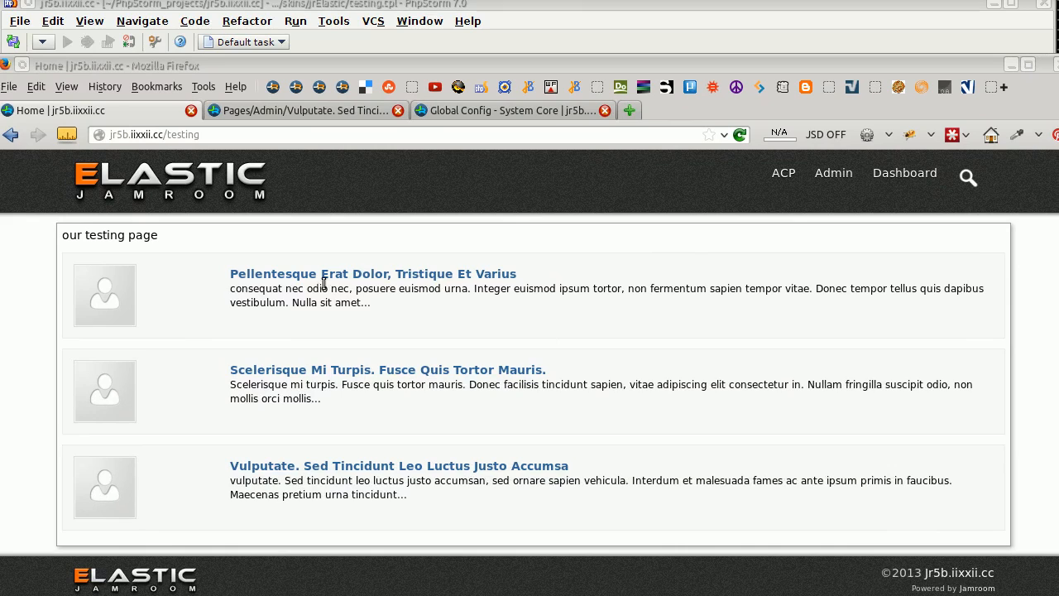
mouse_move(930, 328)
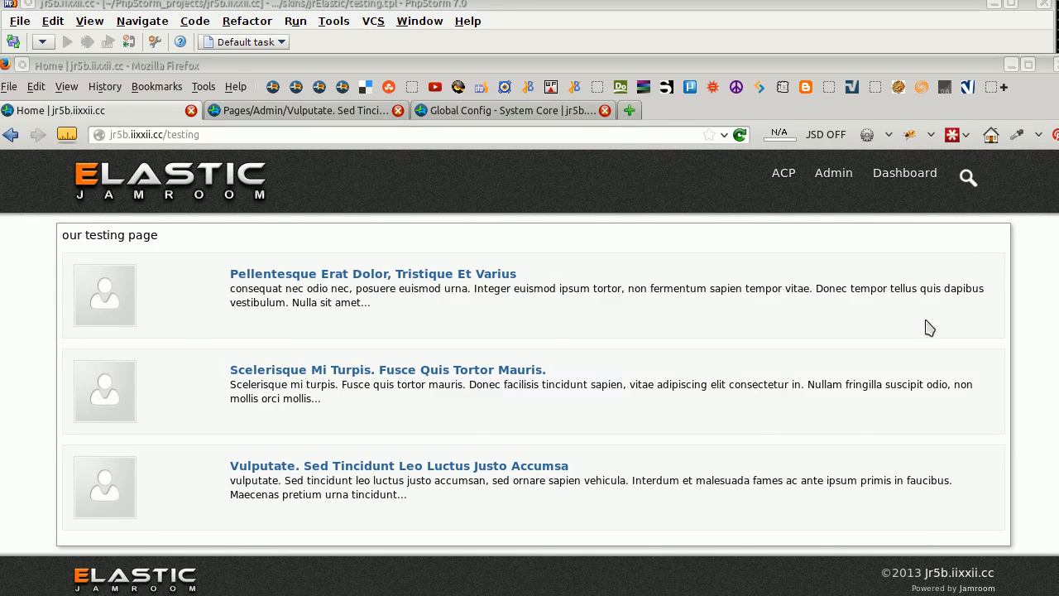
mouse_move(874, 265)
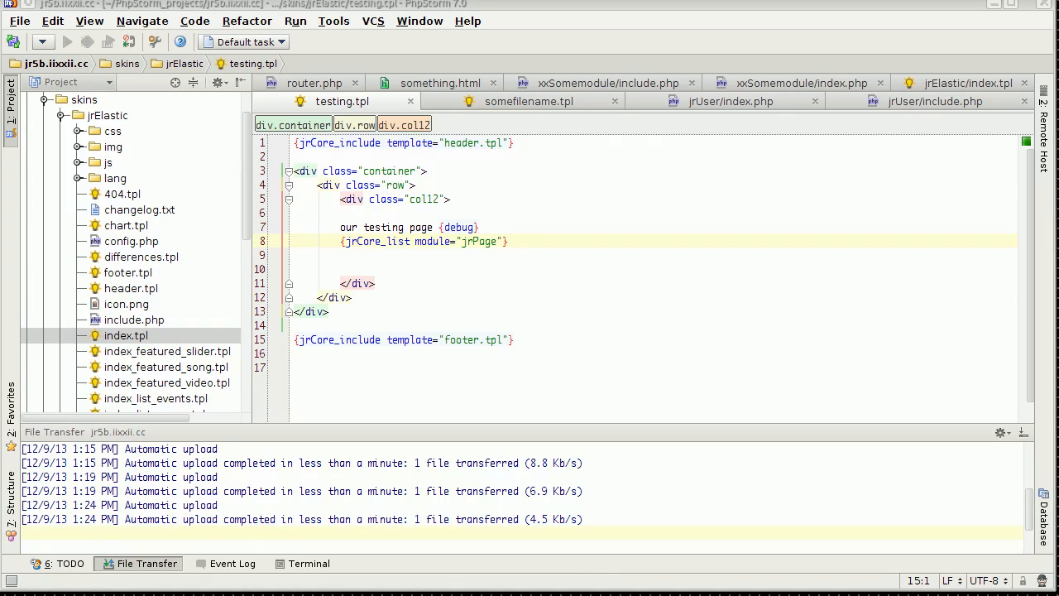
Add template="some_page_name.tpl" to the jrCore_list tag in testing.tpl.
type("template=\"")
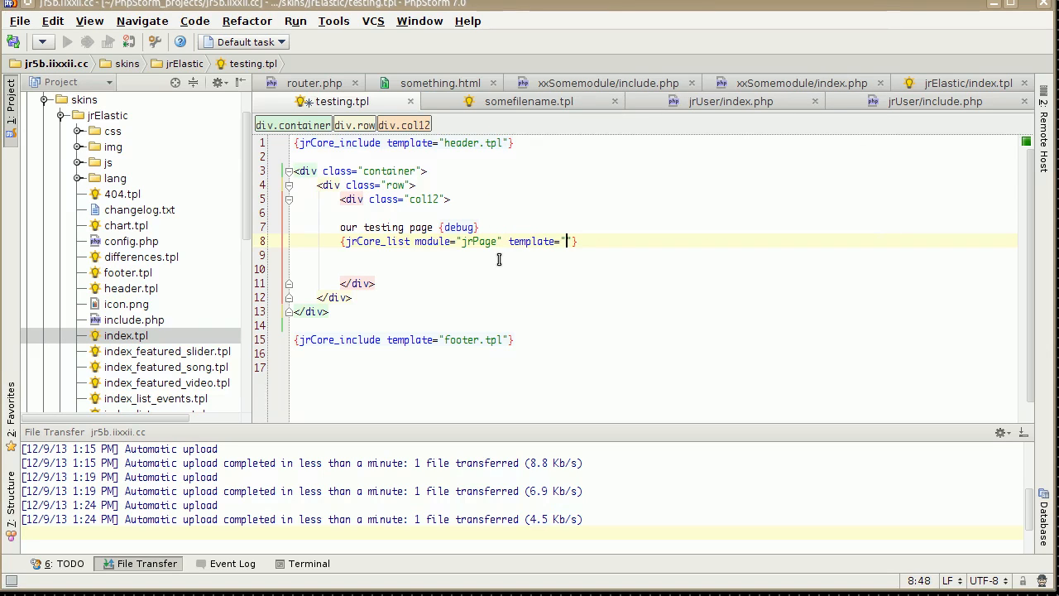
type("pag")
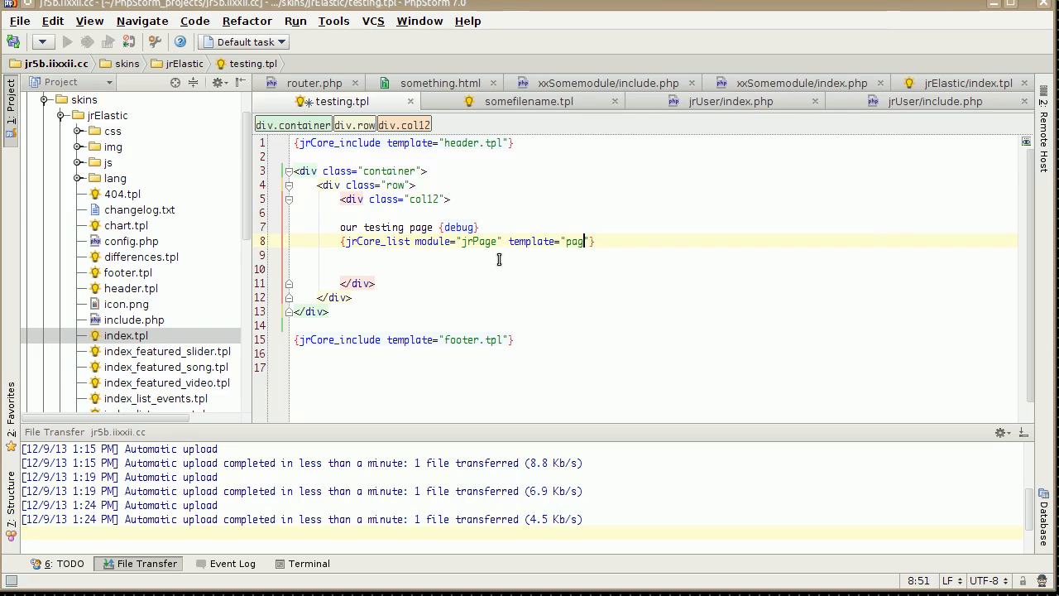
type("some_p")
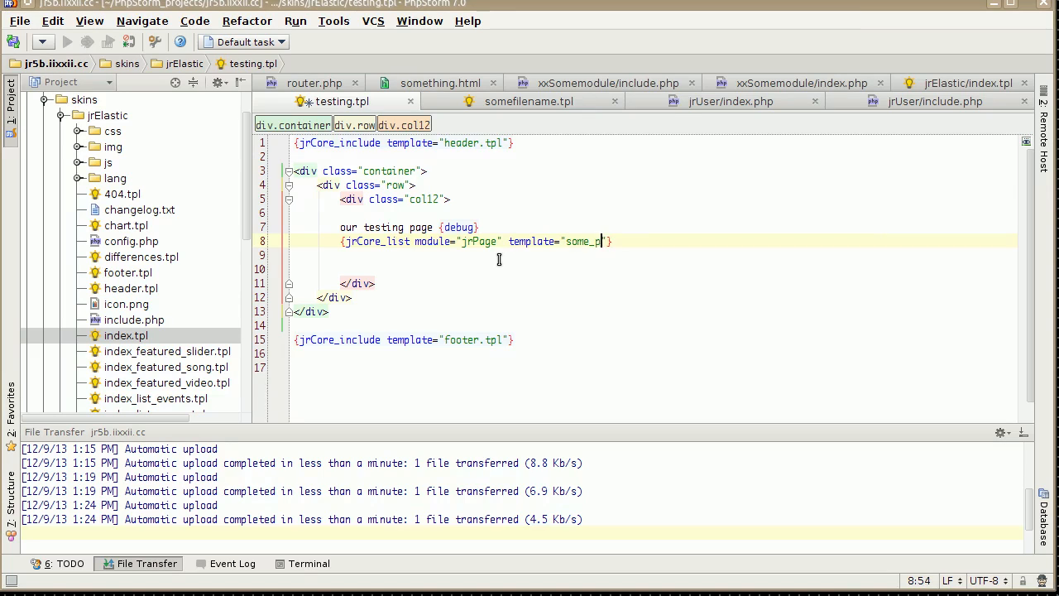
type("age_name")
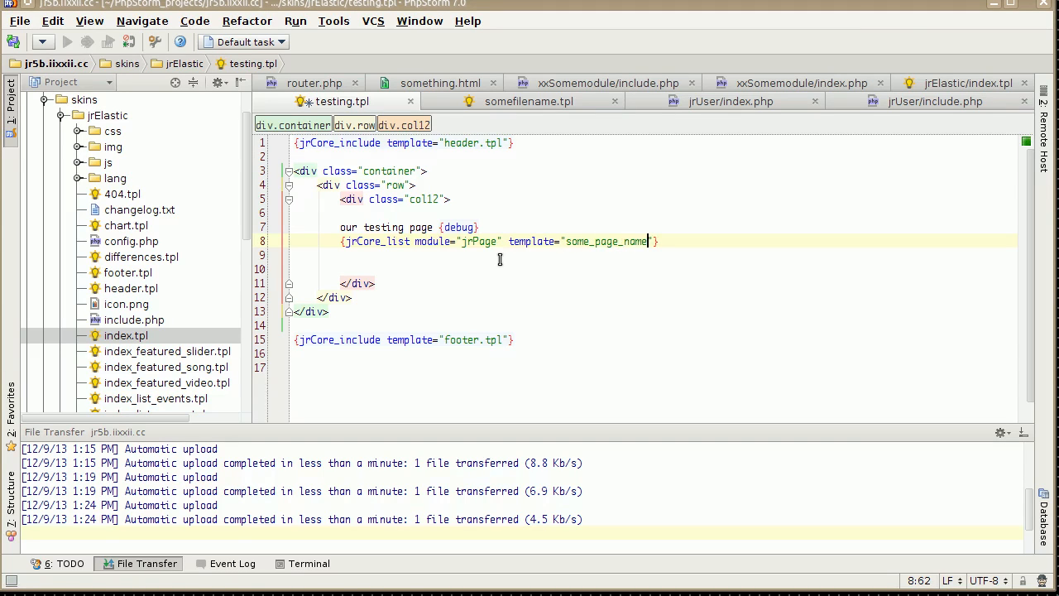
type(".to")
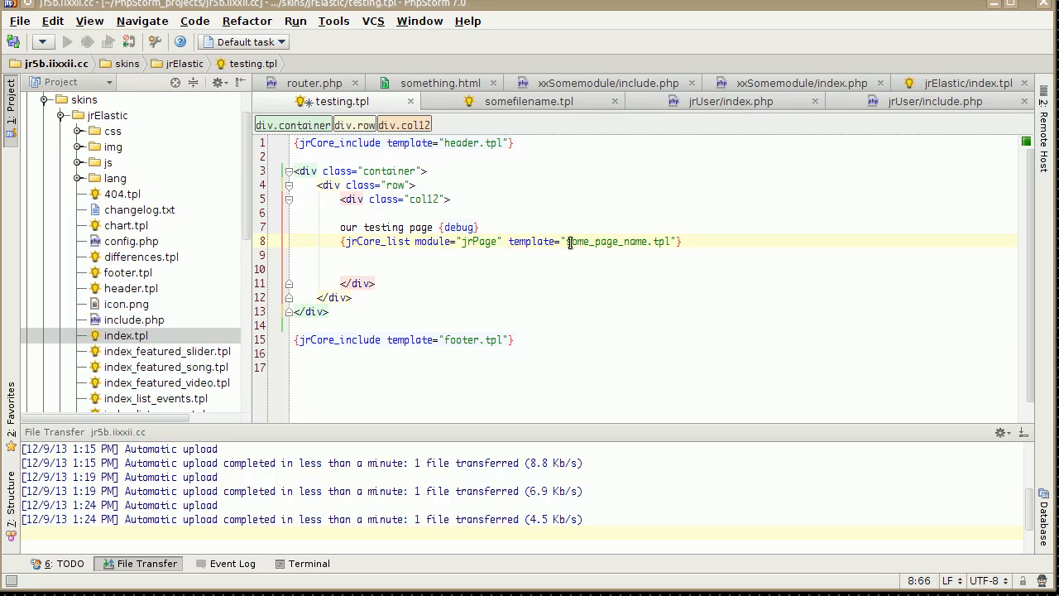
left_click(327, 312)
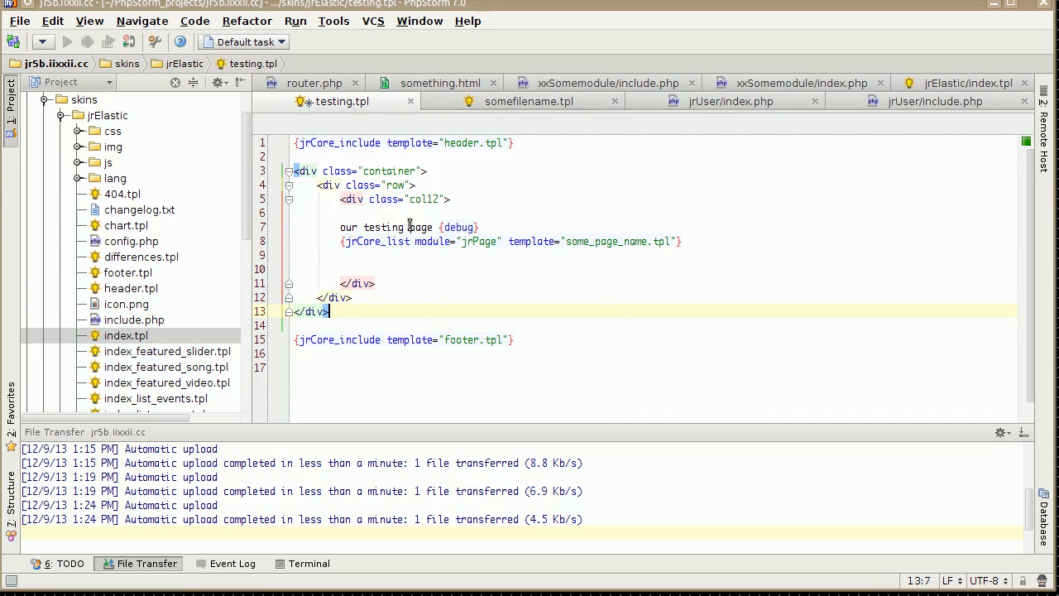
Locate item_list.tpl under modules > jrPage > templates and start copying it.
left_click(47, 99)
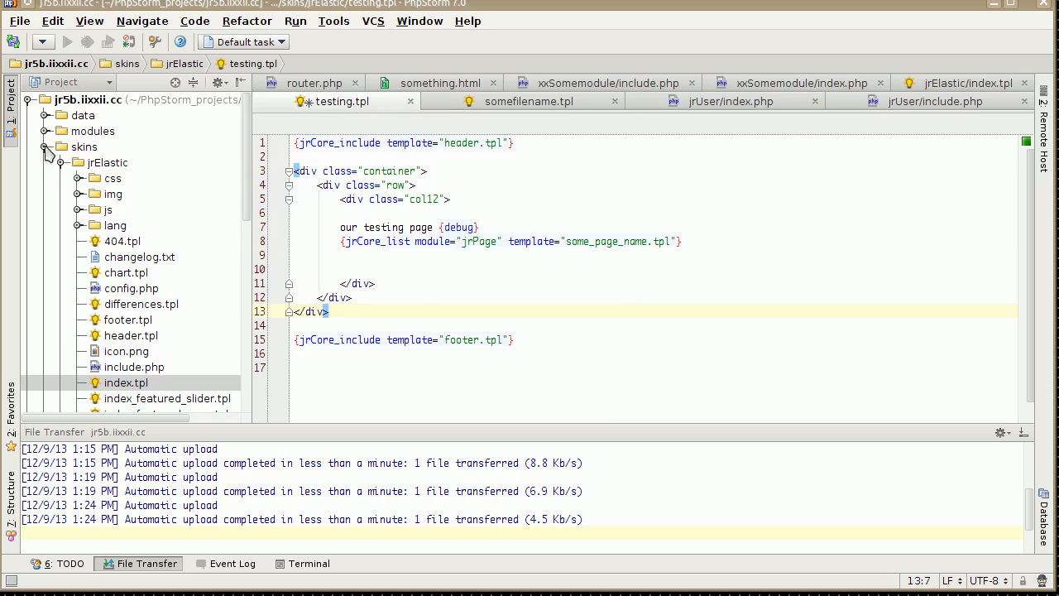
left_click(59, 131)
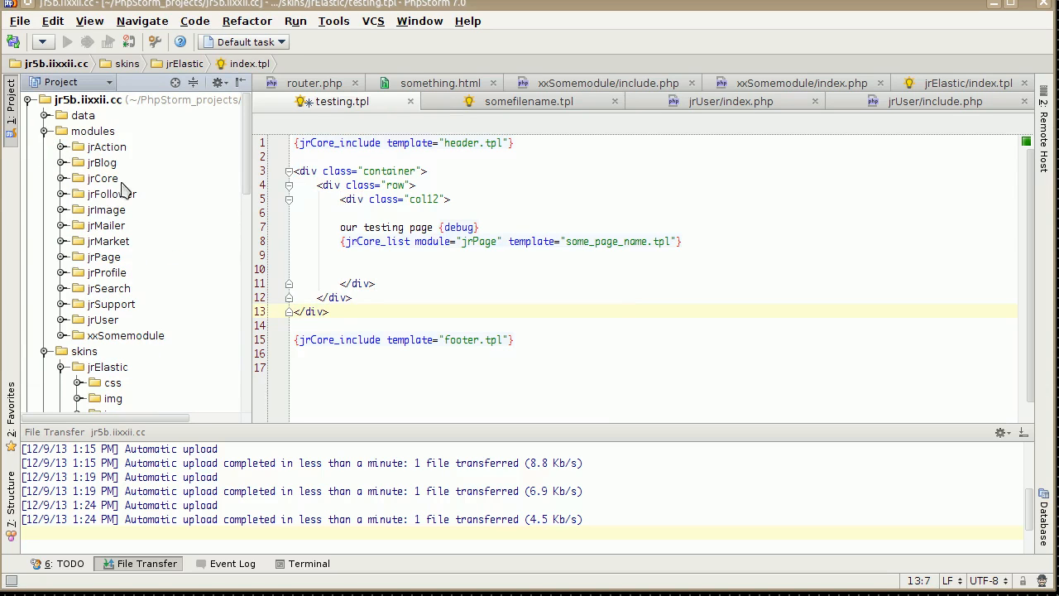
left_click(66, 257)
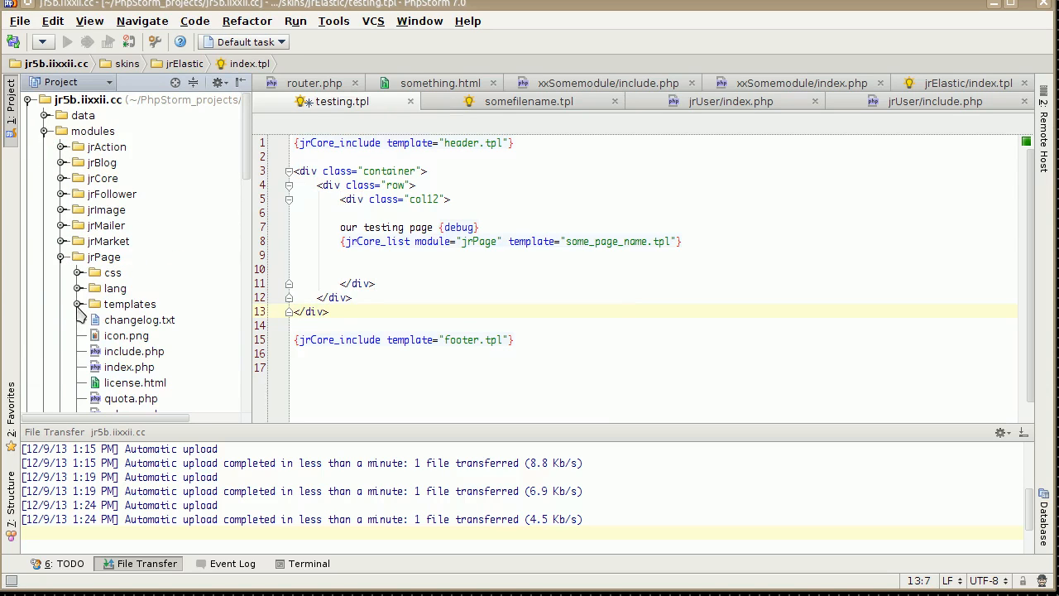
left_click(80, 304)
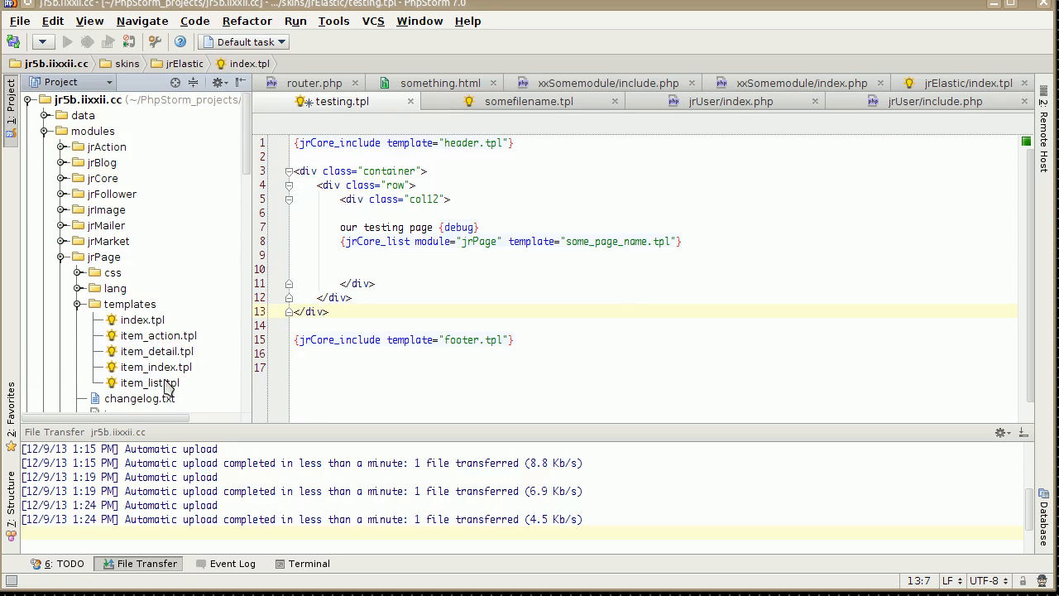
left_click(149, 383)
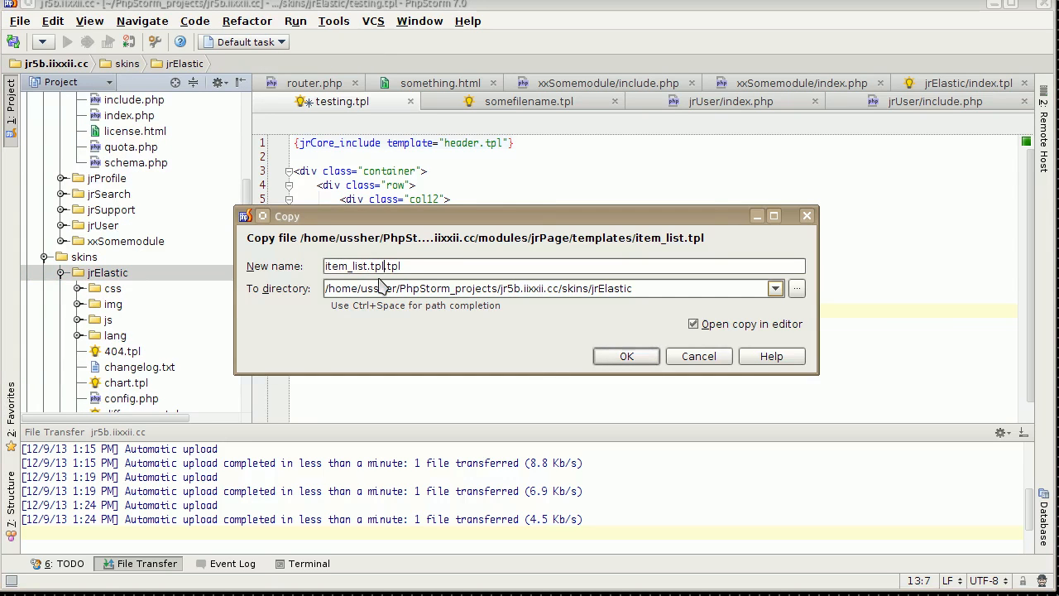
Copy it into skins/jrElastic as some_page_template.tpl and confirm.
type("some_page_tem.tpl")
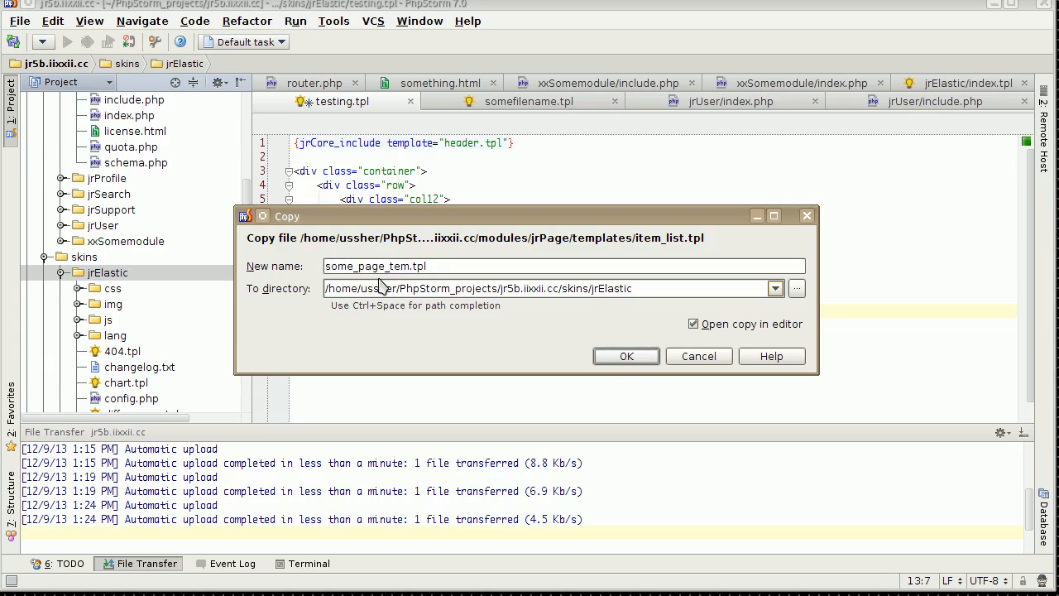
type("templateitem_list.tpl")
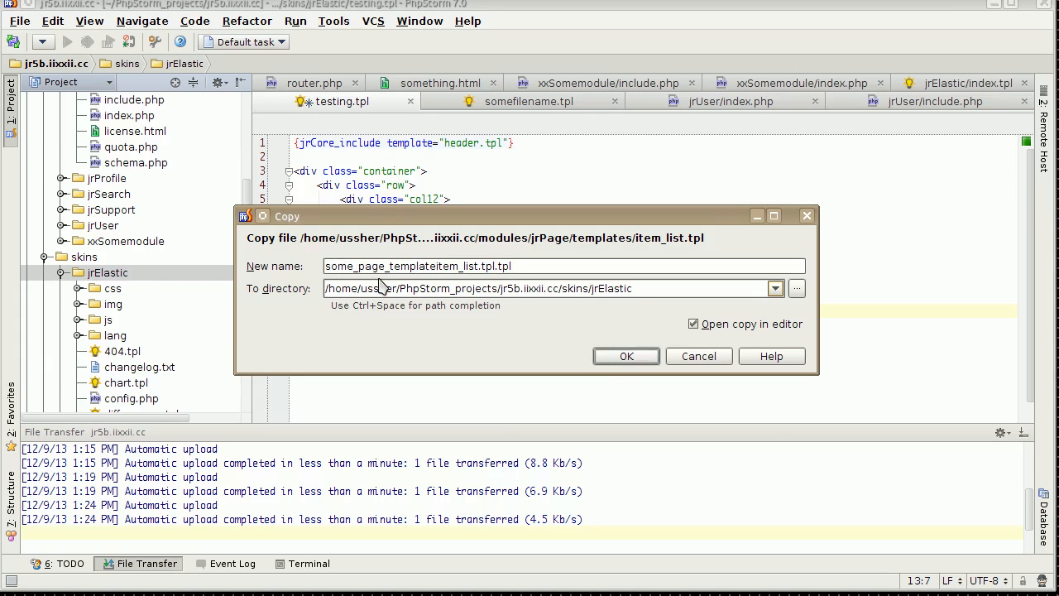
key("BackSpace")
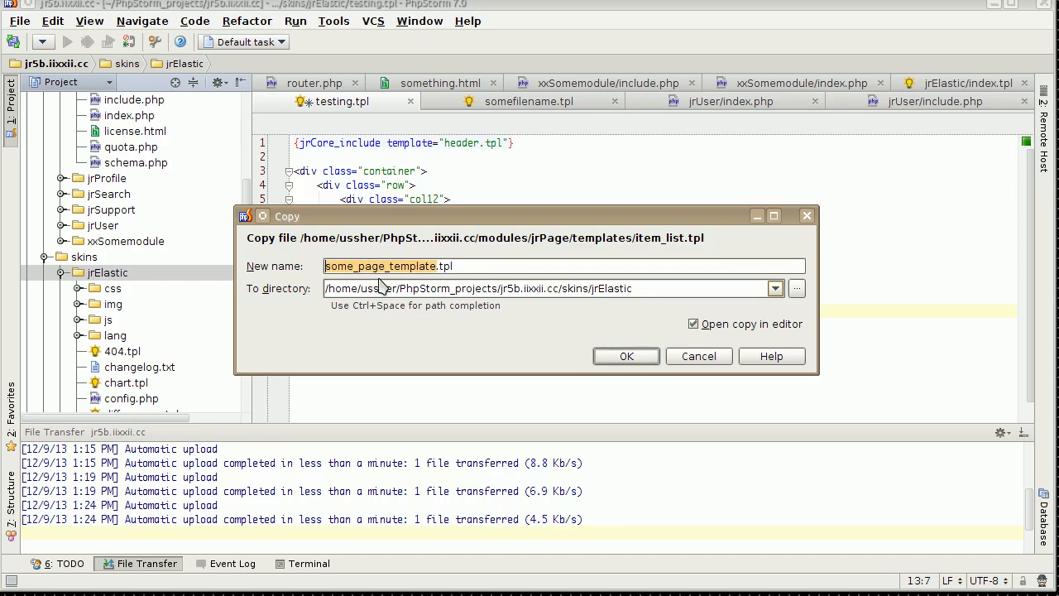
left_click(626, 356)
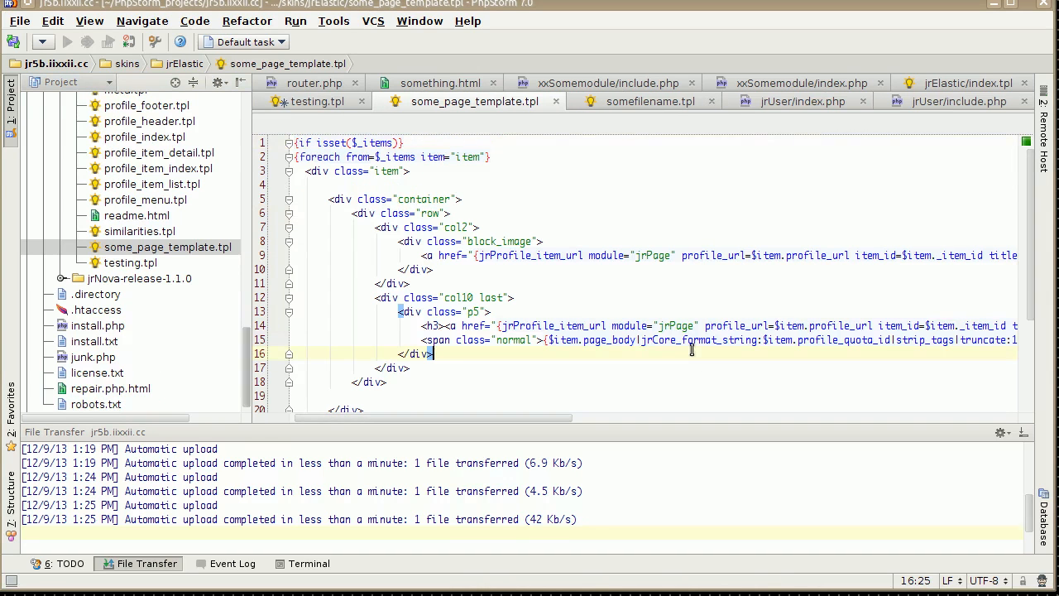
Return to testing.tpl to point its template attribute at some_page_template.tpl.
scroll("down", 3)
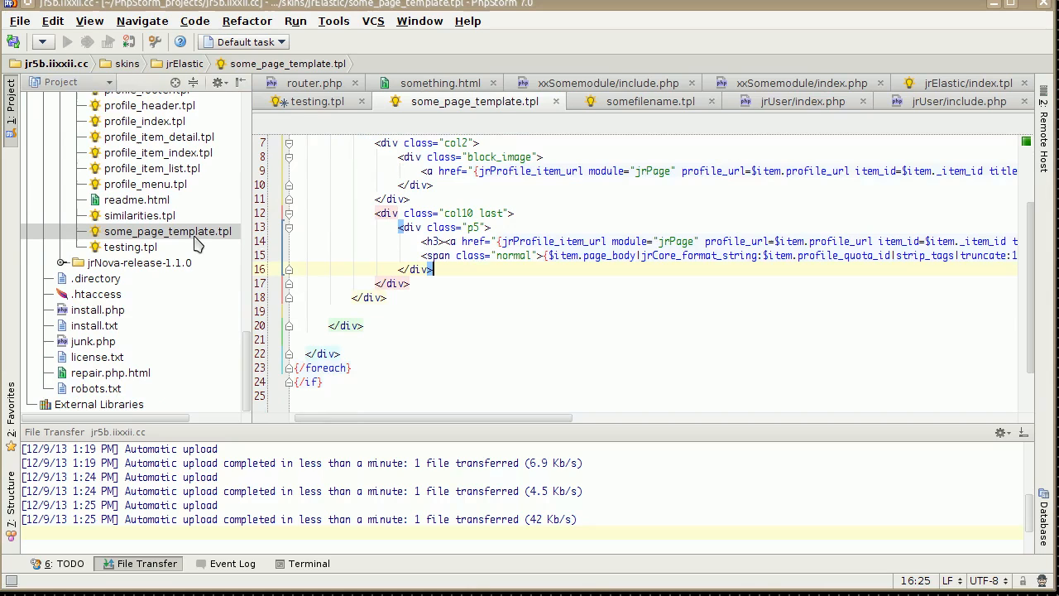
mouse_move(338, 114)
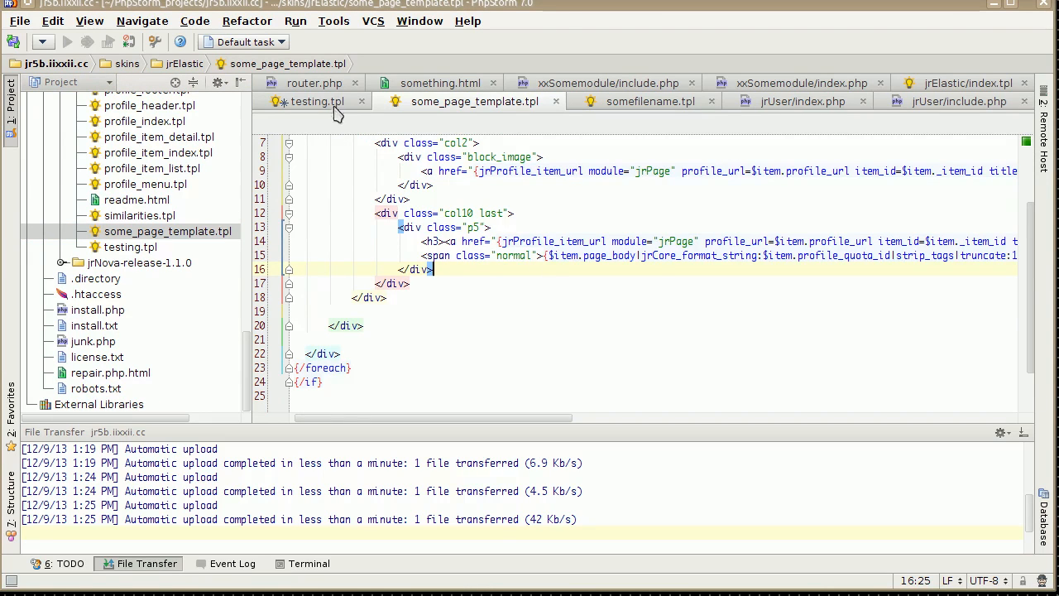
left_click(318, 101)
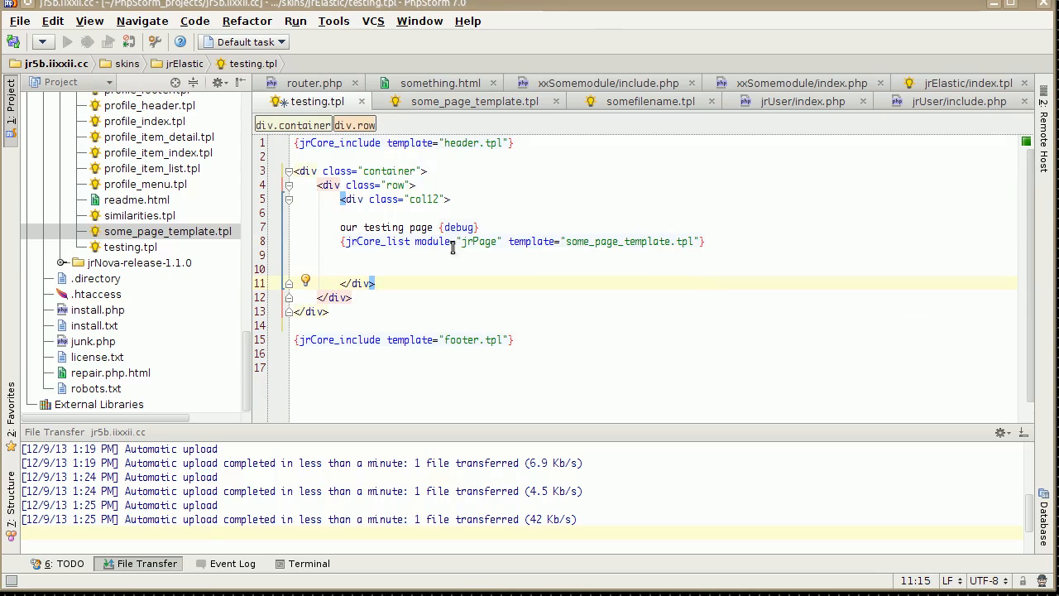
mouse_move(553, 264)
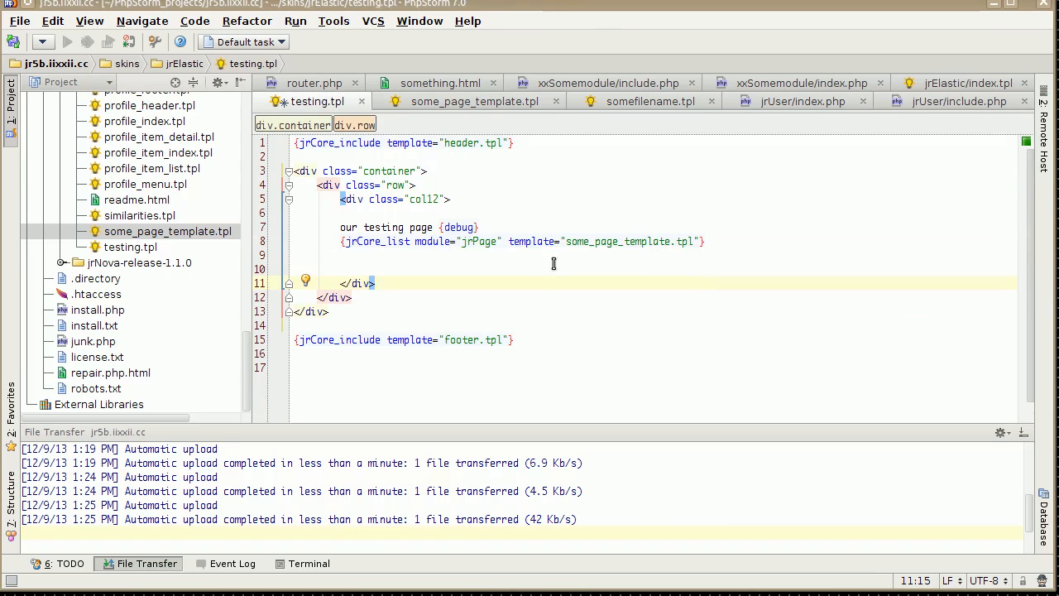
mouse_move(631, 241)
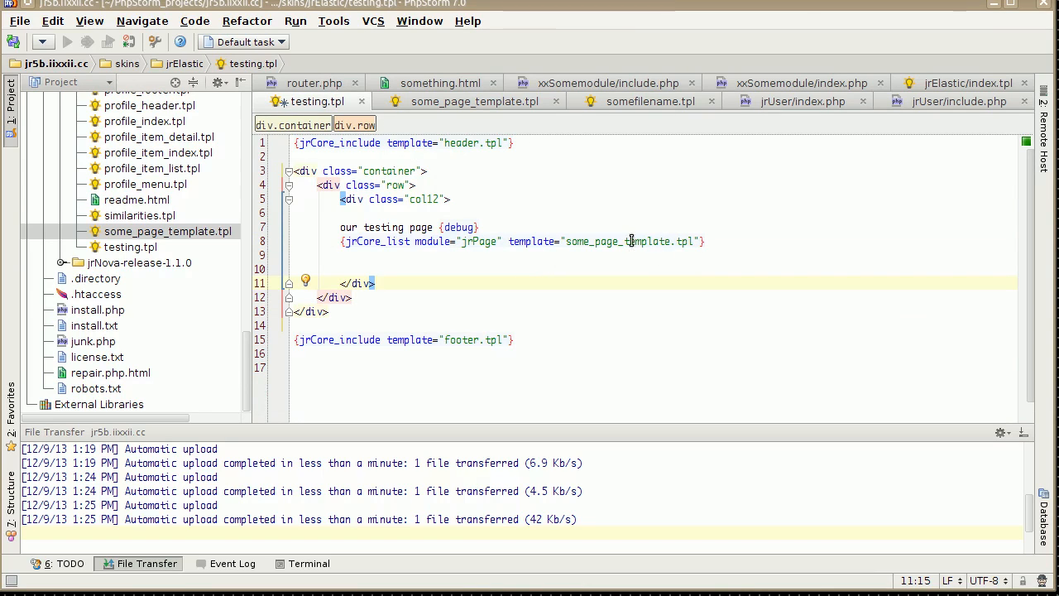
mouse_move(607, 196)
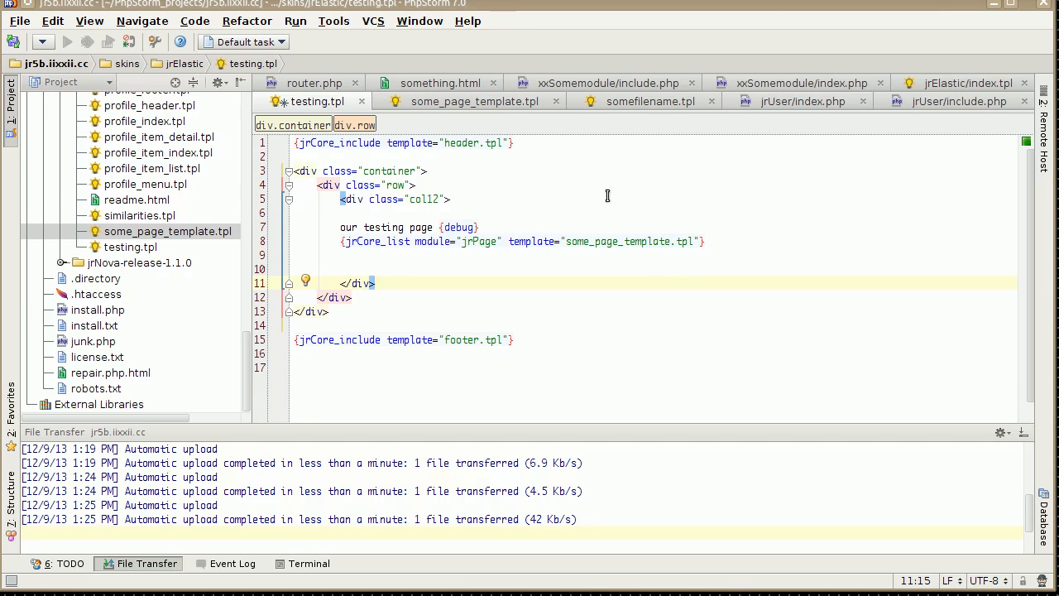
mouse_move(608, 195)
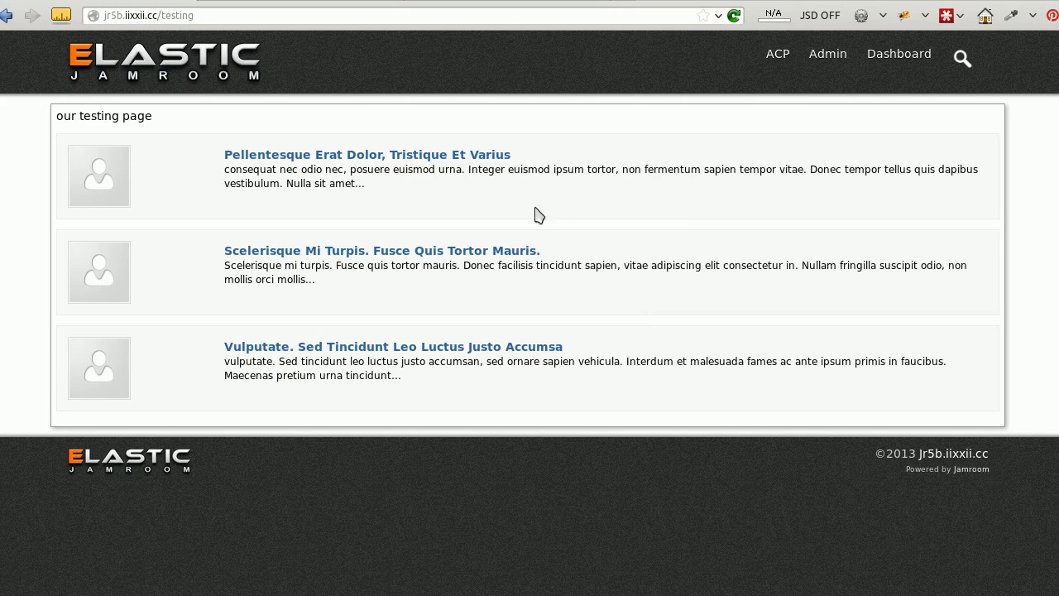
mouse_move(408, 209)
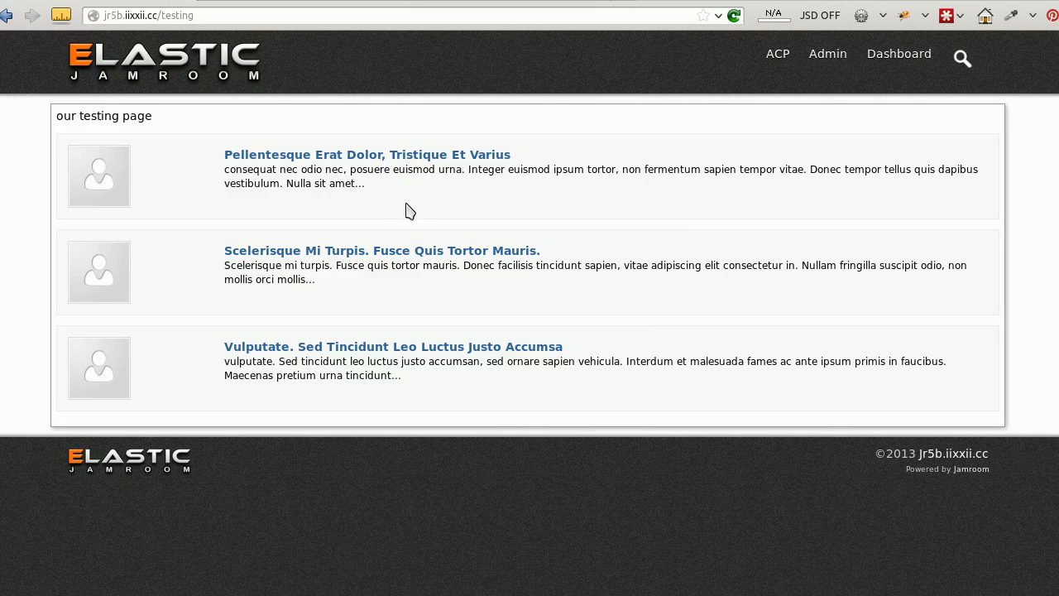
mouse_move(744, 328)
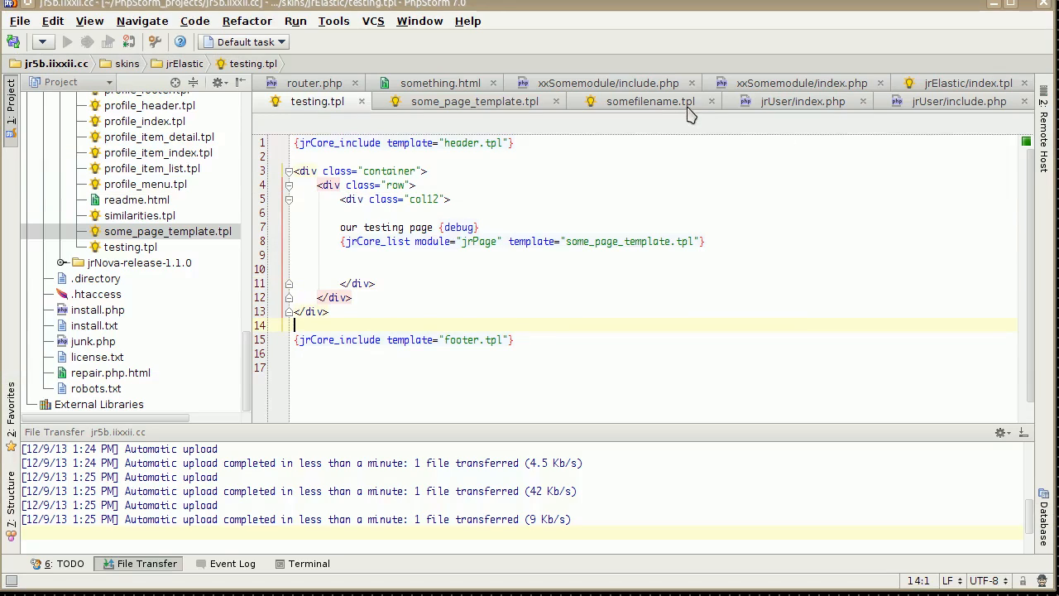
Close all tabs except some_page_template.tpl and delete its col10 title-link and body block.
right_click(473, 101)
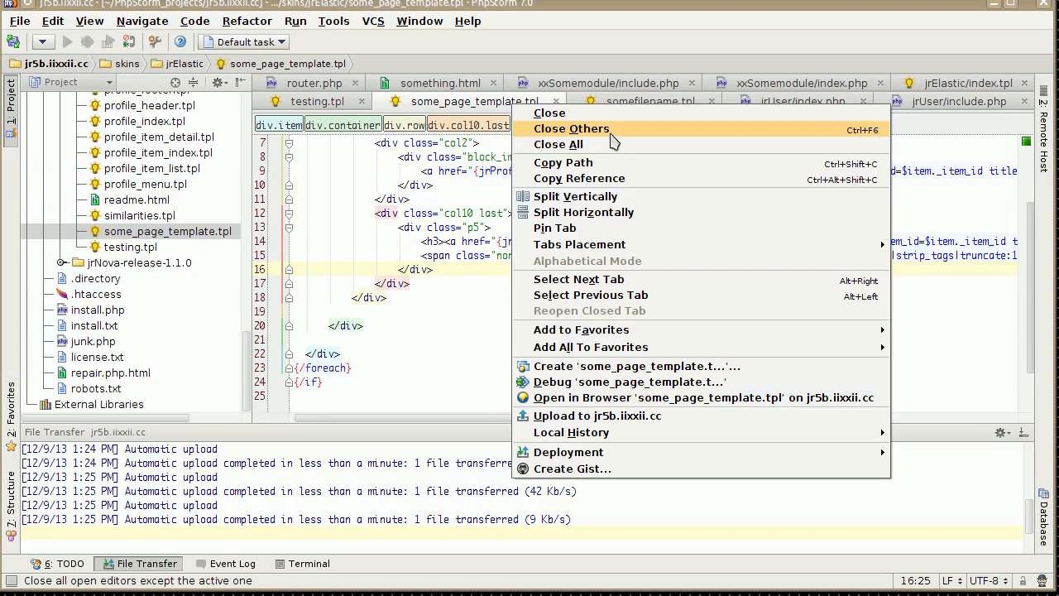
left_click(571, 129)
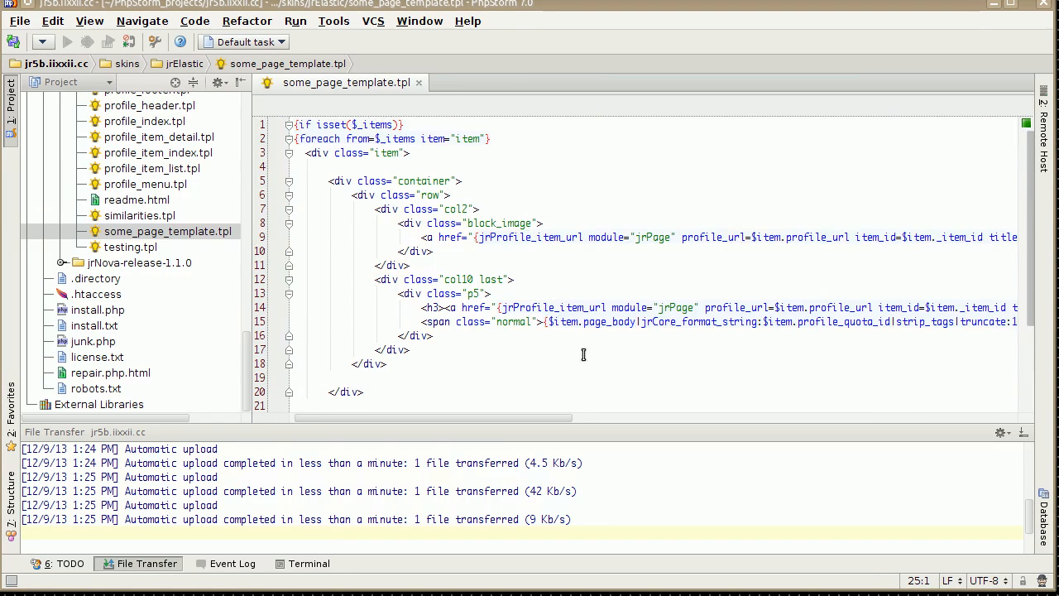
mouse_move(487, 341)
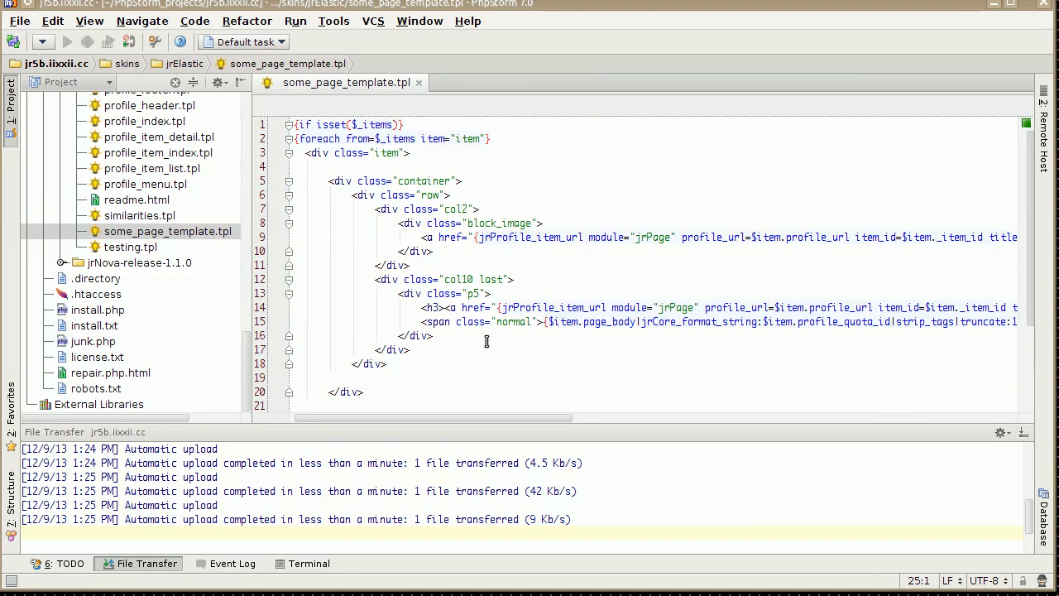
mouse_move(395, 361)
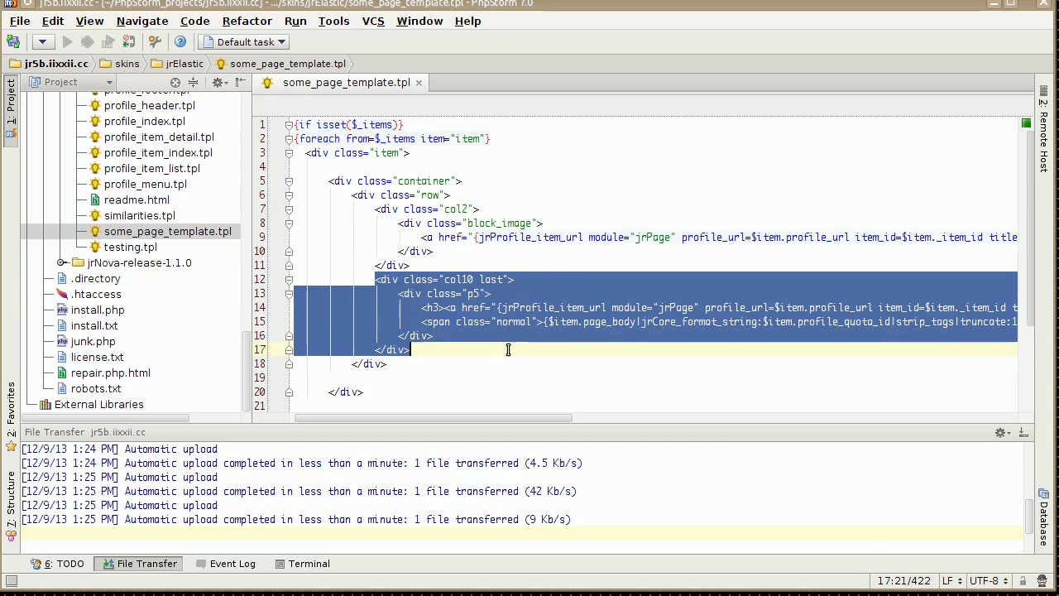
key("Delete")
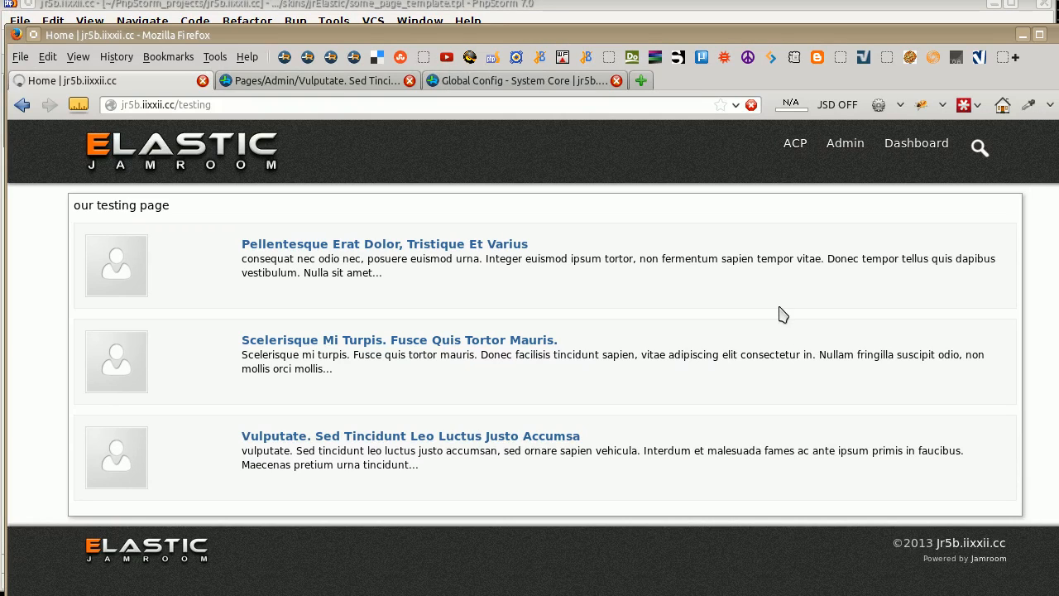
mouse_move(742, 314)
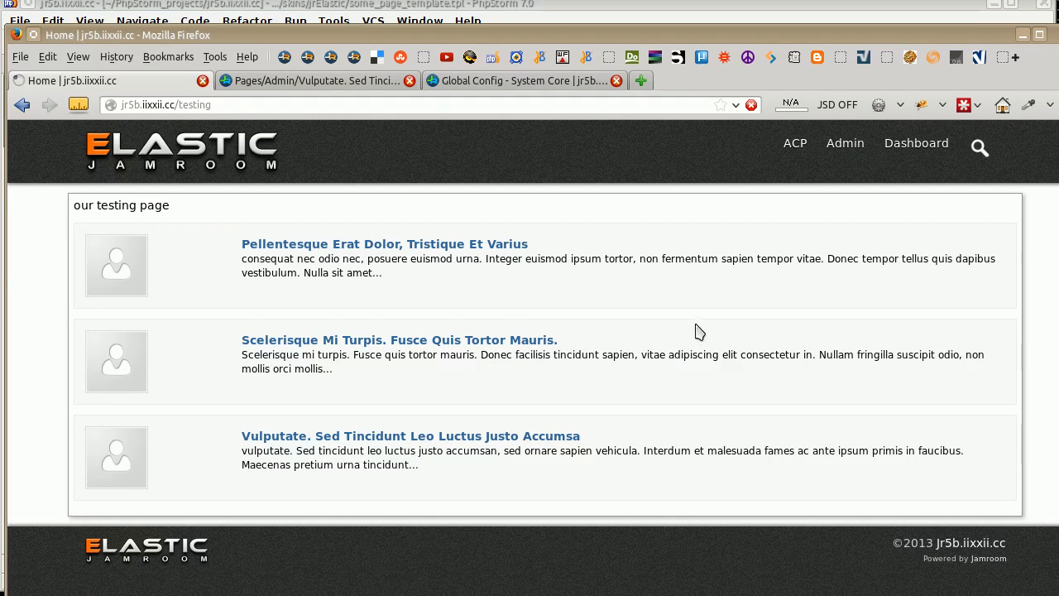
mouse_move(677, 339)
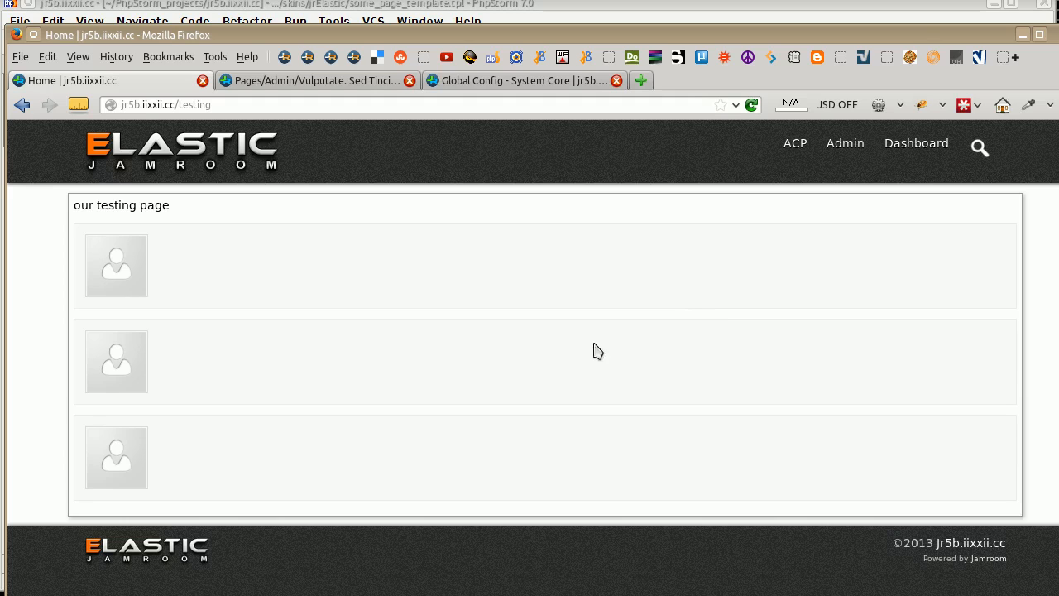
mouse_move(445, 362)
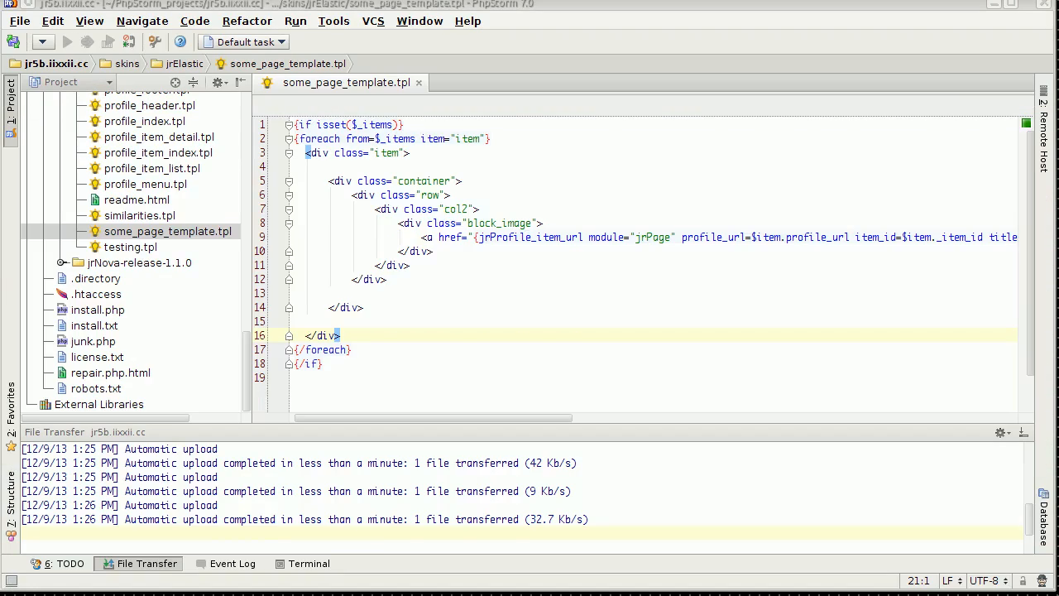
mouse_move(533, 146)
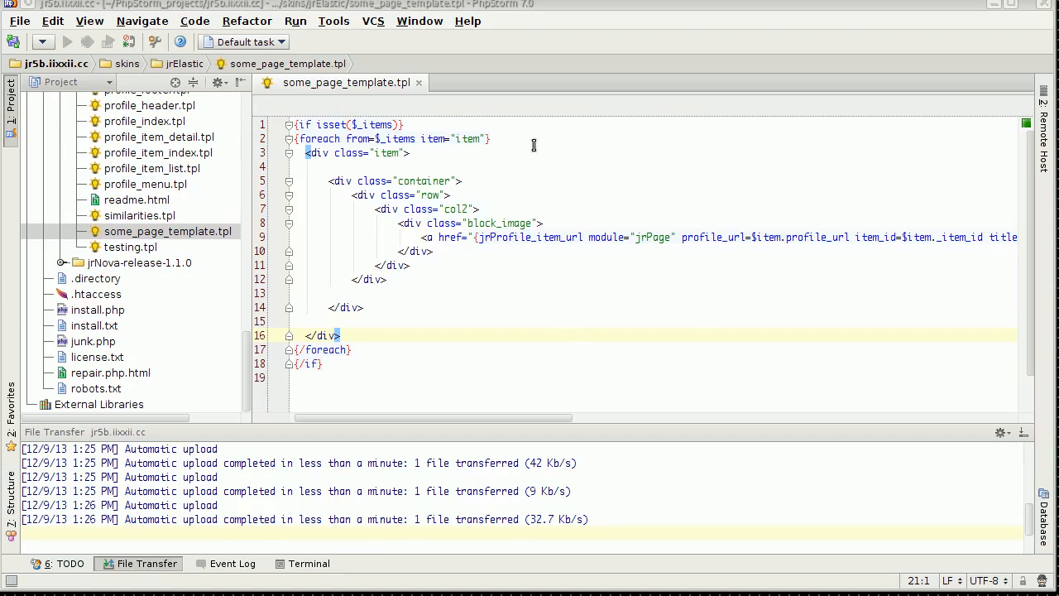
mouse_move(313, 116)
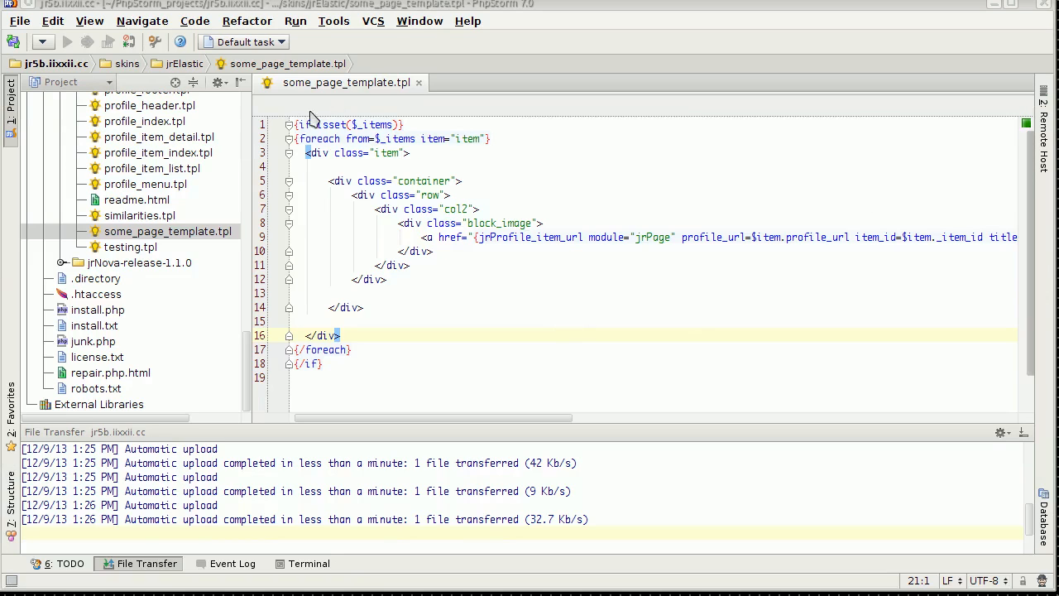
Reopen testing.tpl from the Project panel and remove the {debug} tag.
scroll("up", 3)
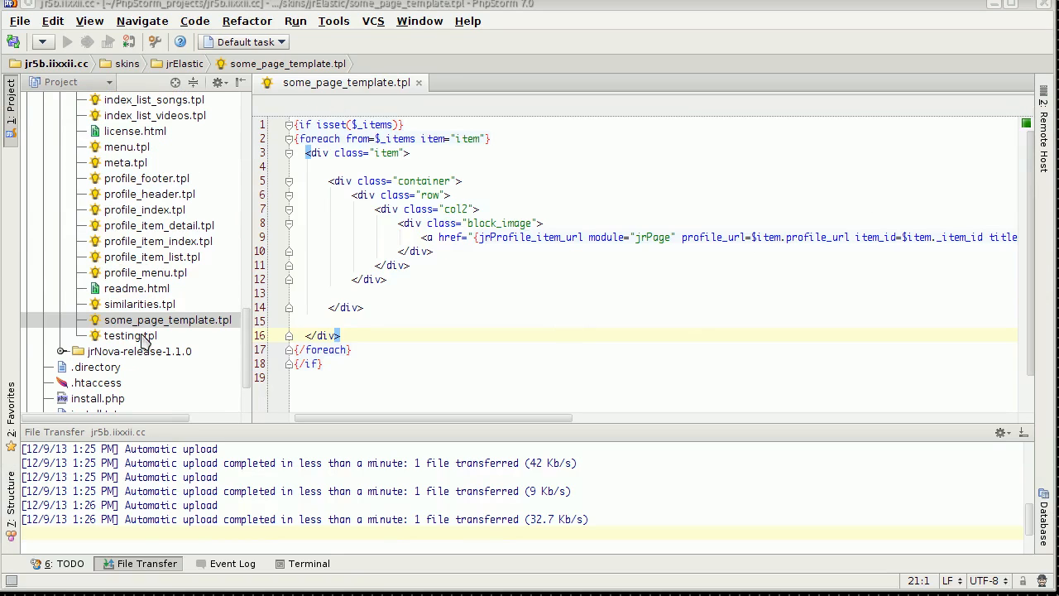
double_click(129, 335)
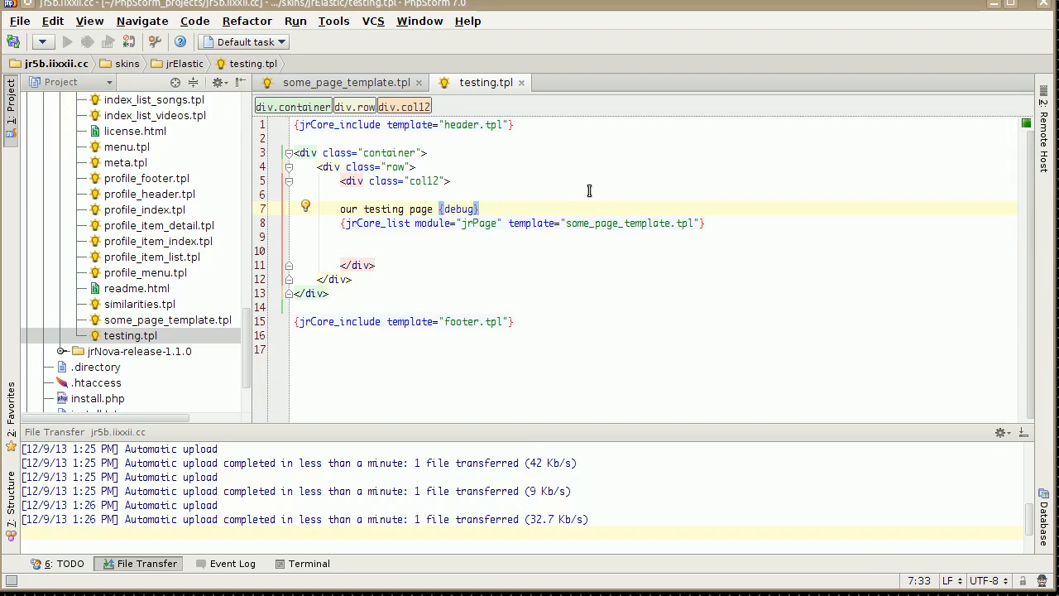
mouse_move(142, 354)
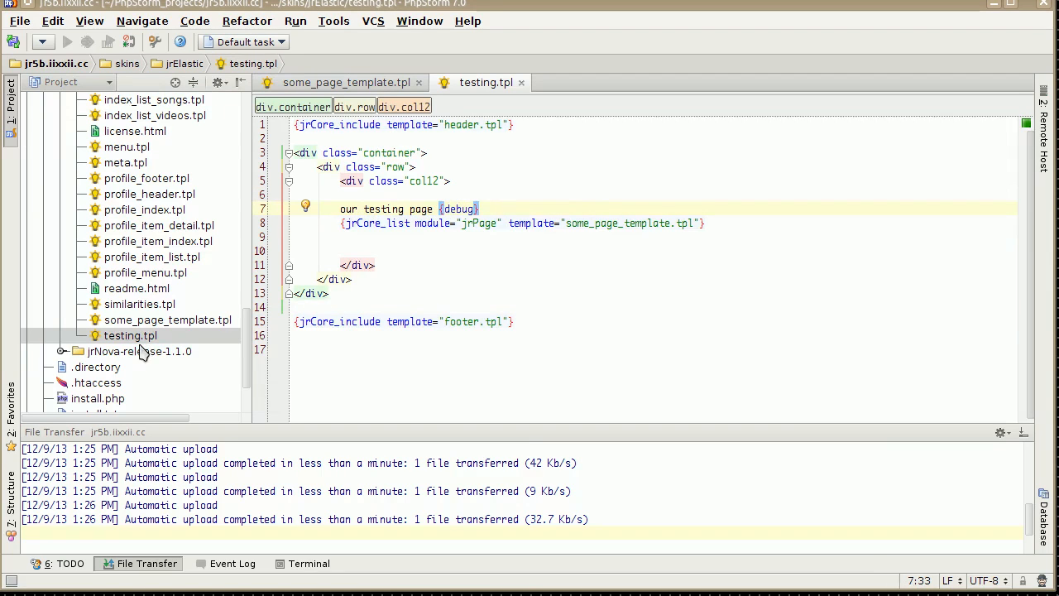
mouse_move(494, 231)
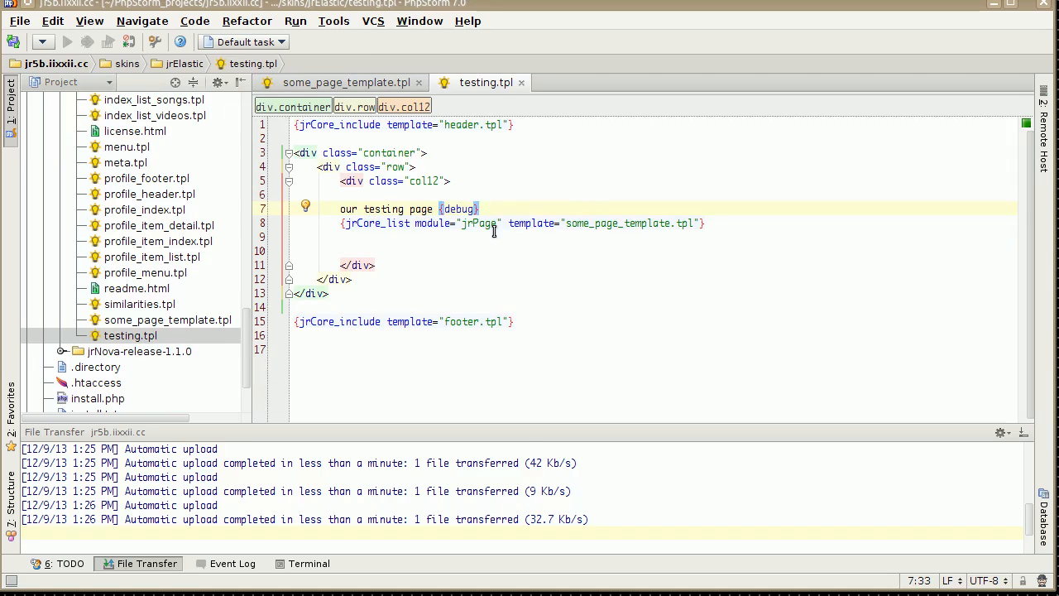
double_click(459, 209)
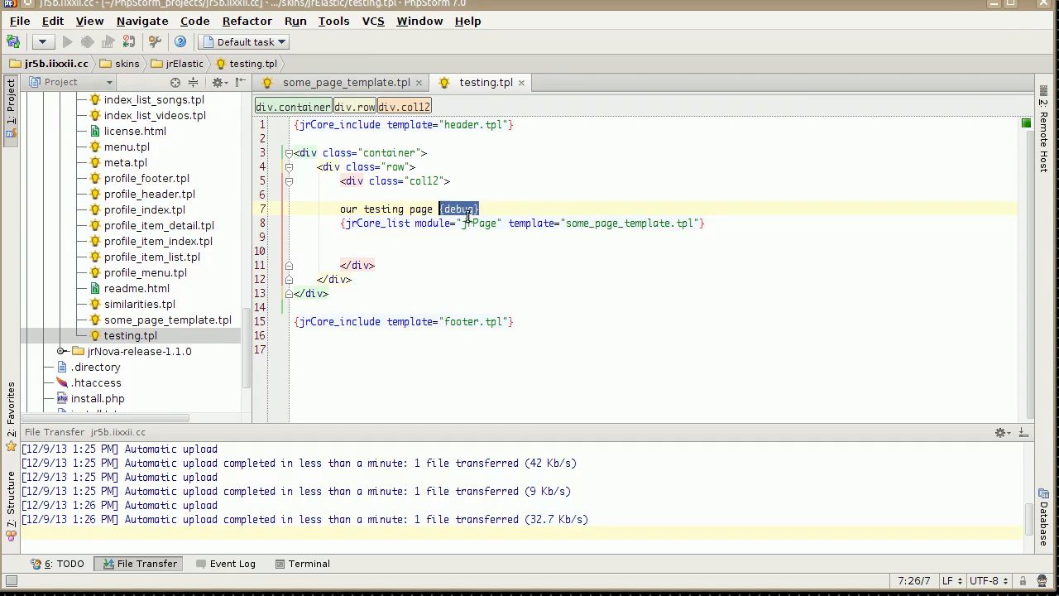
key("Delete")
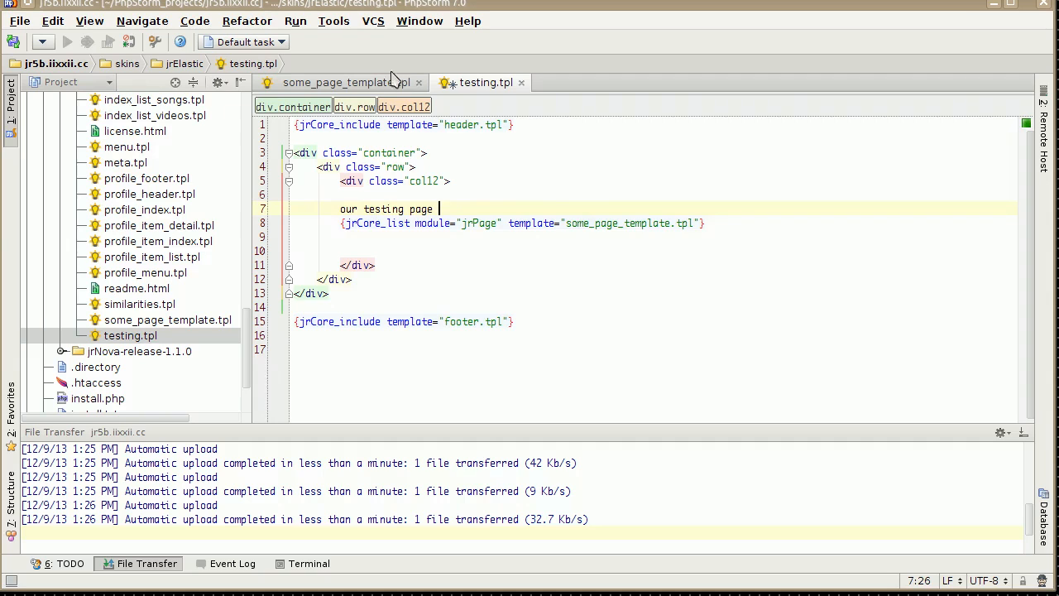
Add a {debug} tag on line 1 of some_page_template.tpl, above the if block.
left_click(346, 83)
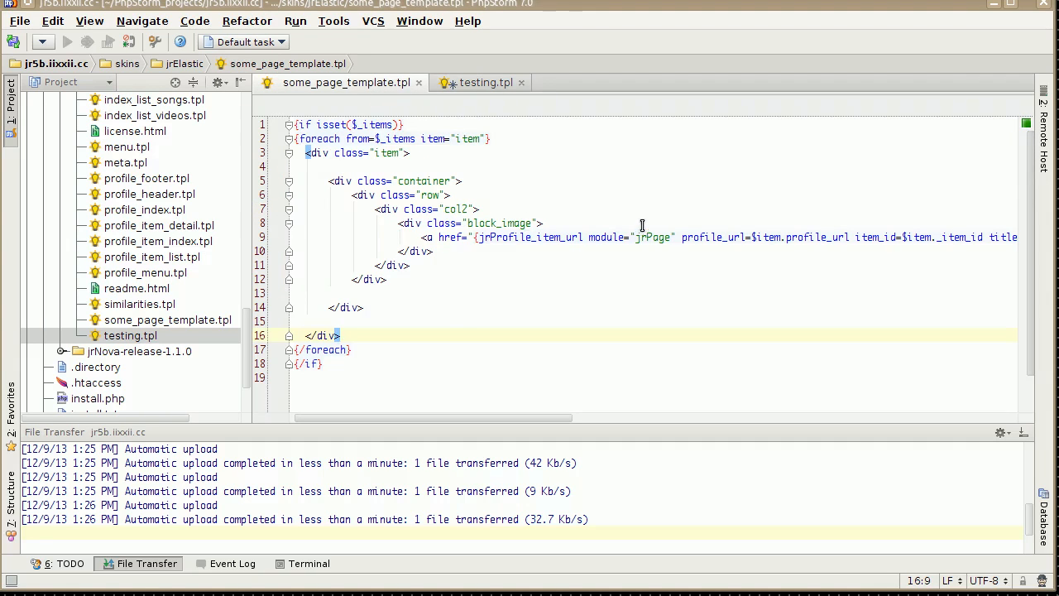
left_click(480, 83)
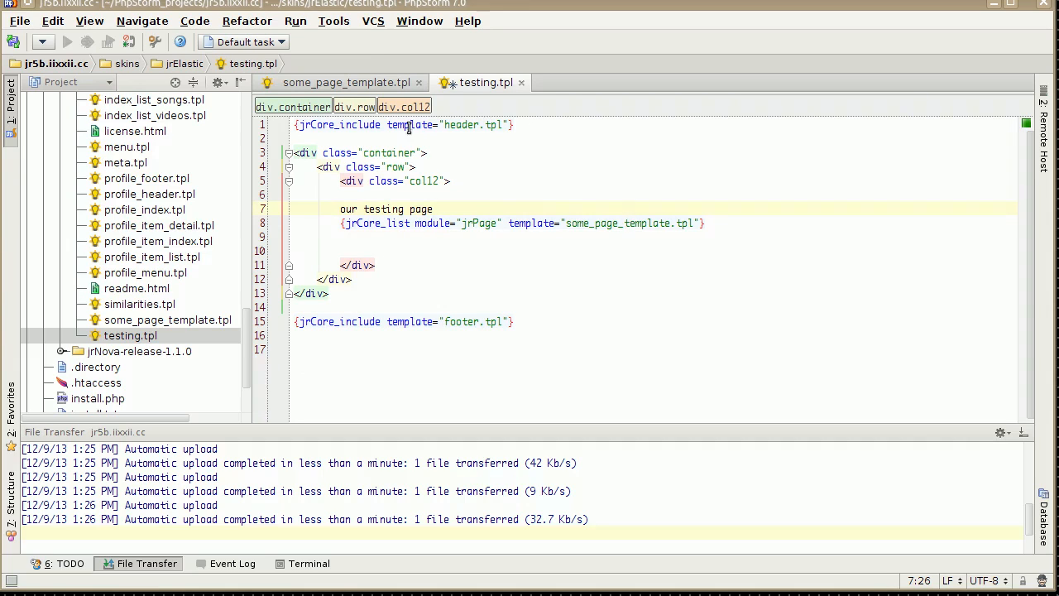
left_click(348, 83)
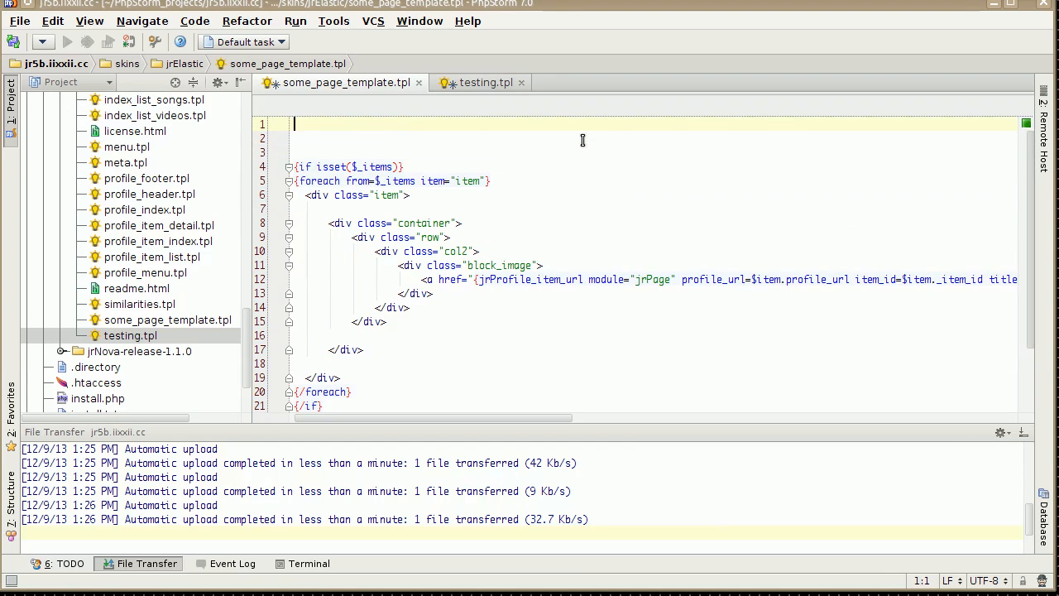
type("{debug}")
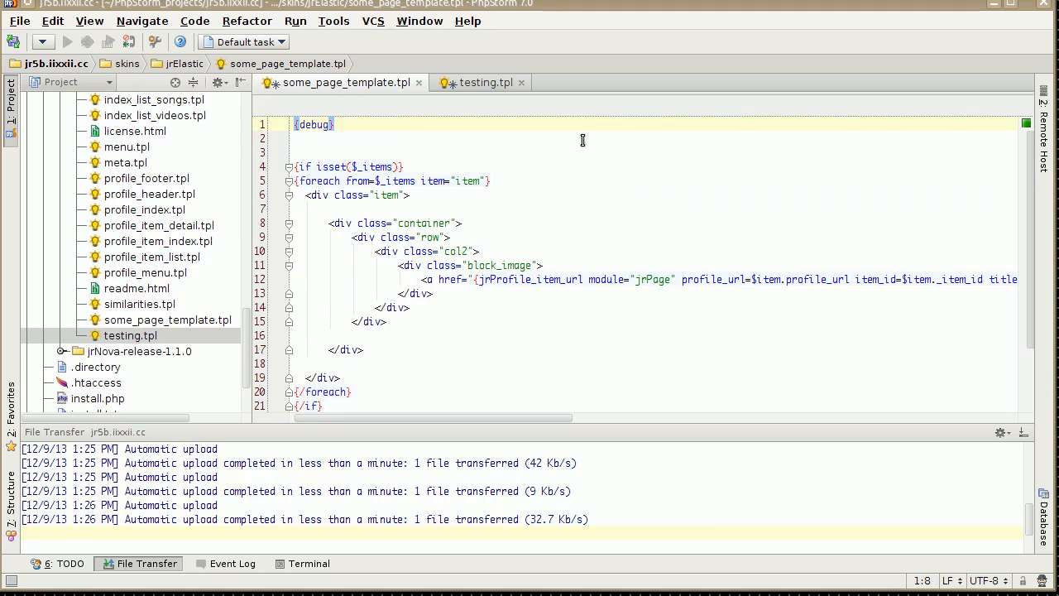
mouse_move(599, 152)
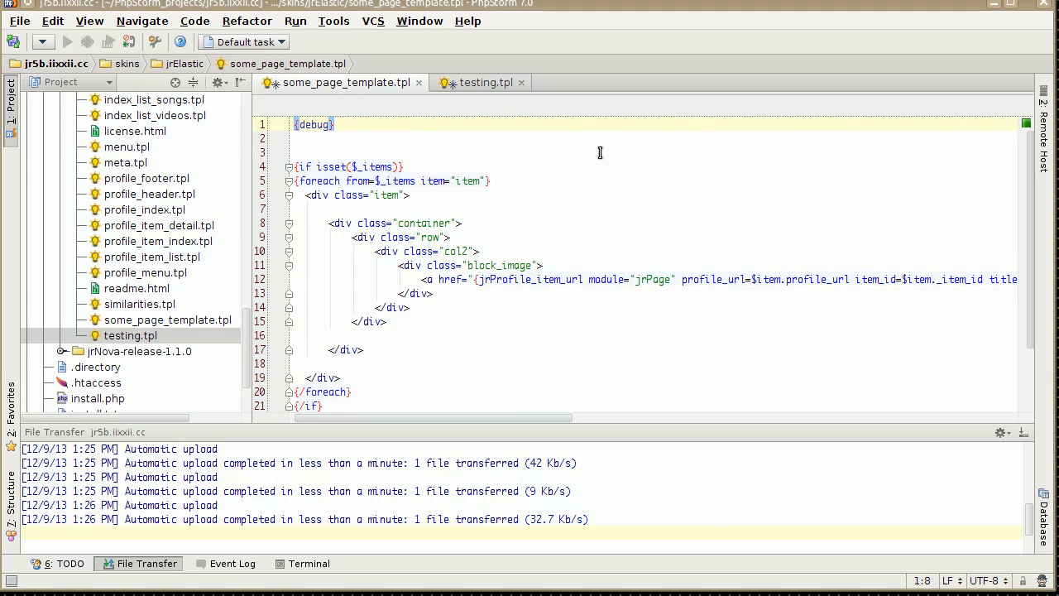
mouse_move(599, 152)
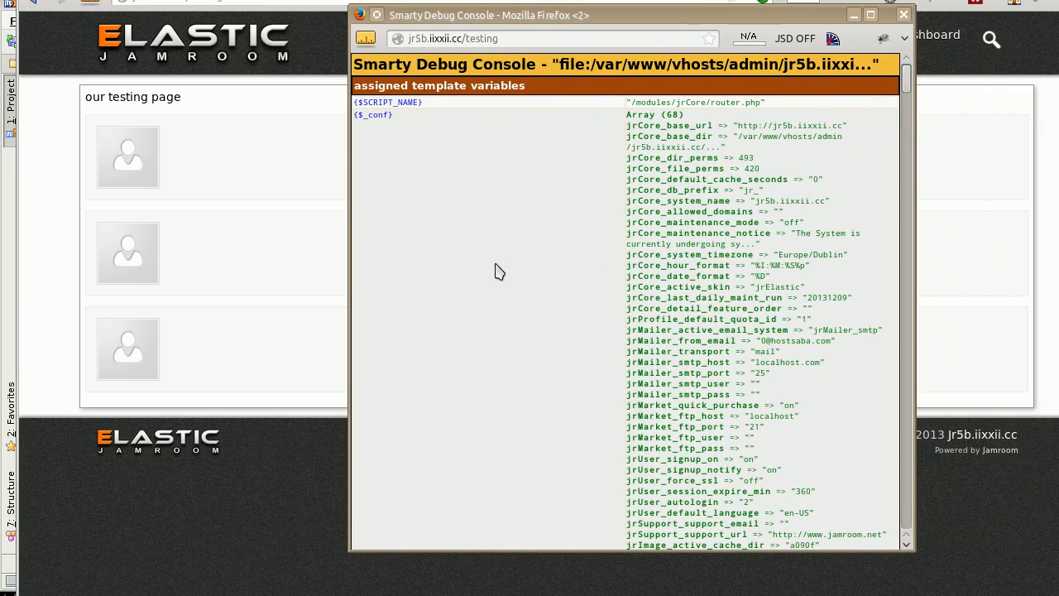
mouse_move(569, 225)
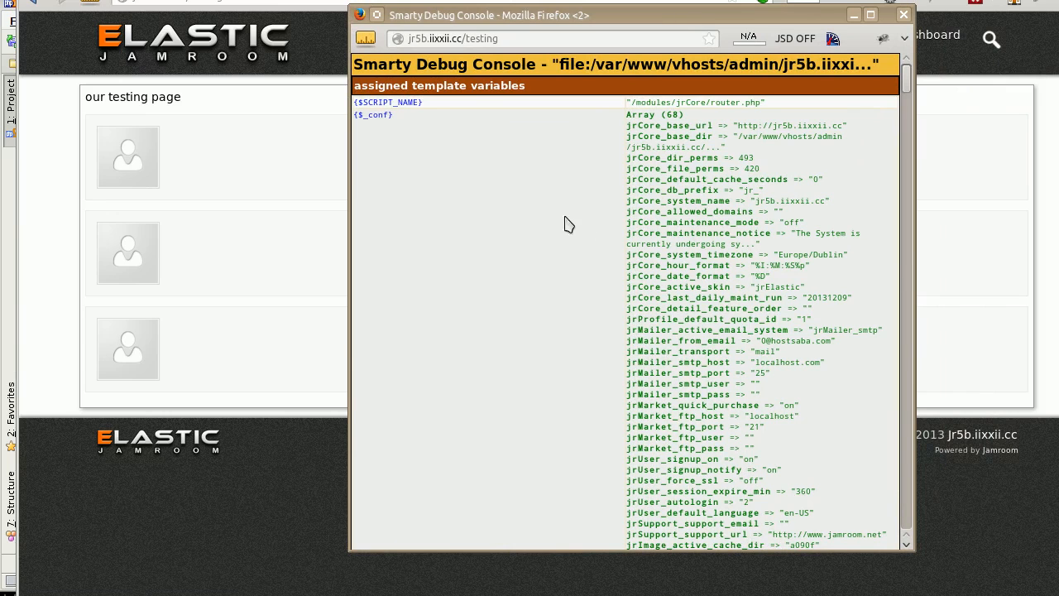
mouse_move(412, 149)
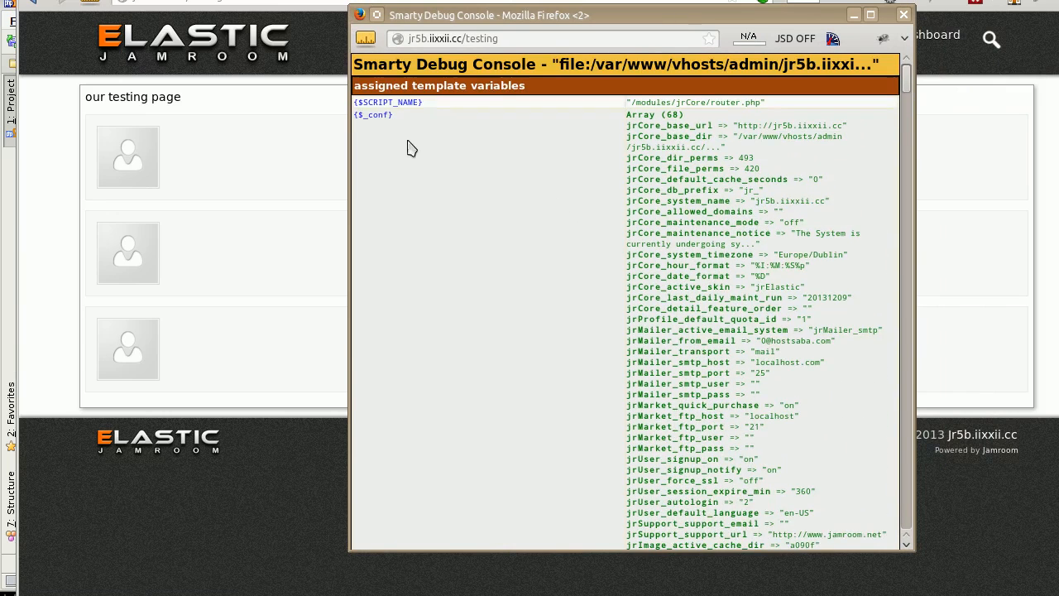
Scroll through the $_items array in the Smarty debug console, inspecting each item's page_title and keys.
scroll("down", 3)
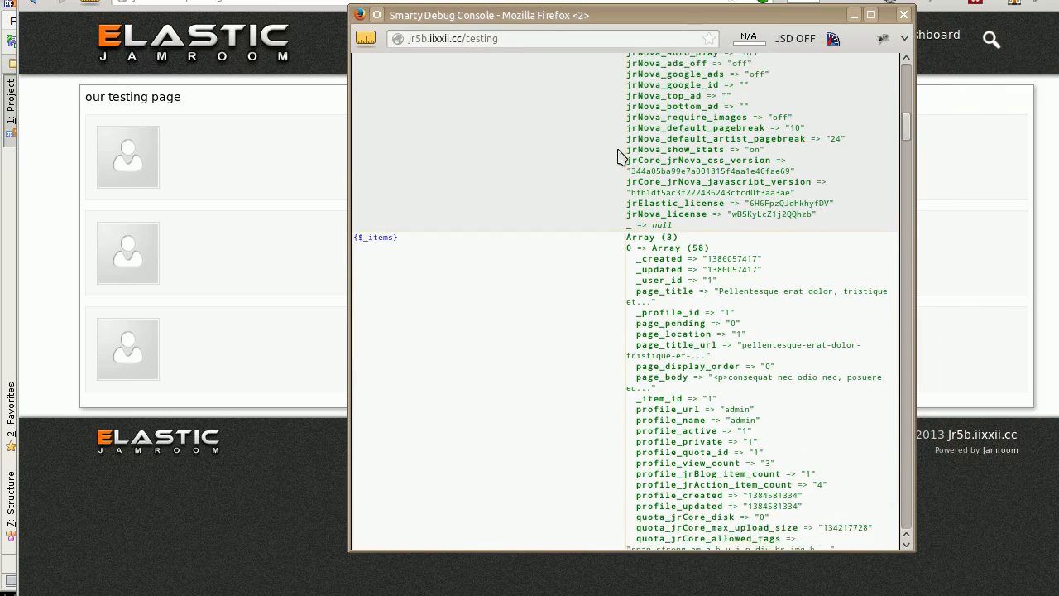
scroll("down", 3)
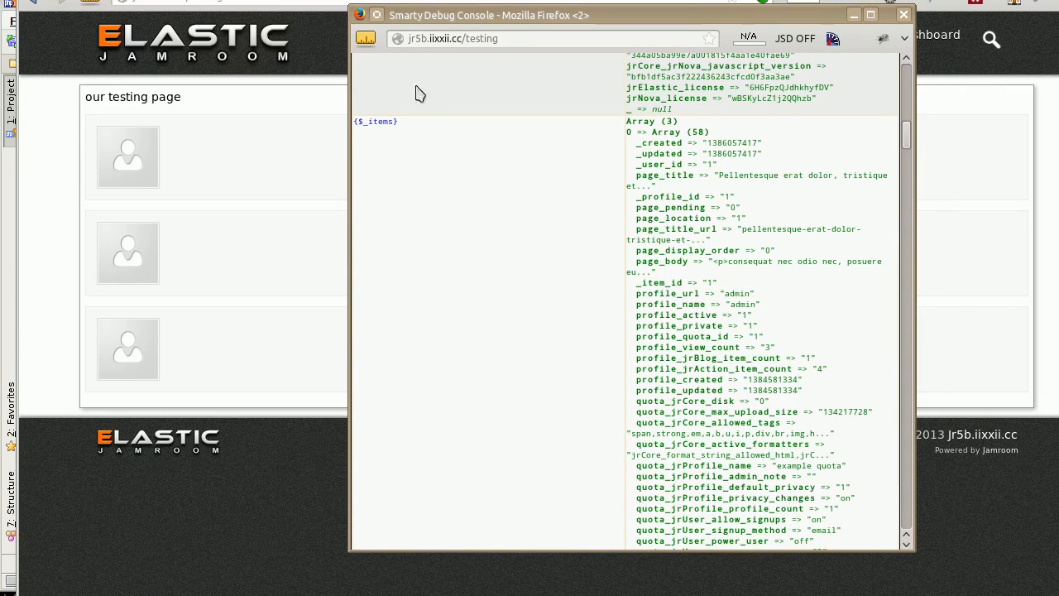
mouse_move(699, 143)
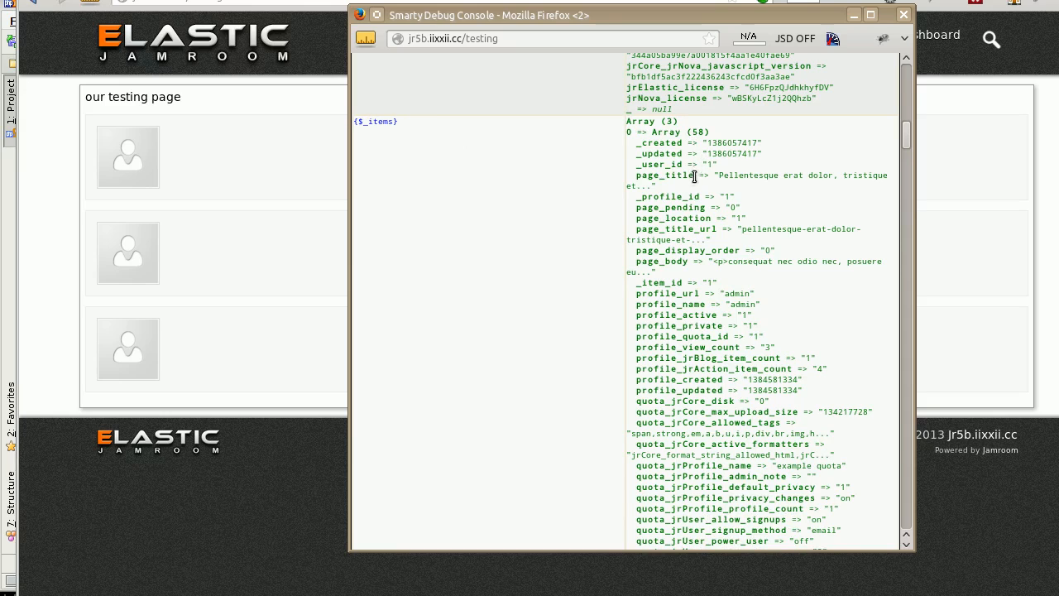
mouse_move(645, 143)
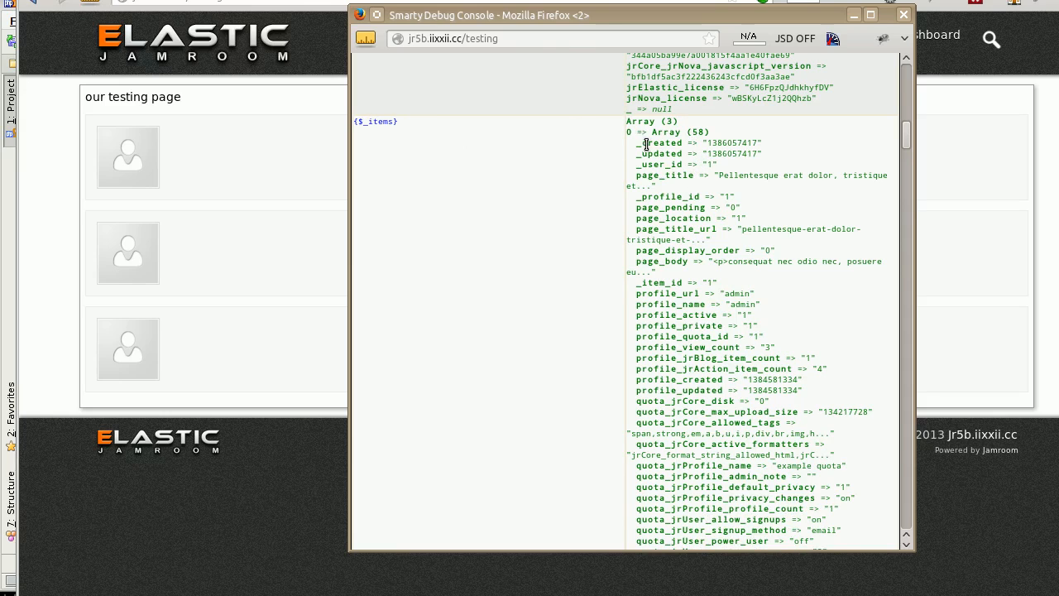
mouse_move(692, 149)
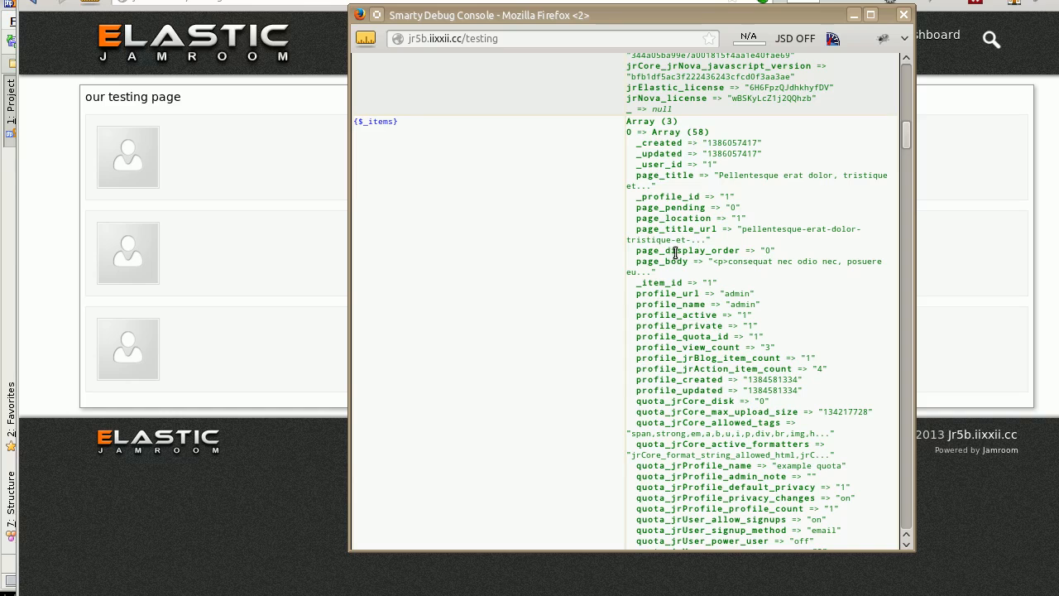
mouse_move(695, 302)
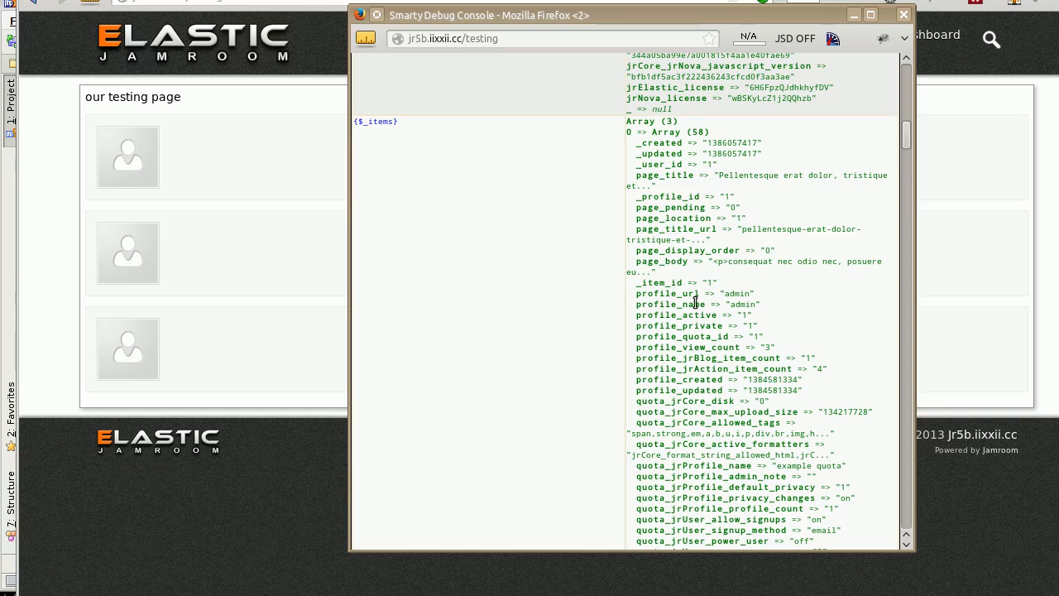
scroll("down", 3)
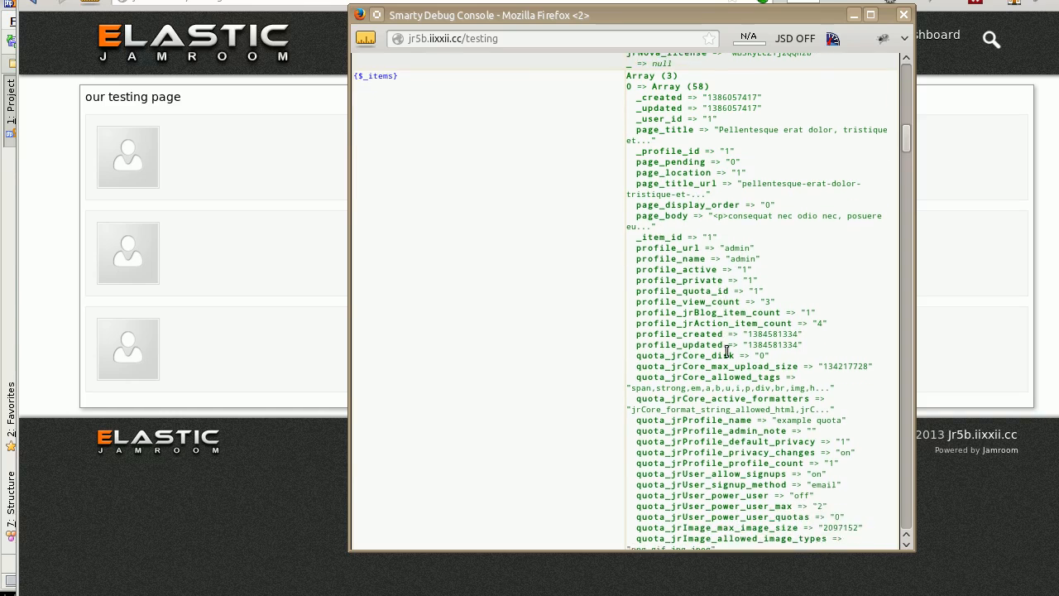
scroll("down", 3)
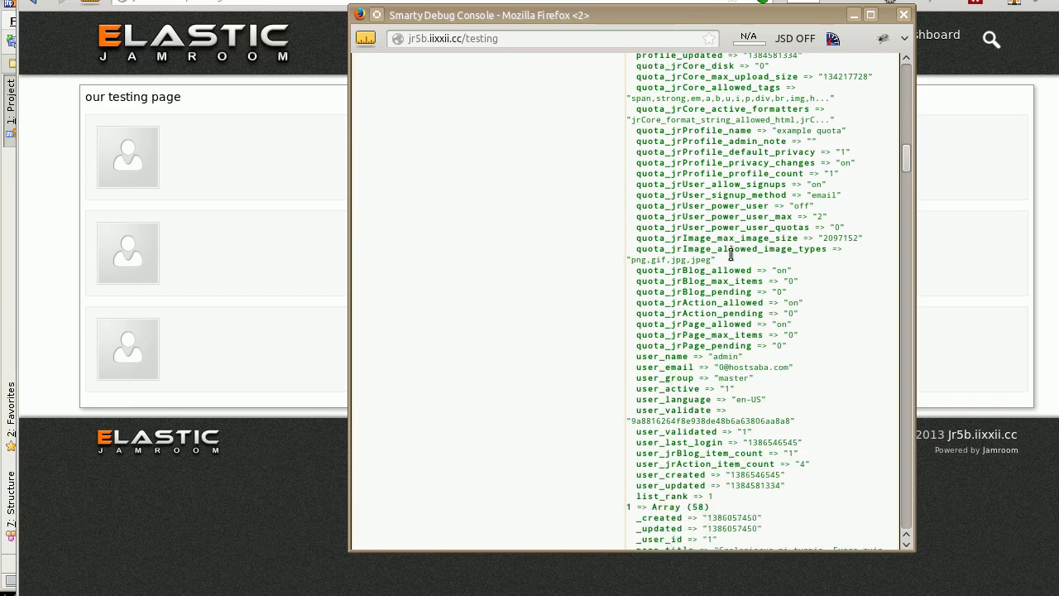
scroll("down", 3)
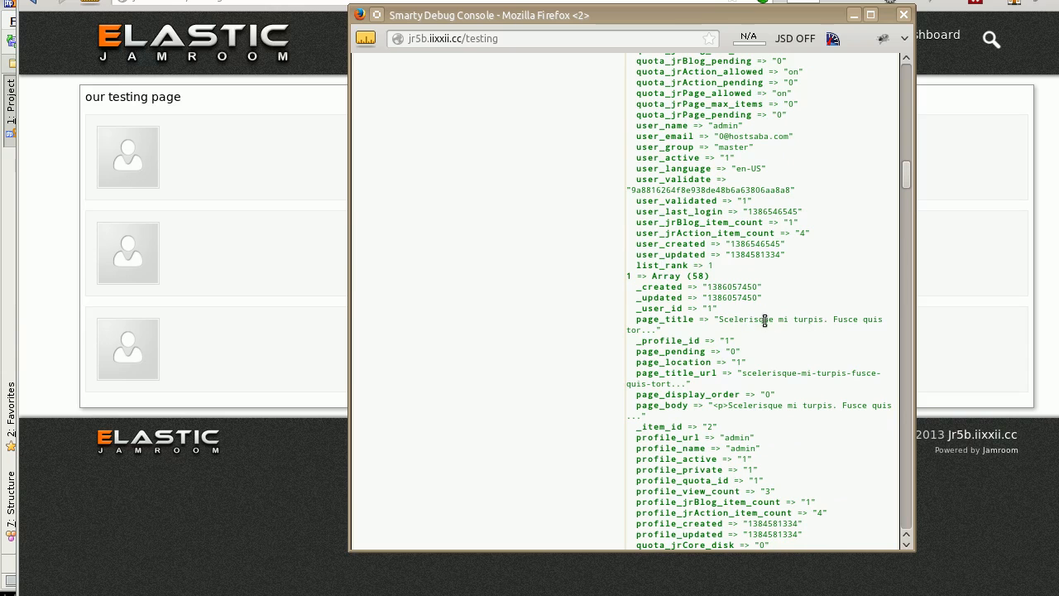
scroll("down", 3)
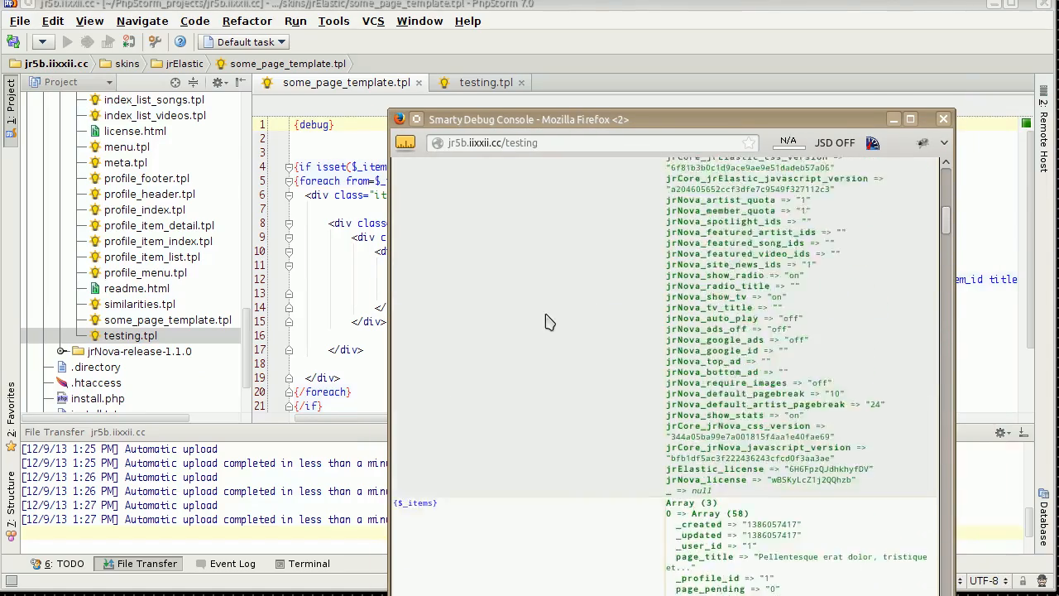
Move the debug console off the code and start rewriting the foreach line as '$_items as $item'.
scroll("down", 3)
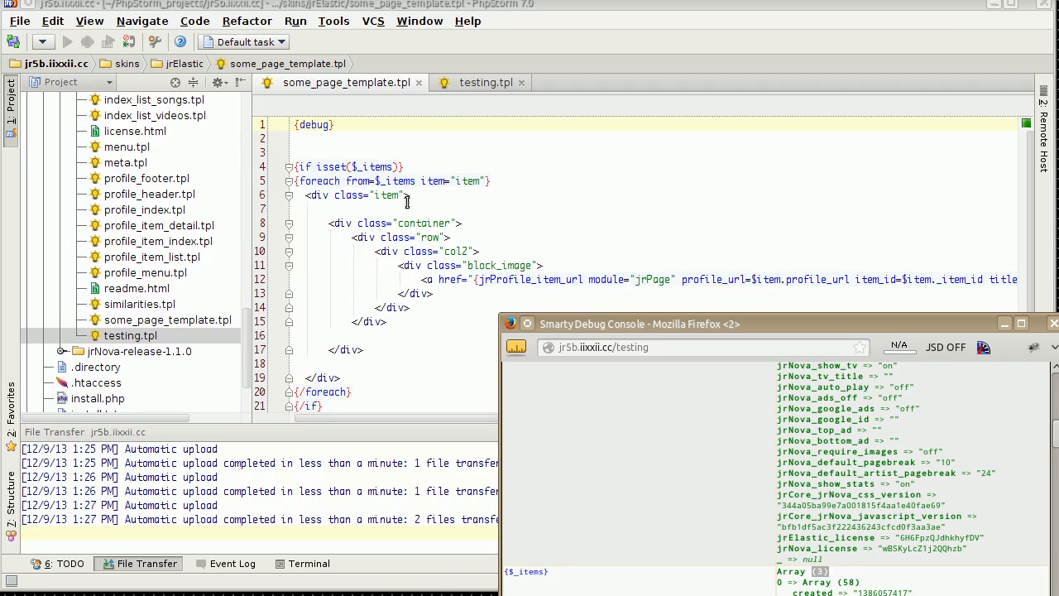
mouse_move(529, 298)
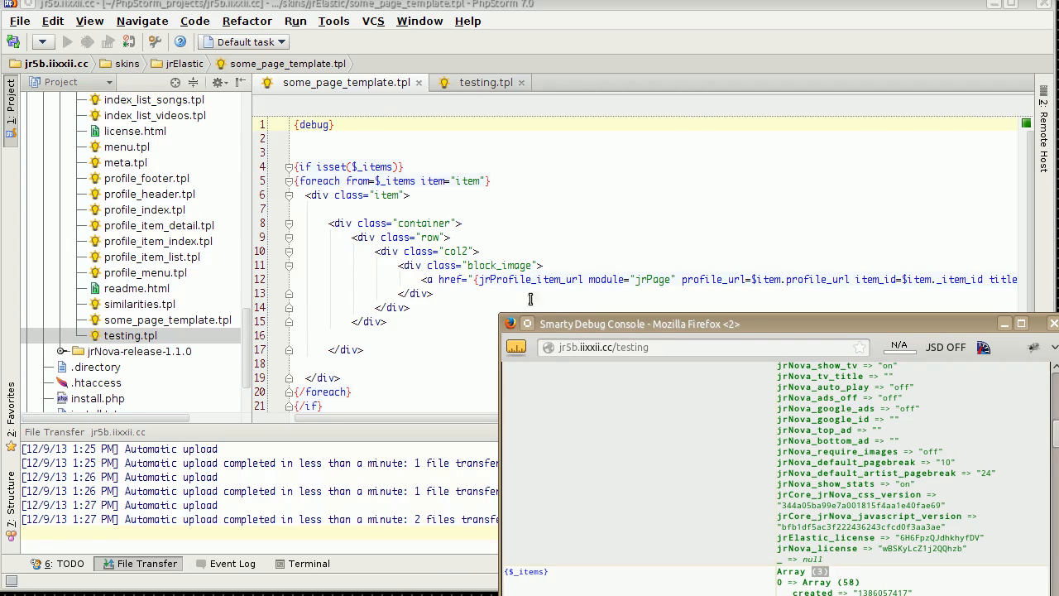
mouse_move(770, 371)
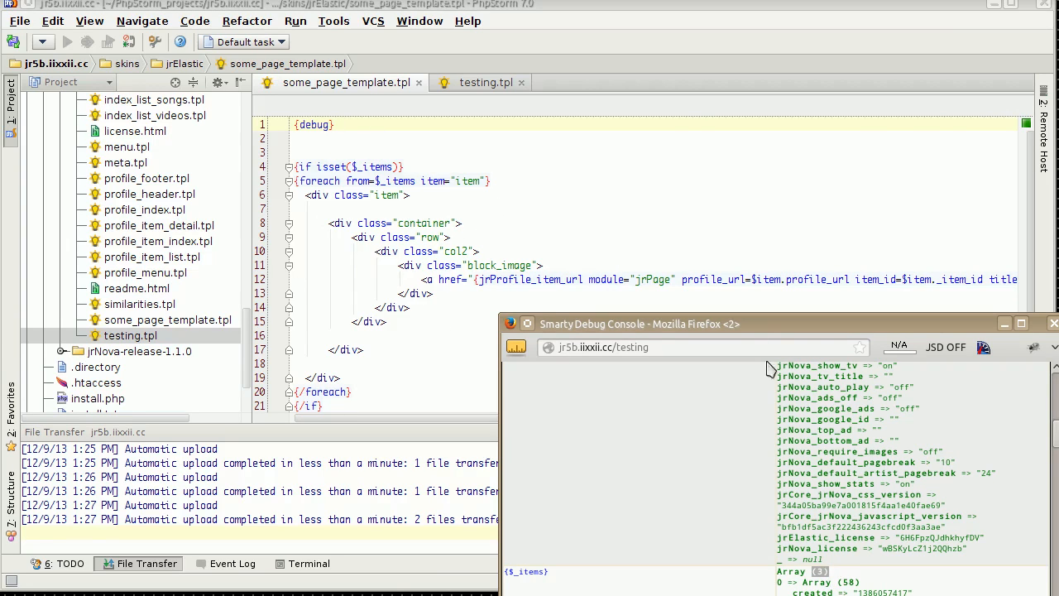
left_click_drag(638, 323, 782, 298)
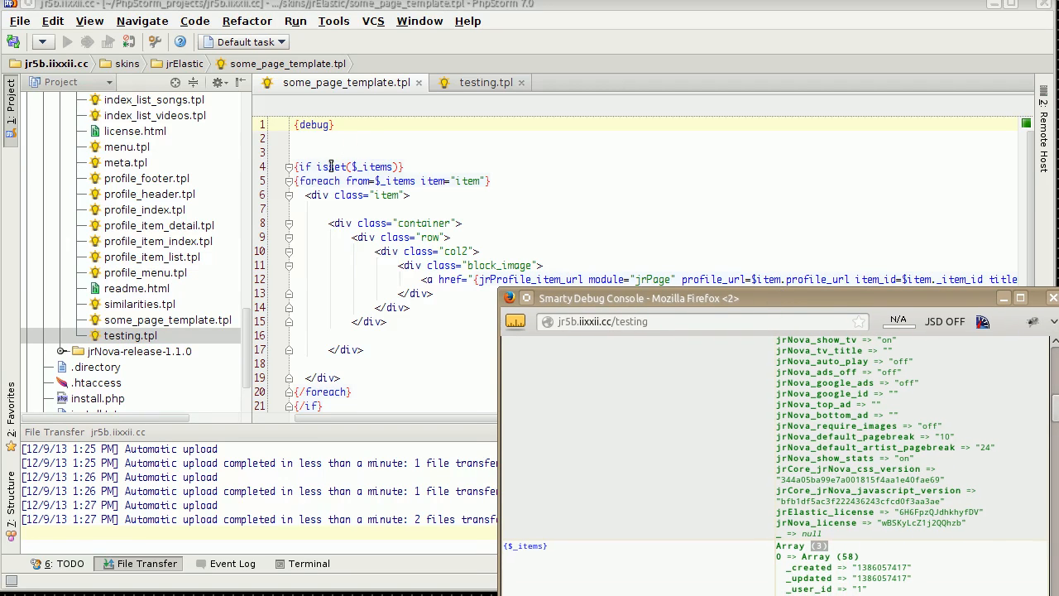
mouse_move(394, 214)
type("as ")
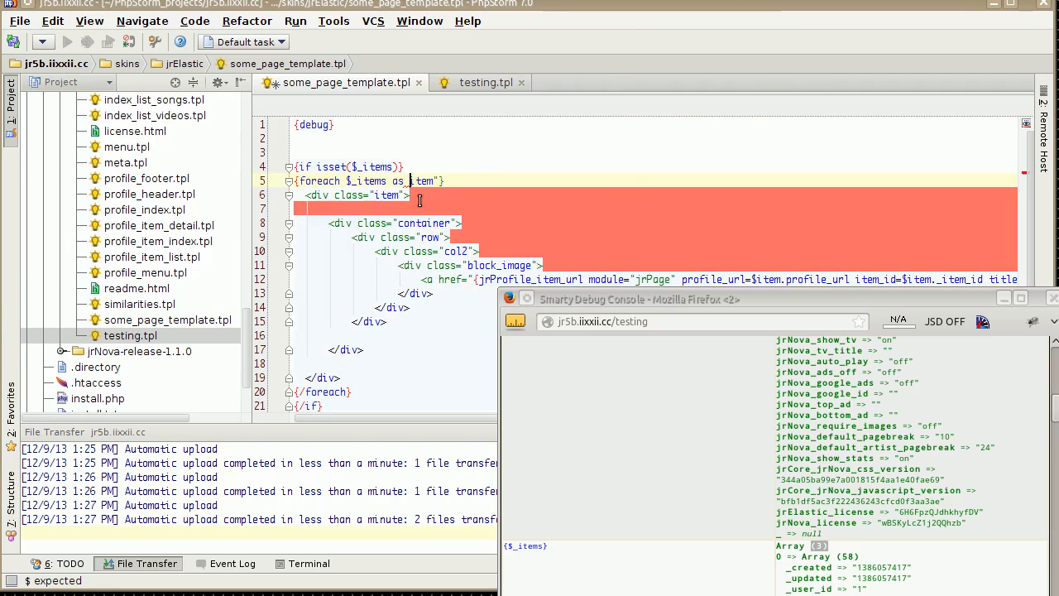
left_click(429, 181)
type("$")
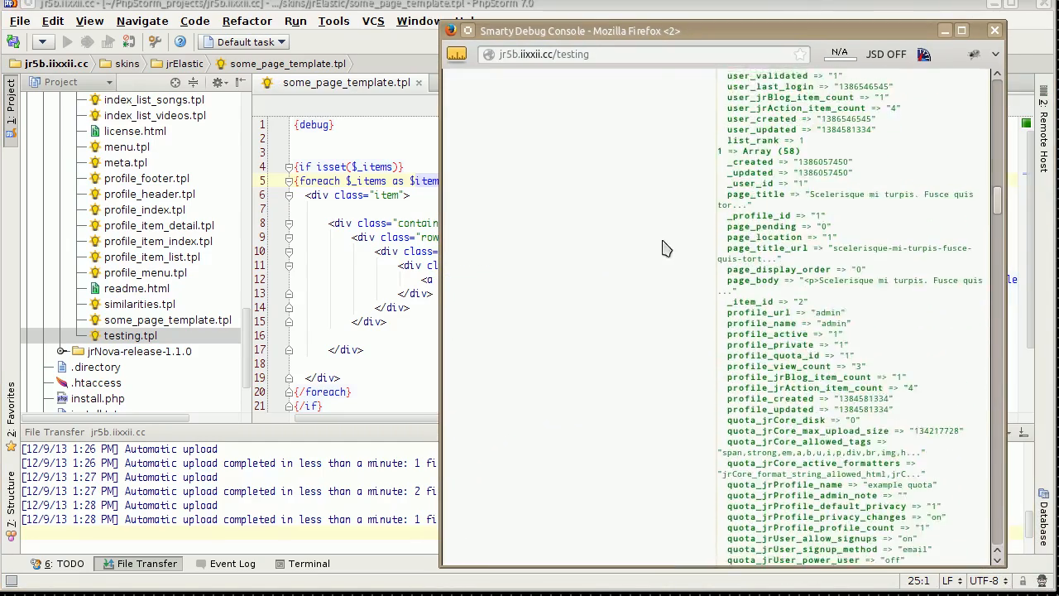
Cancel the accidental Copy file dialog, finish {foreach $_items as $item} and move {debug} below {/if}.
scroll("down", 3)
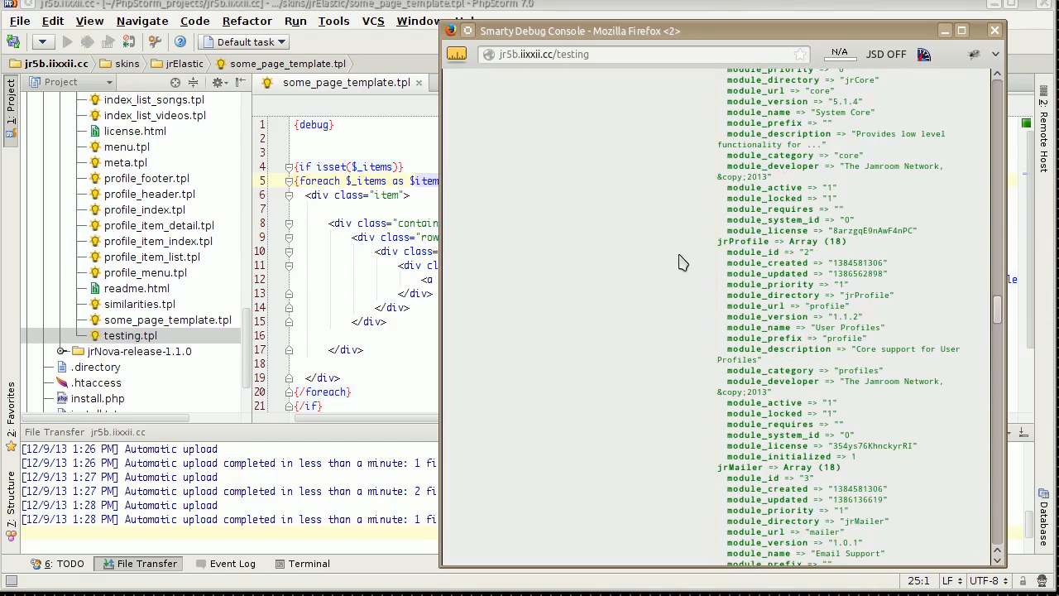
scroll("down", 3)
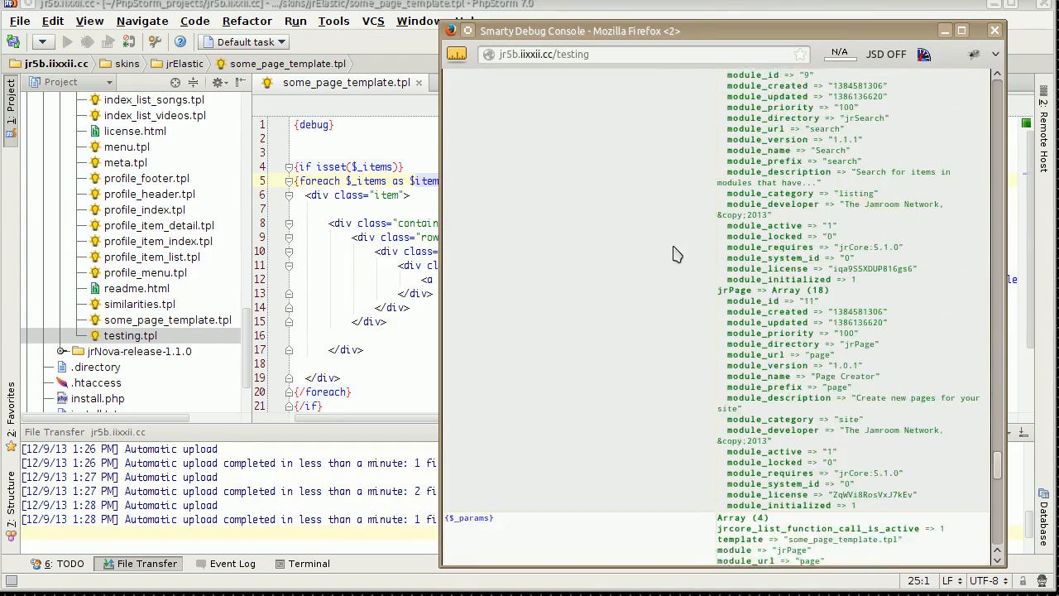
scroll("down", 3)
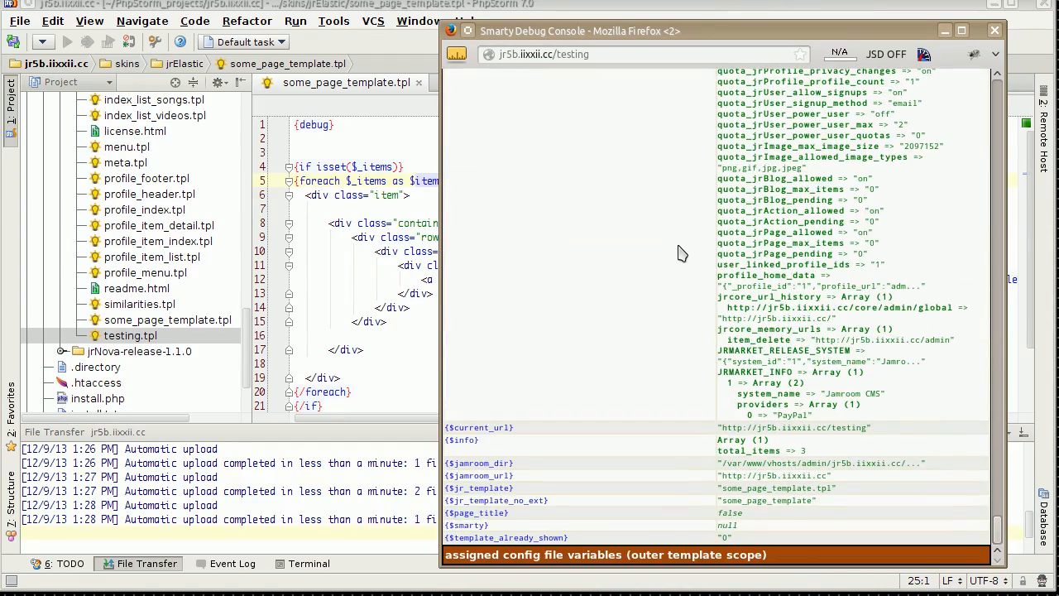
scroll("down", 3)
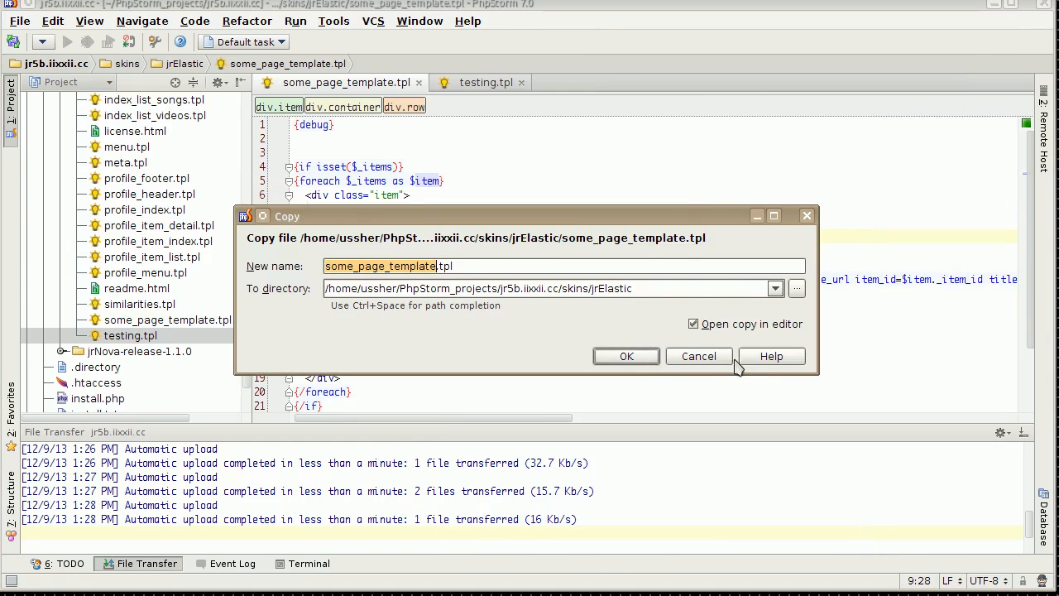
left_click(699, 355)
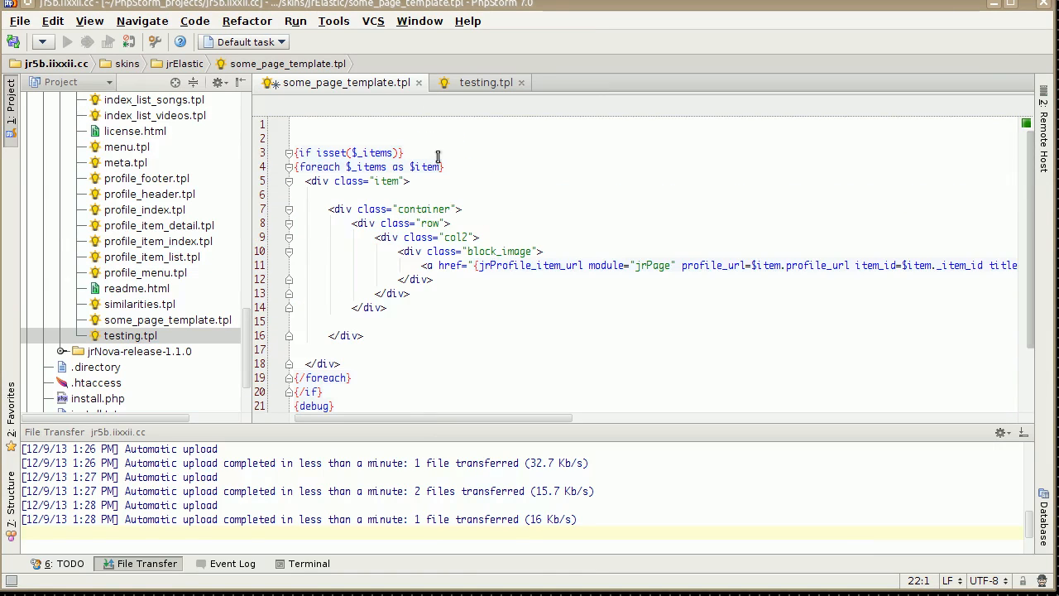
mouse_move(437, 157)
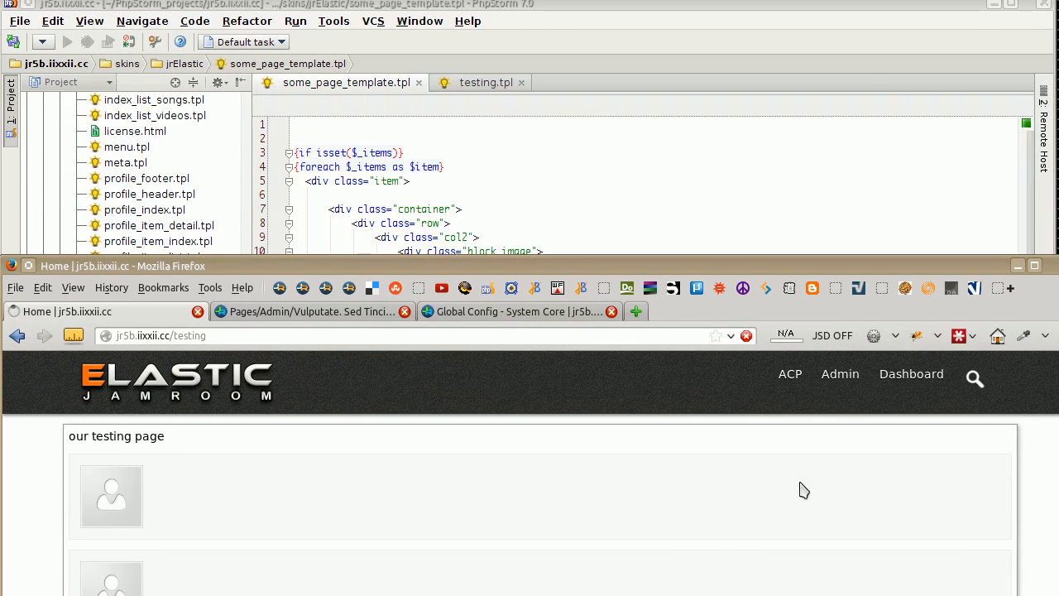
mouse_move(785, 487)
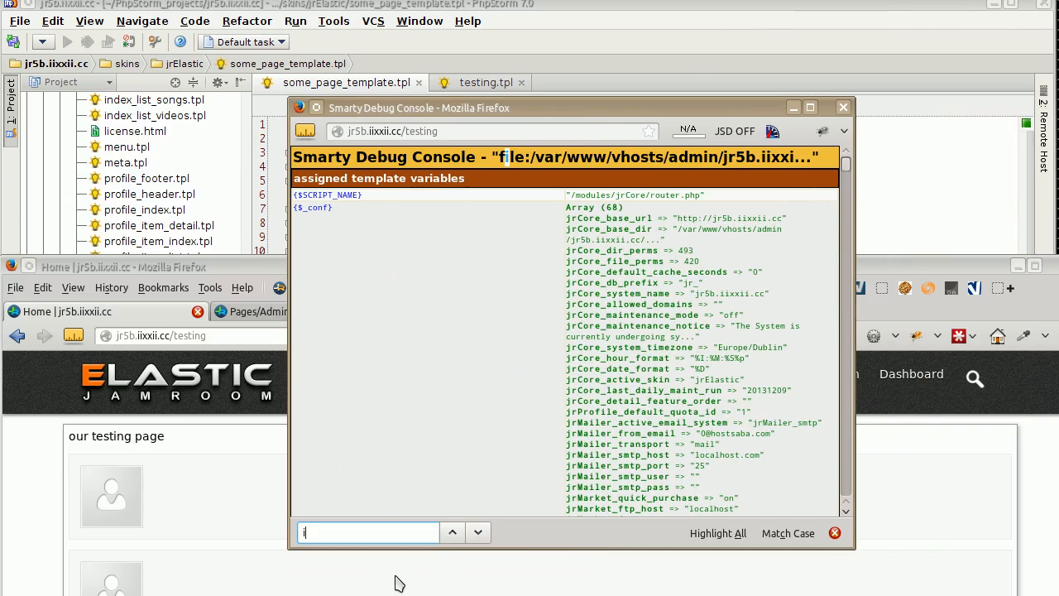
Search the reloaded Smarty debug console for items to locate the $item variable.
type("tems")
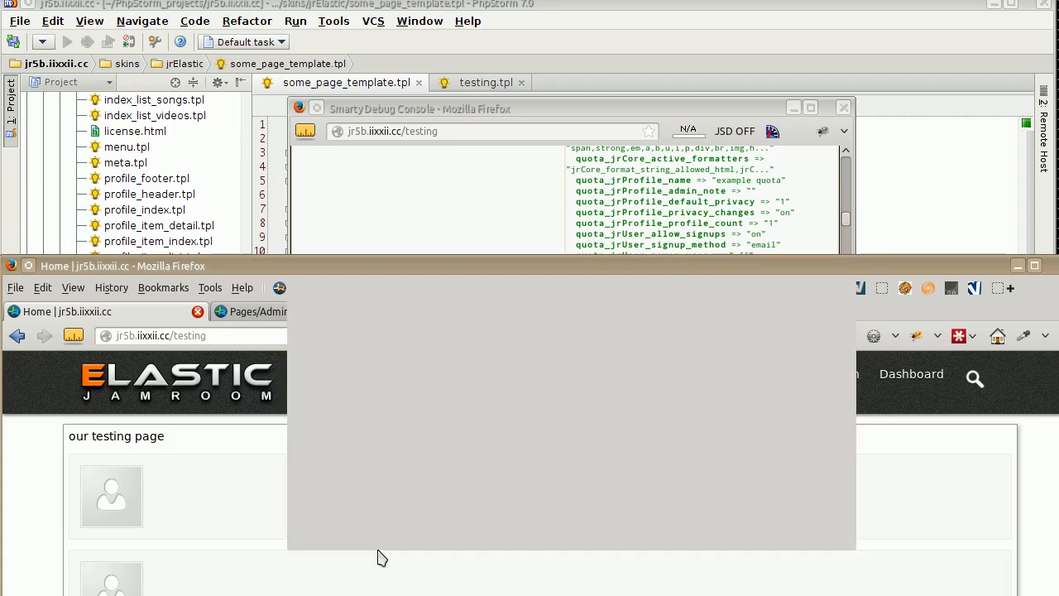
type("items as $item}")
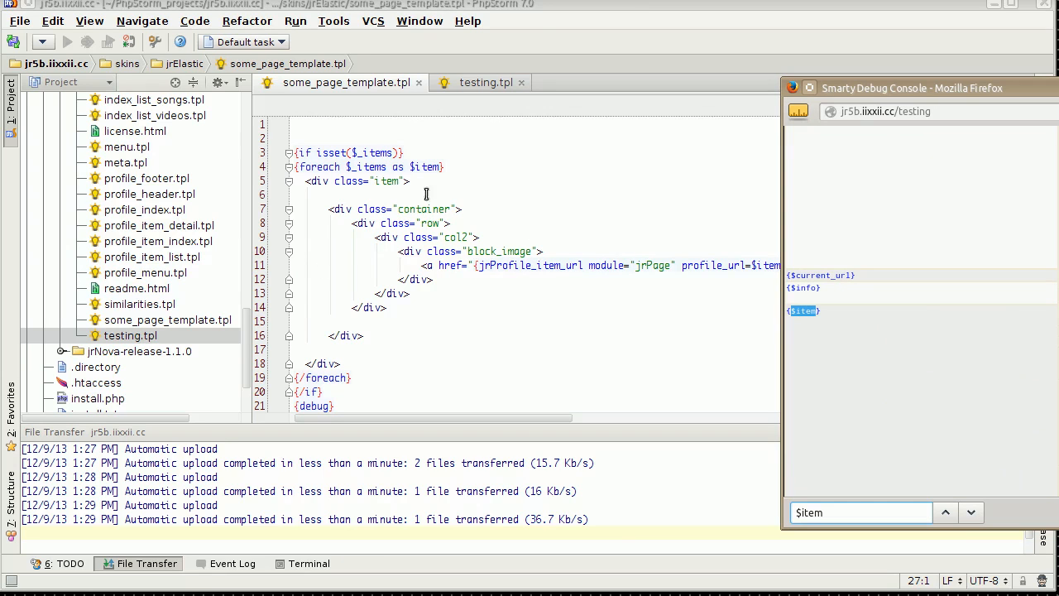
mouse_move(951, 93)
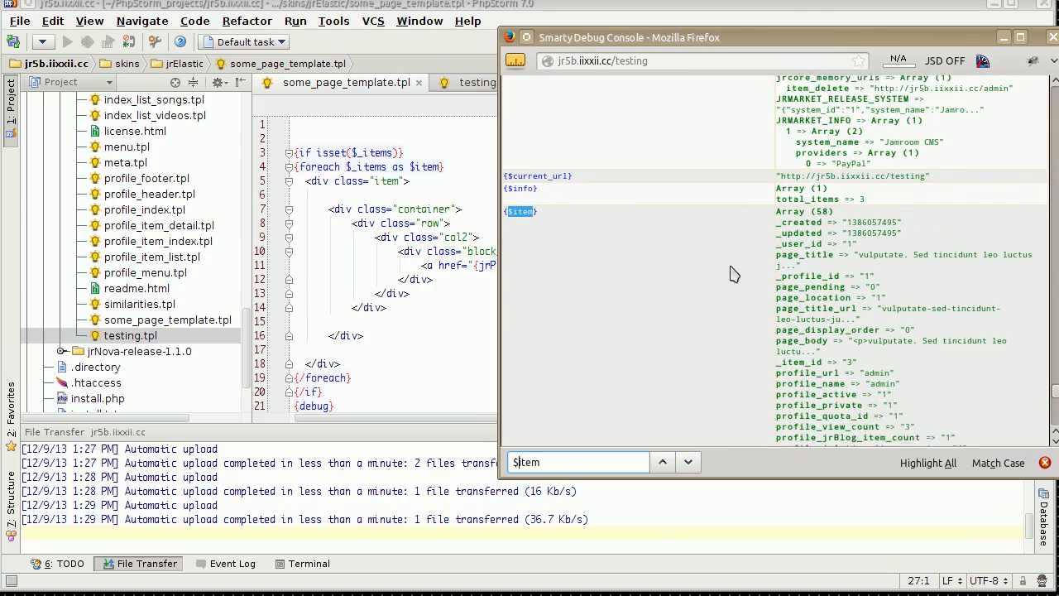
Check $item's page_title key, then replace the jrProfile_item_url link line with a new Smarty tag.
scroll("down", 3)
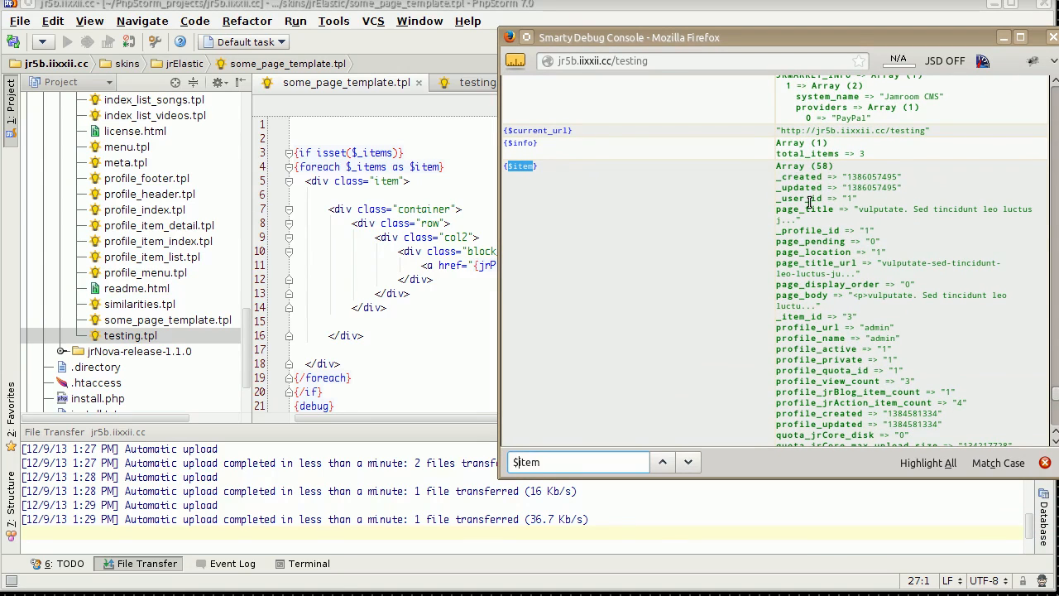
scroll("down", 3)
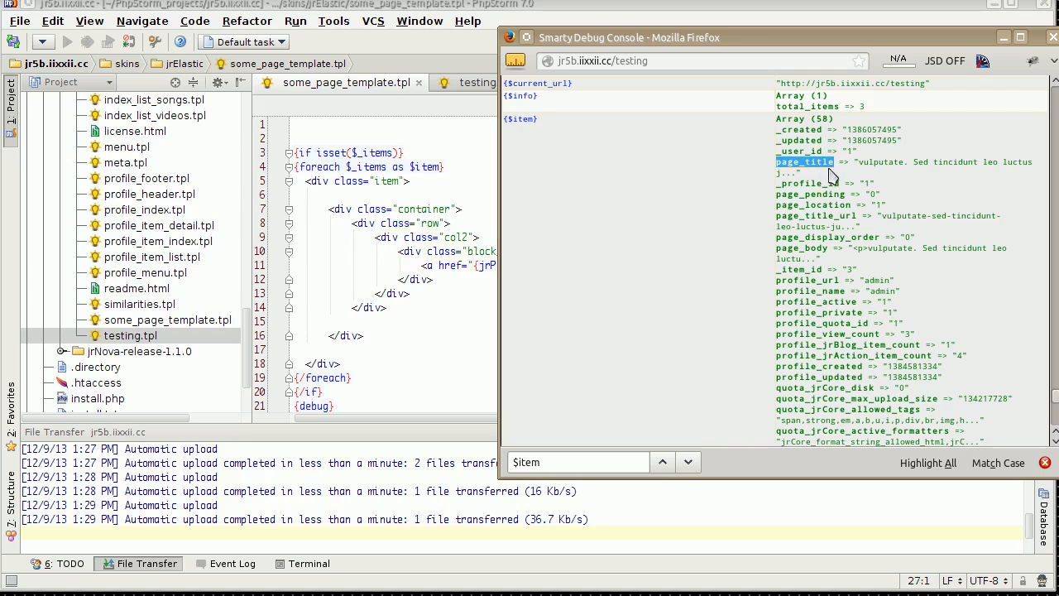
left_click(384, 306)
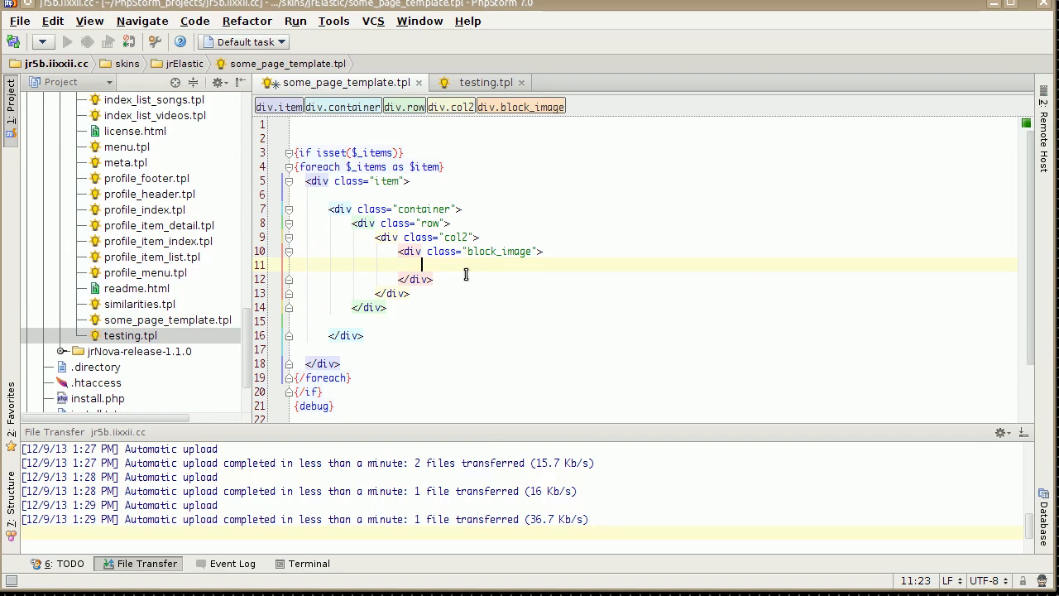
type("{{")
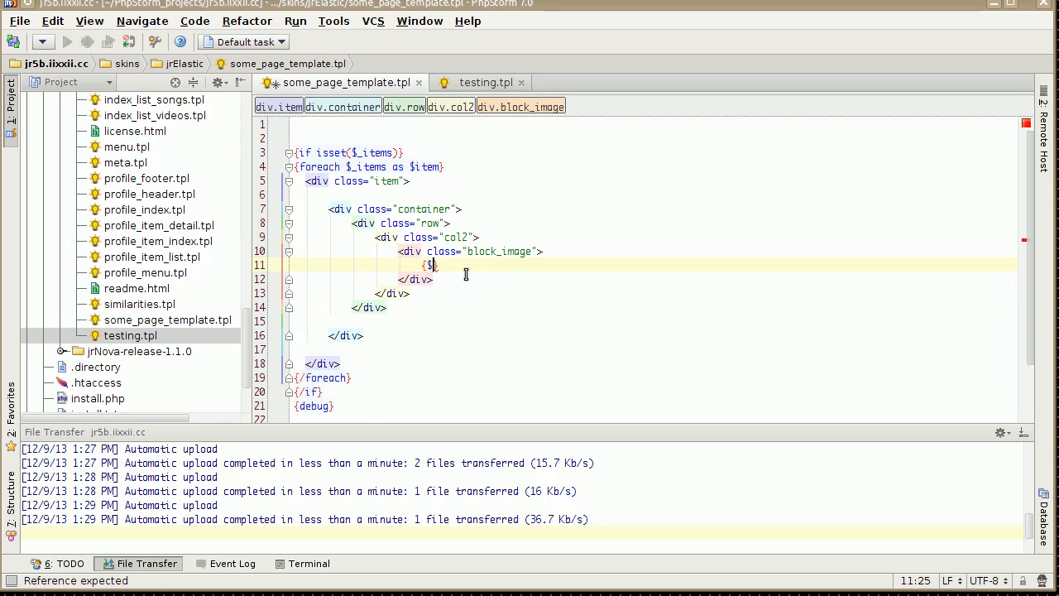
Output {$item.page_title} inside the block_image div and reload /testing to see the titles.
type("item.")
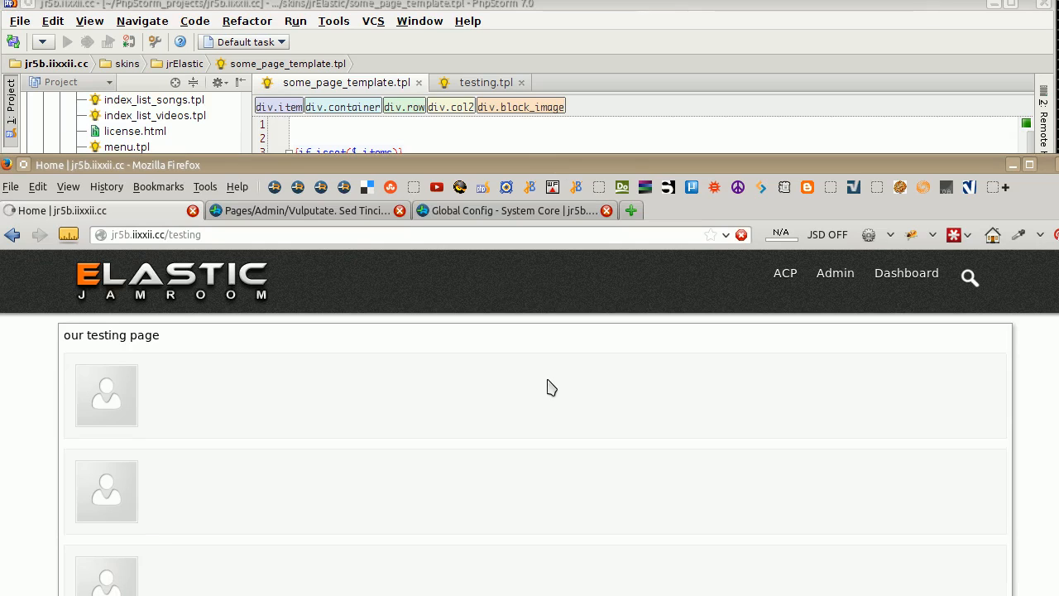
mouse_move(556, 385)
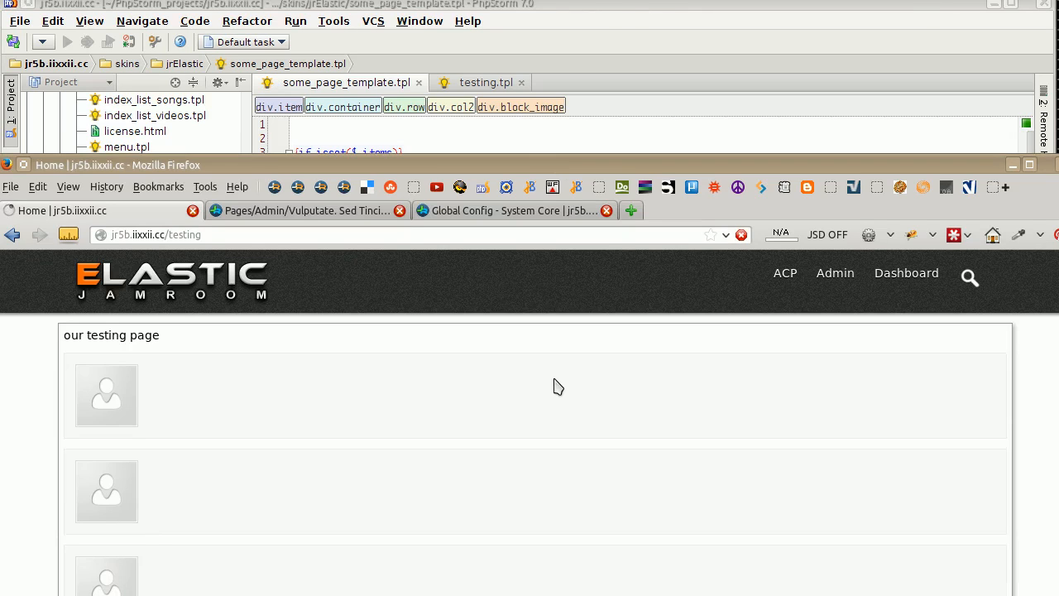
left_click(741, 235)
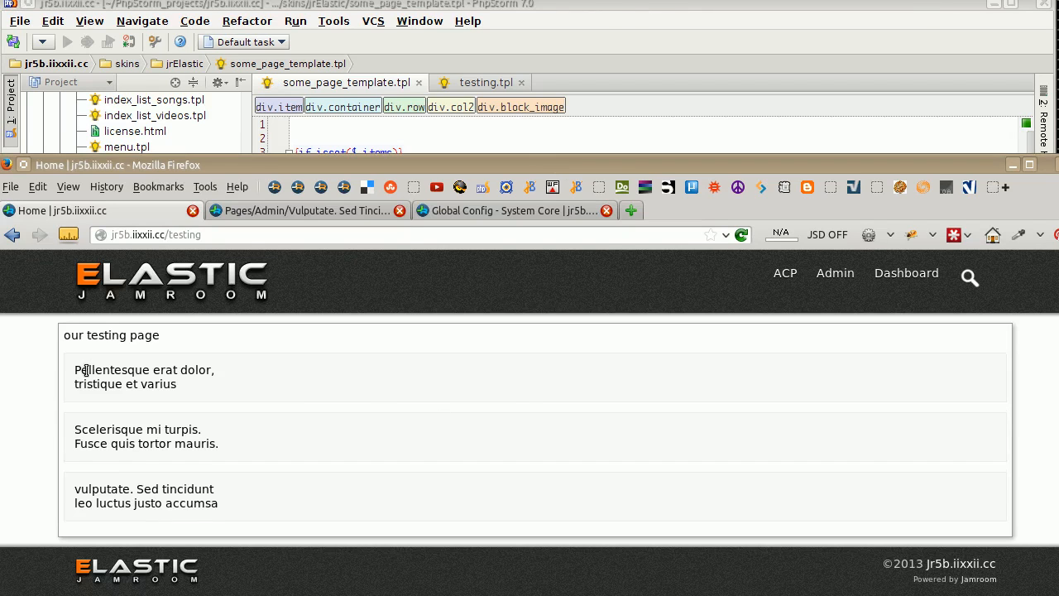
left_click_drag(93, 371, 176, 384)
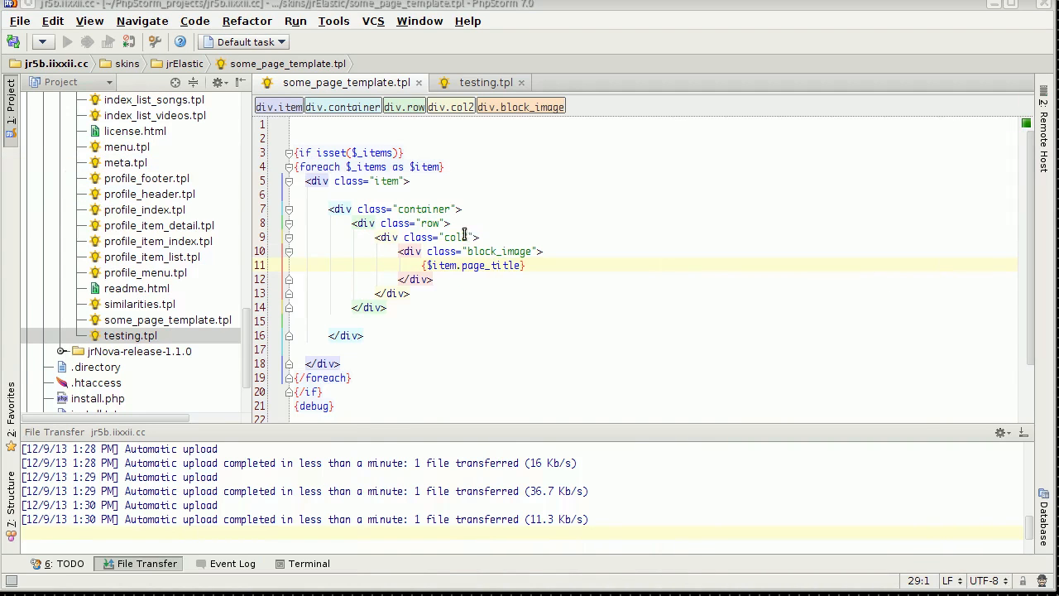
Change the column div's class to col12 and reload the testing page output.
left_click(453, 237)
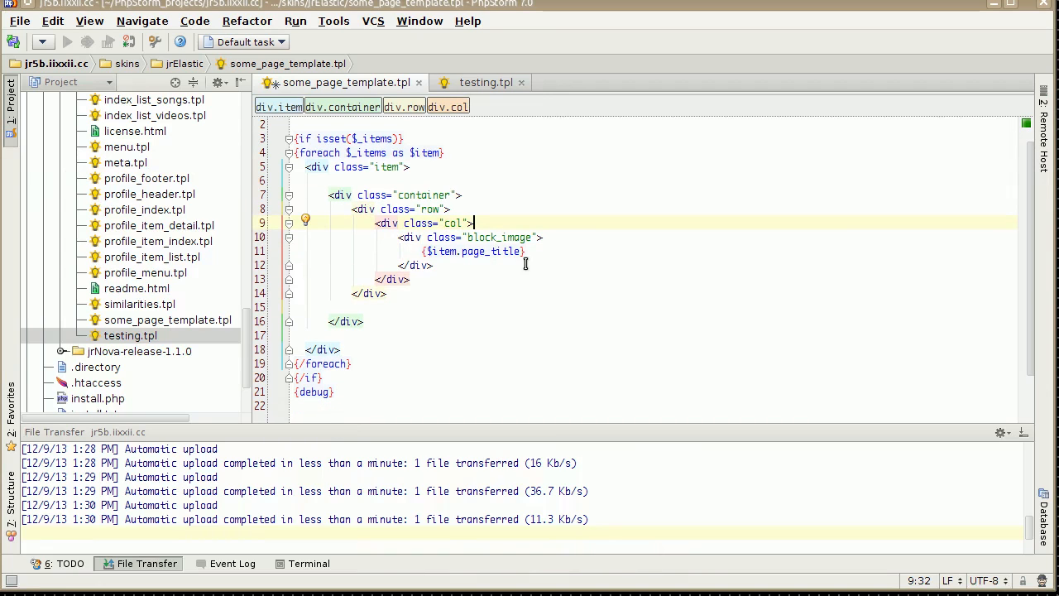
type("12")
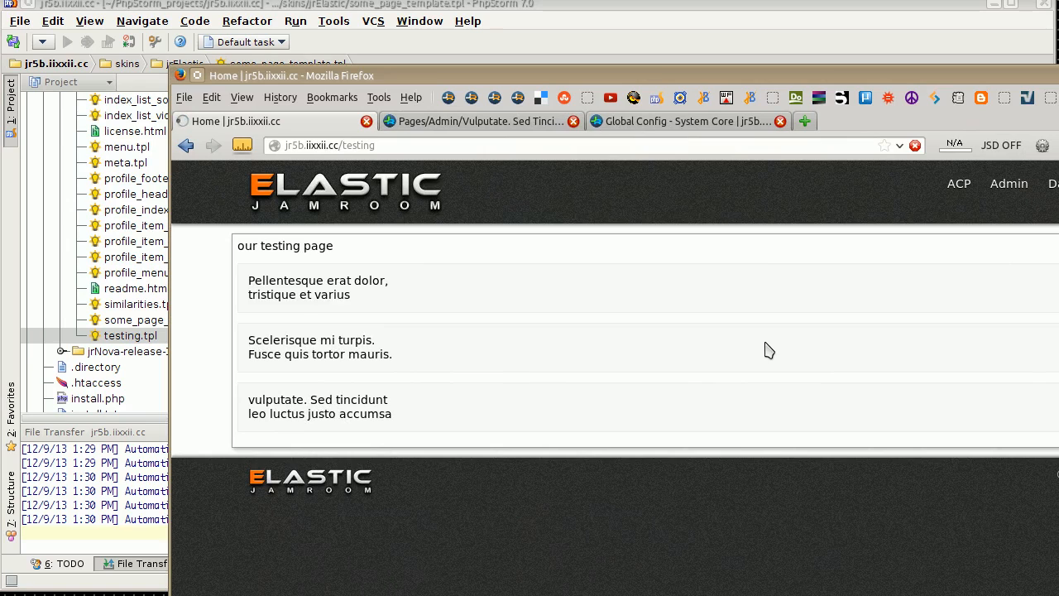
mouse_move(242, 301)
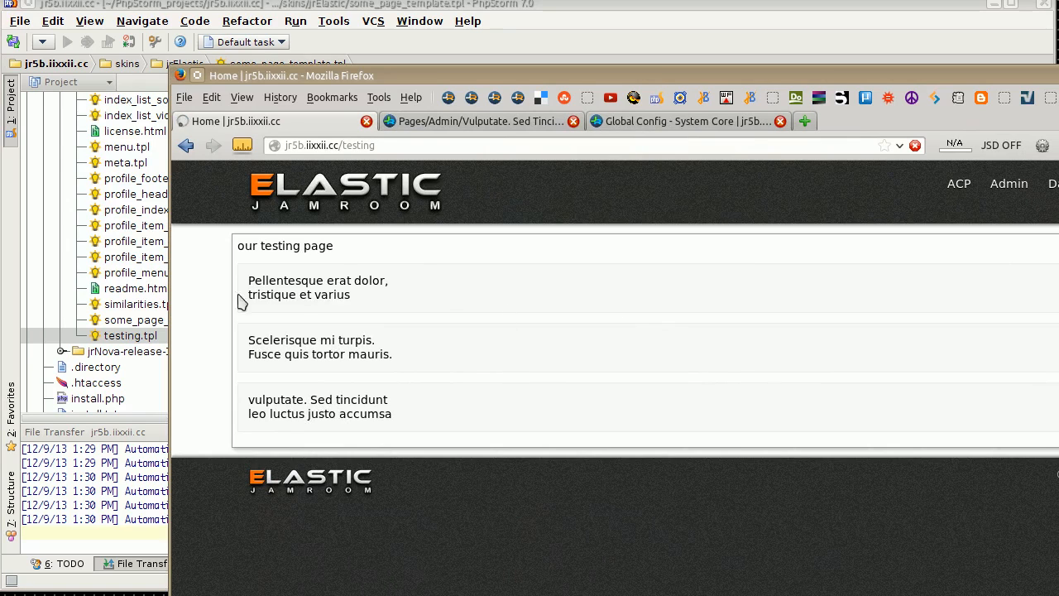
left_click(914, 146)
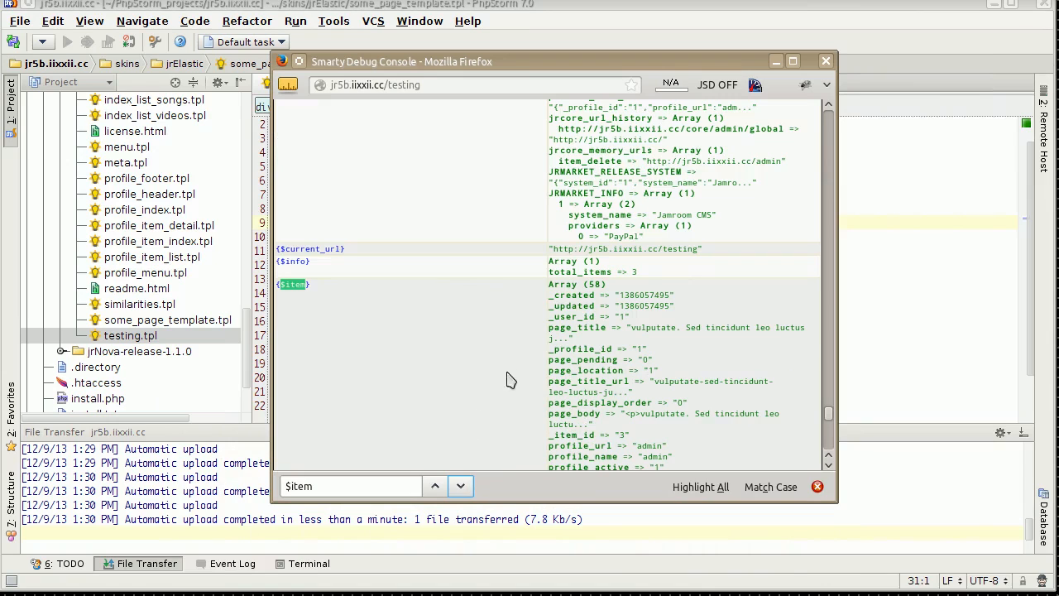
Select the page_title_url variable name within $item in the Smarty debug console.
scroll("down", 3)
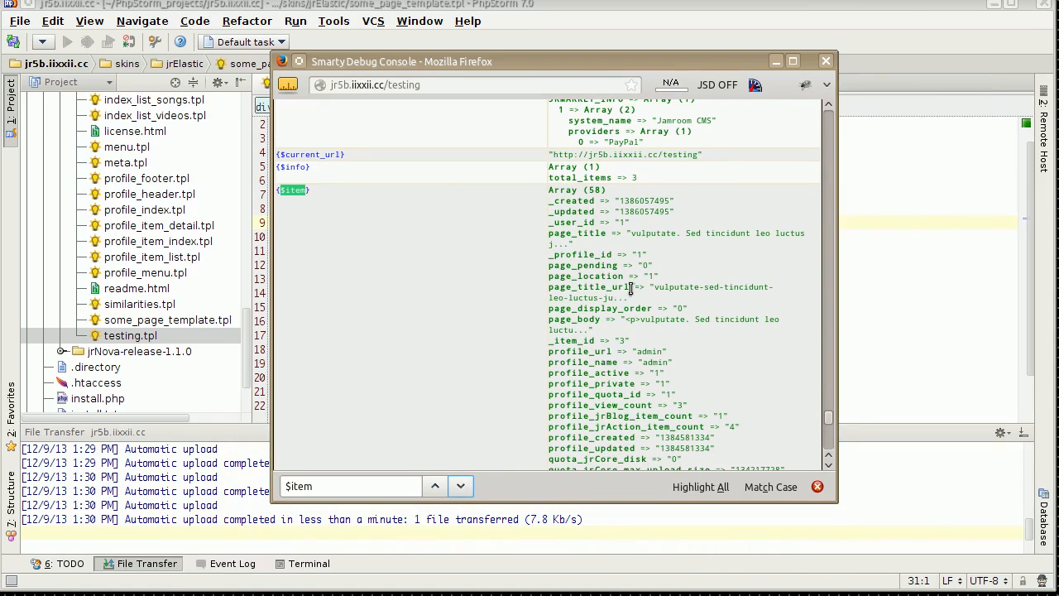
double_click(589, 286)
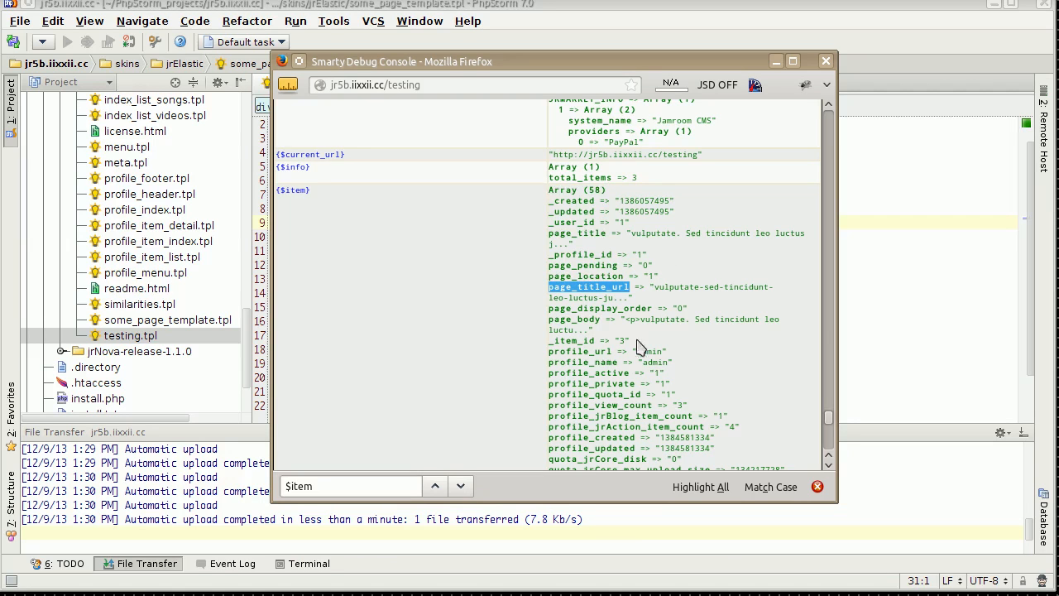
scroll("down", 3)
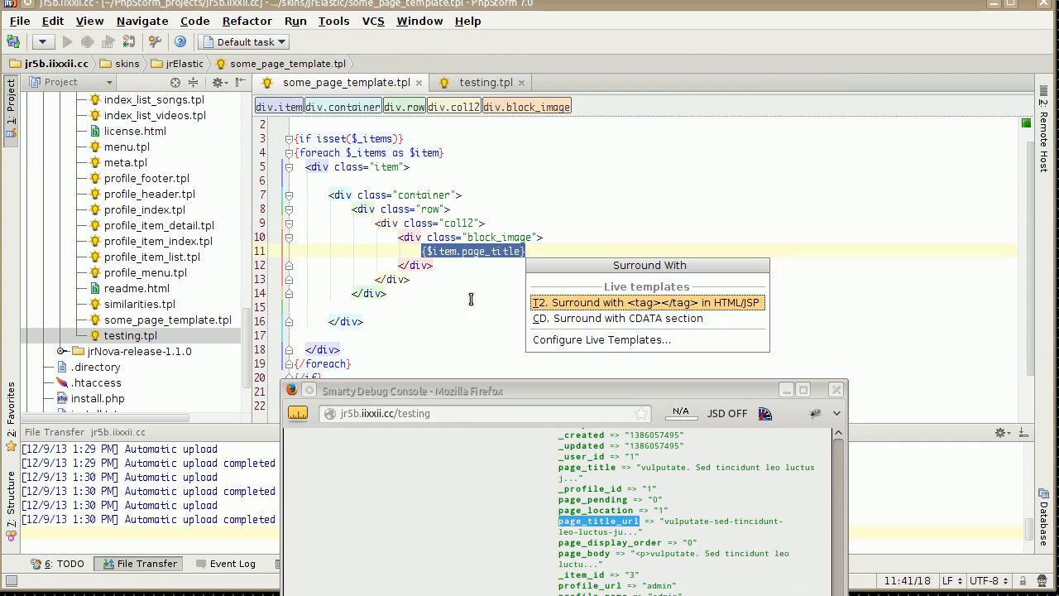
Wrap {$item.page_title} in an <a> whose href begins {$jamroom_url}/{$item.profile_url}/.
left_click(645, 302)
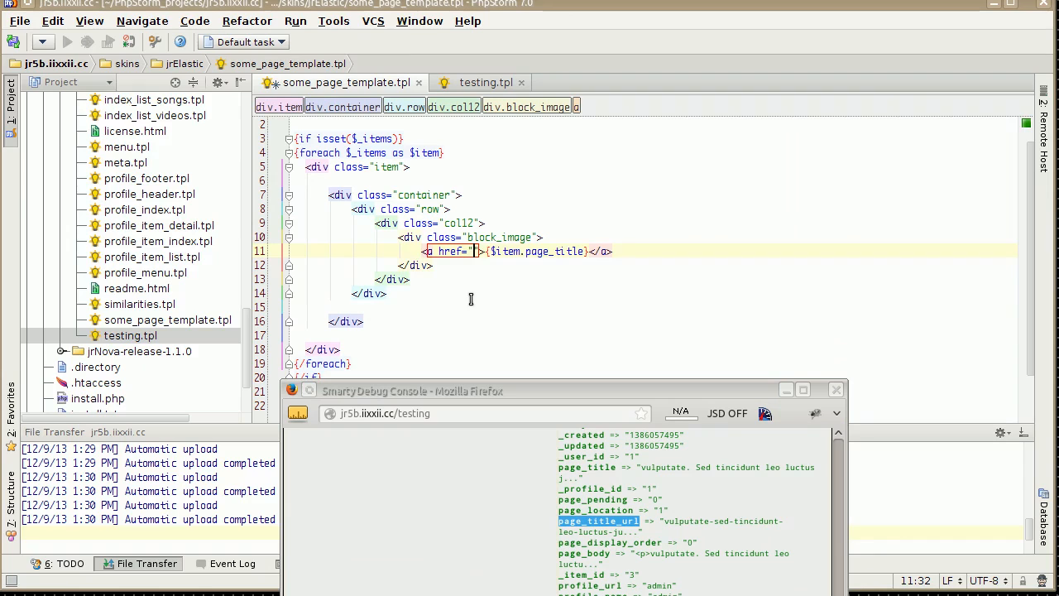
type("{")
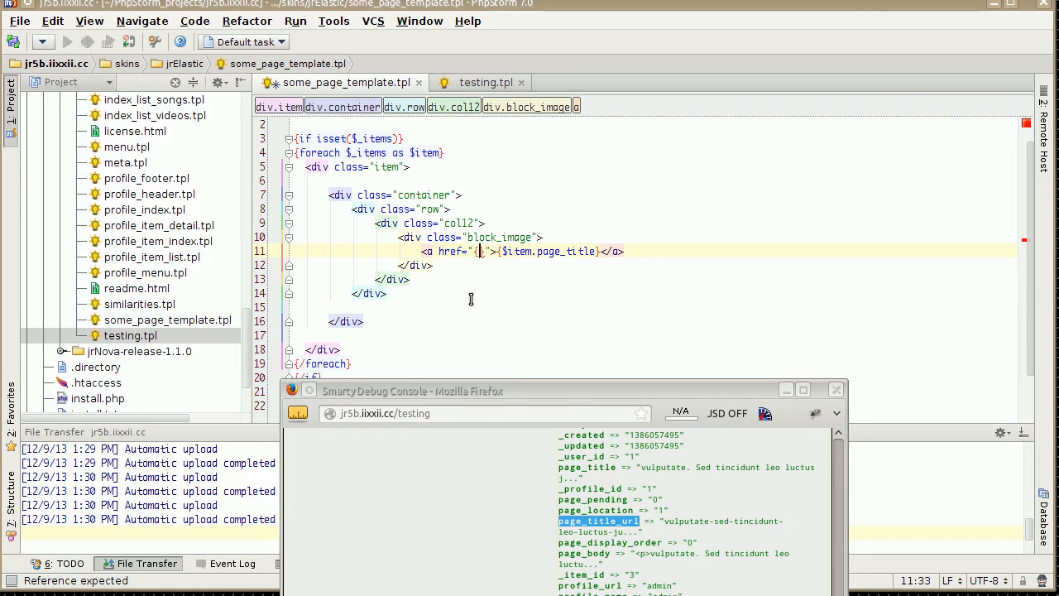
type("$jamroom_url")
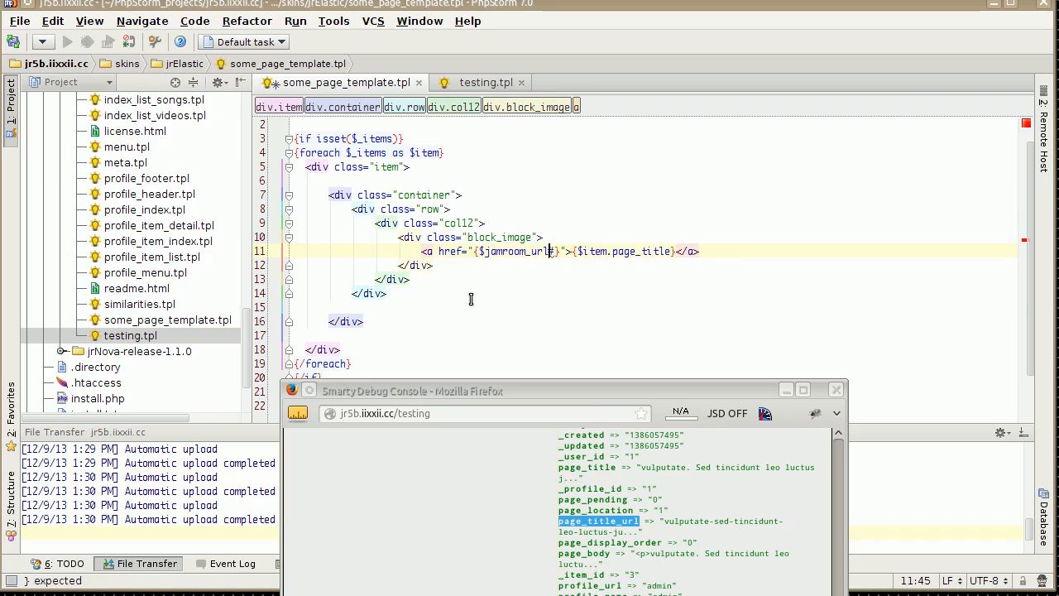
type("?")
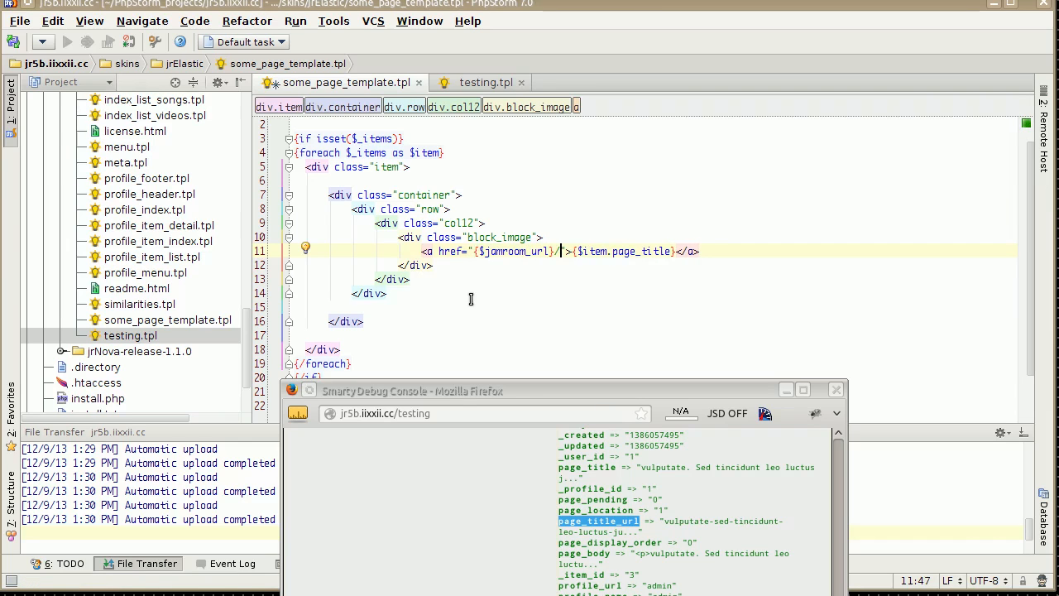
type("{$}")
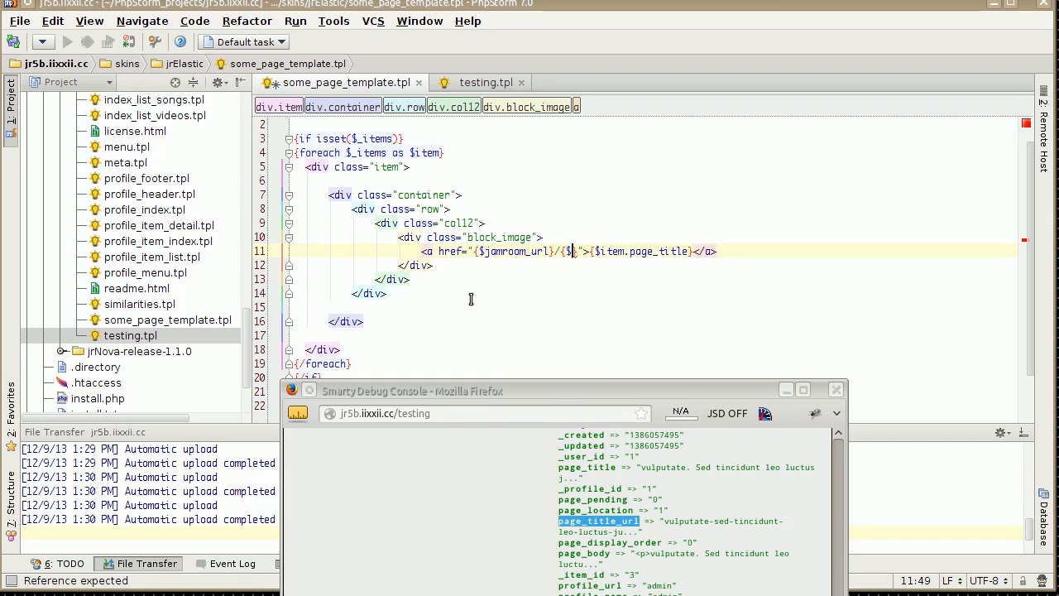
type("item")
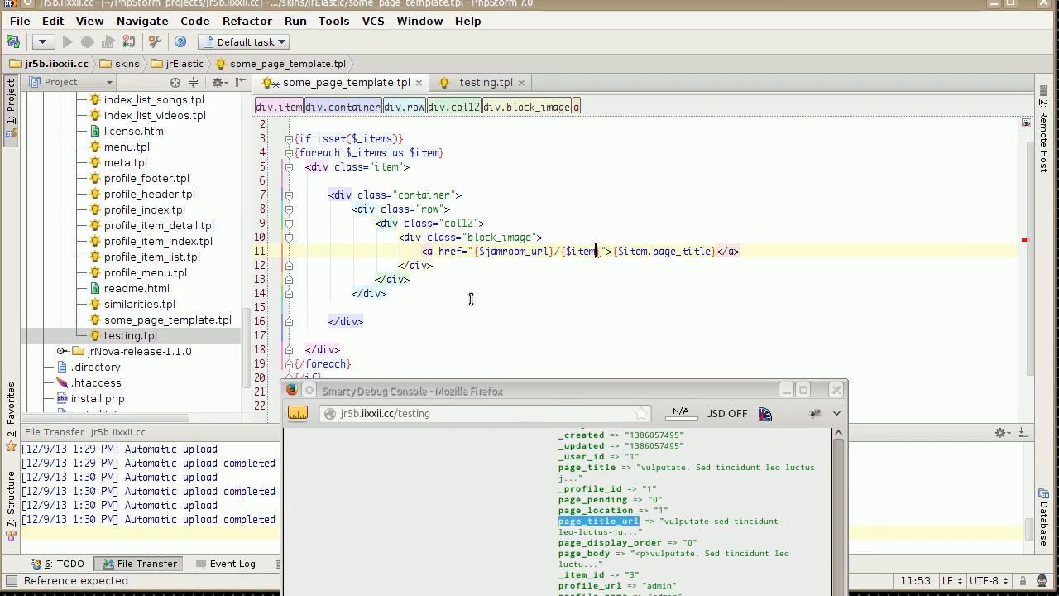
type("p")
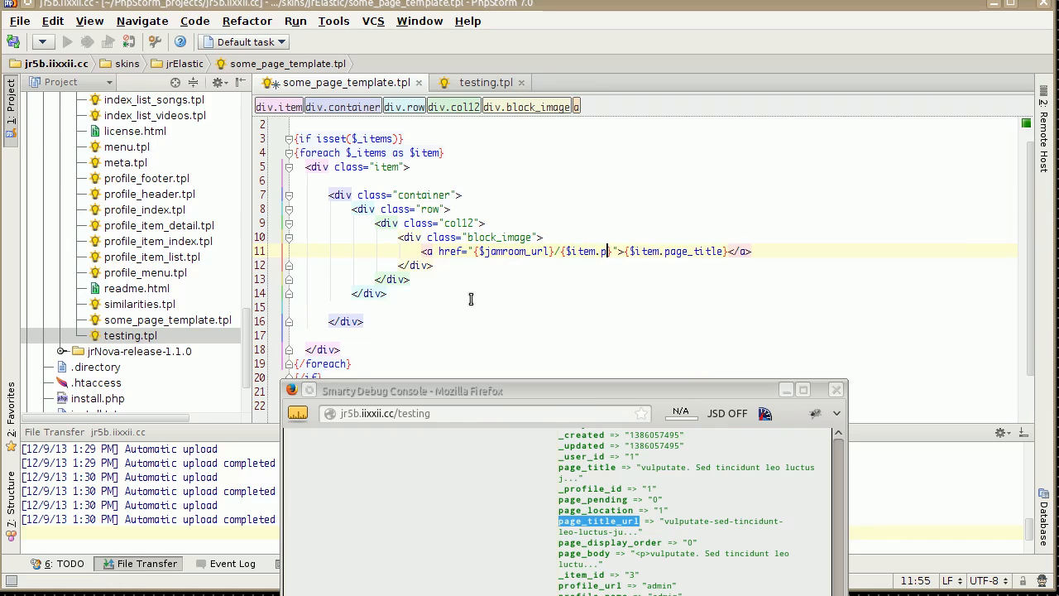
type("rofile_url}/")
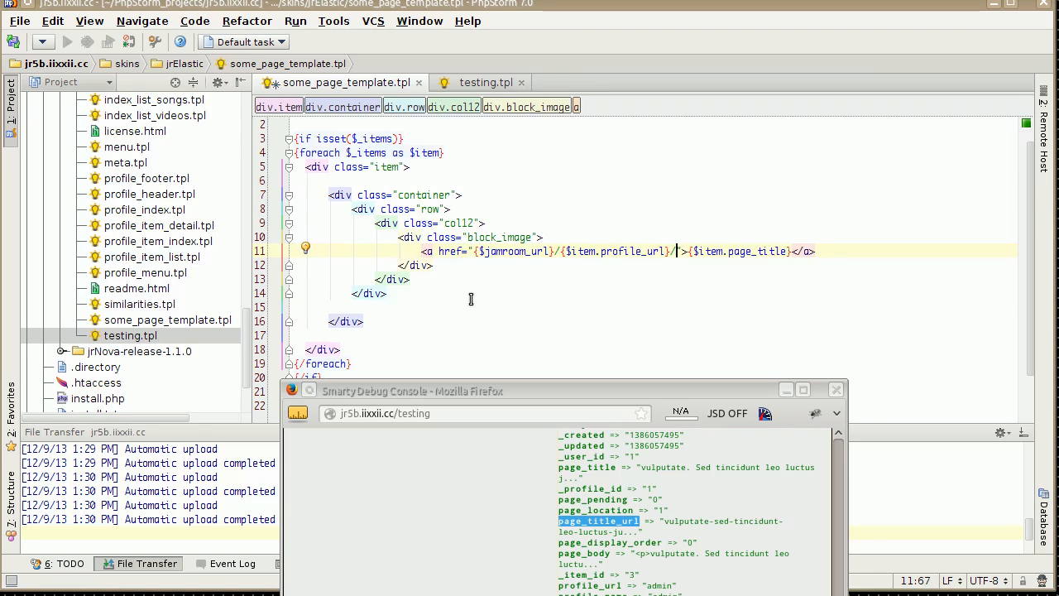
scroll("up", 3)
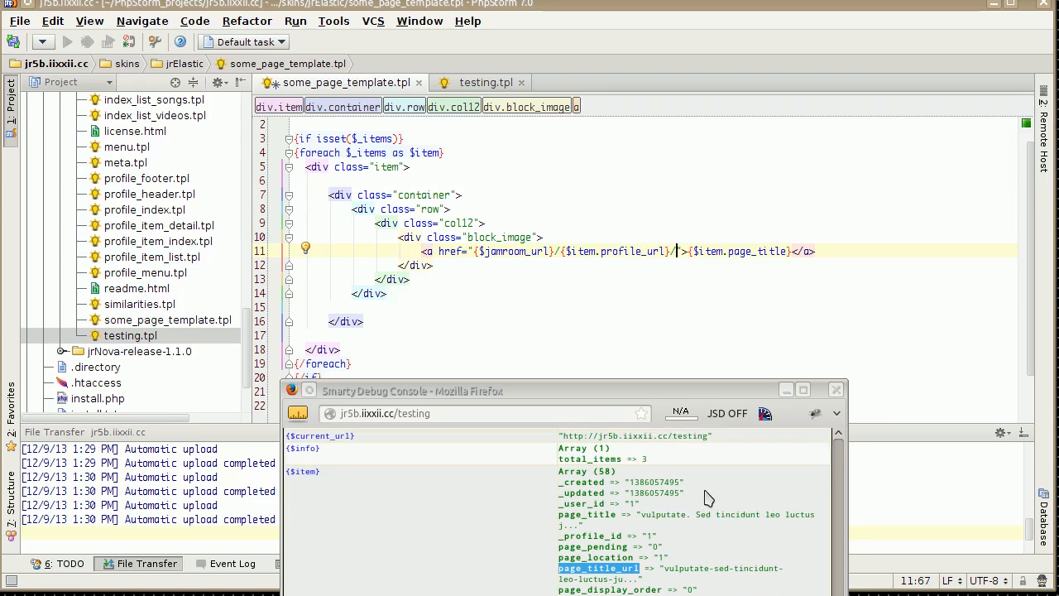
Reposition the Smarty Debug Console window higher over the reloaded /testing page showing the title links.
scroll("down", 3)
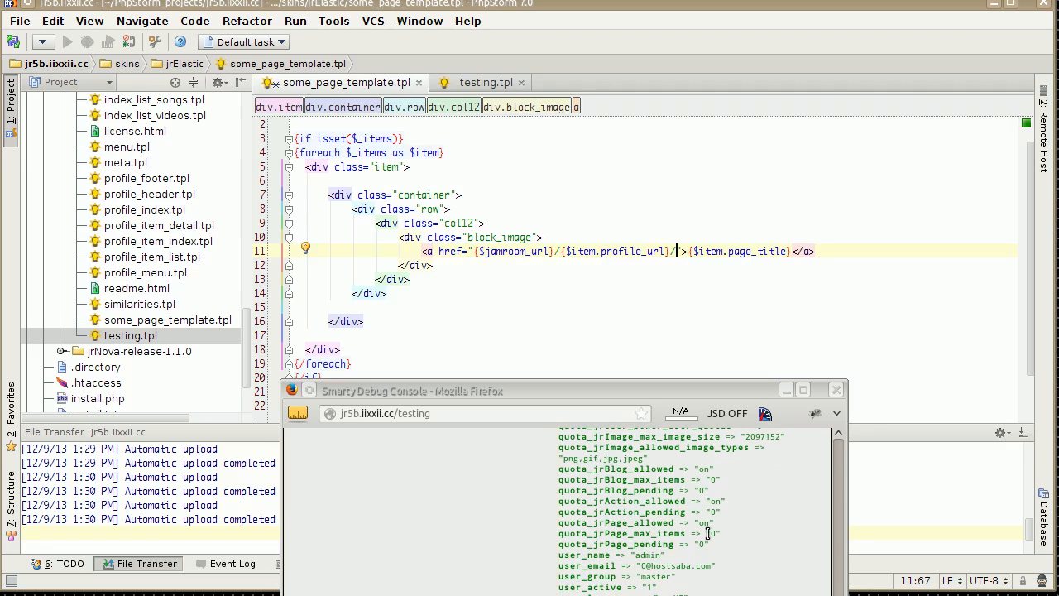
scroll("up", 3)
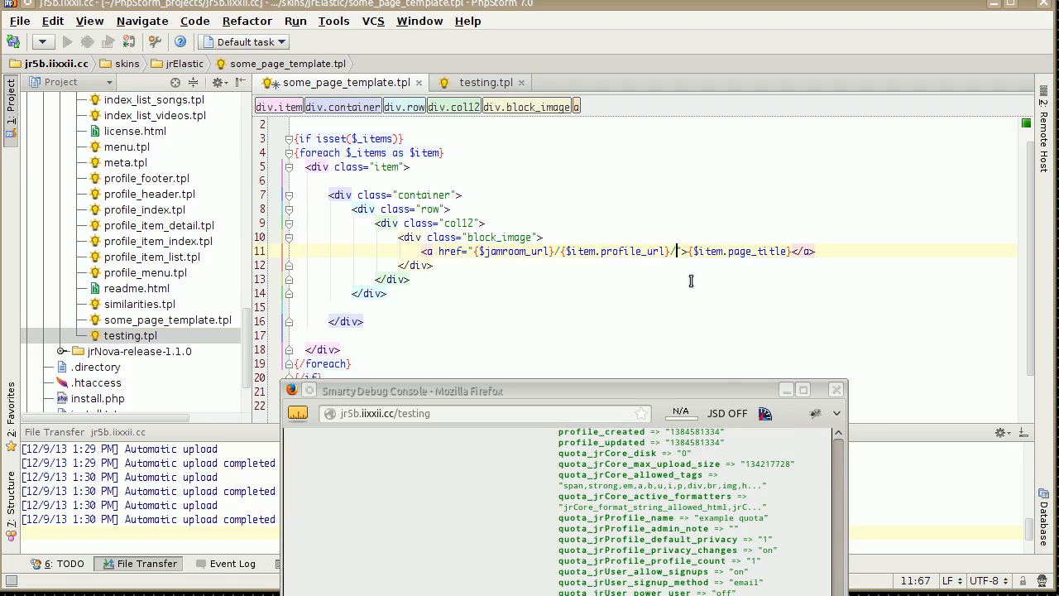
type("{")
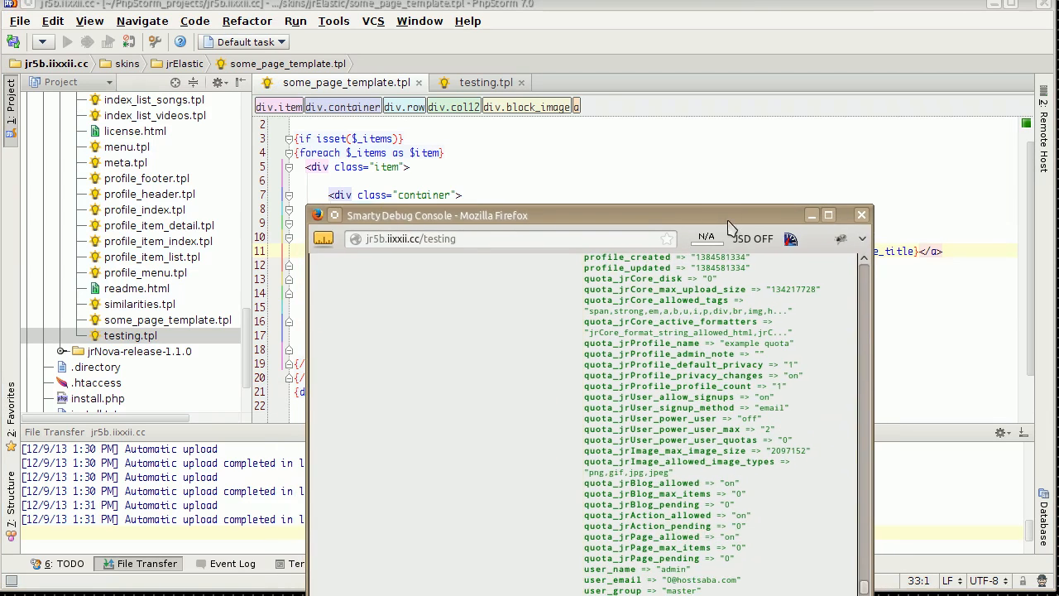
left_click_drag(563, 215, 563, 182)
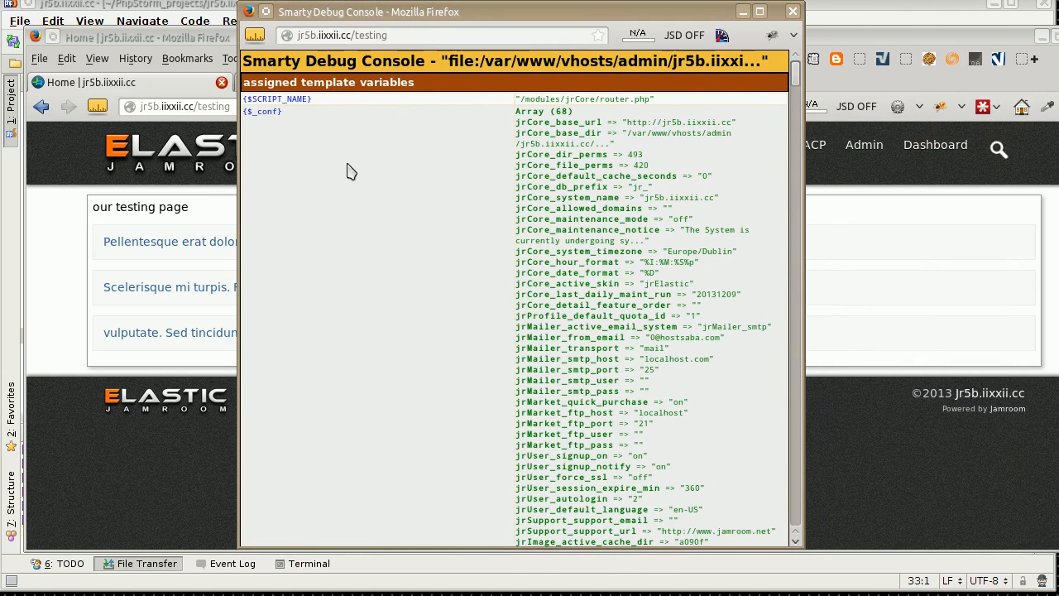
scroll("down", 3)
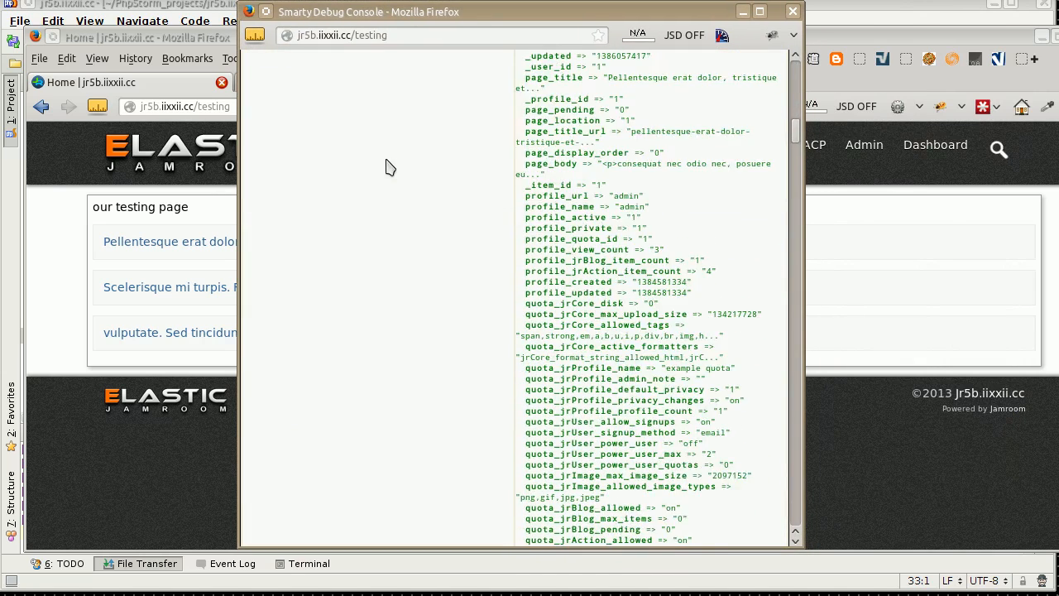
scroll("down", 3)
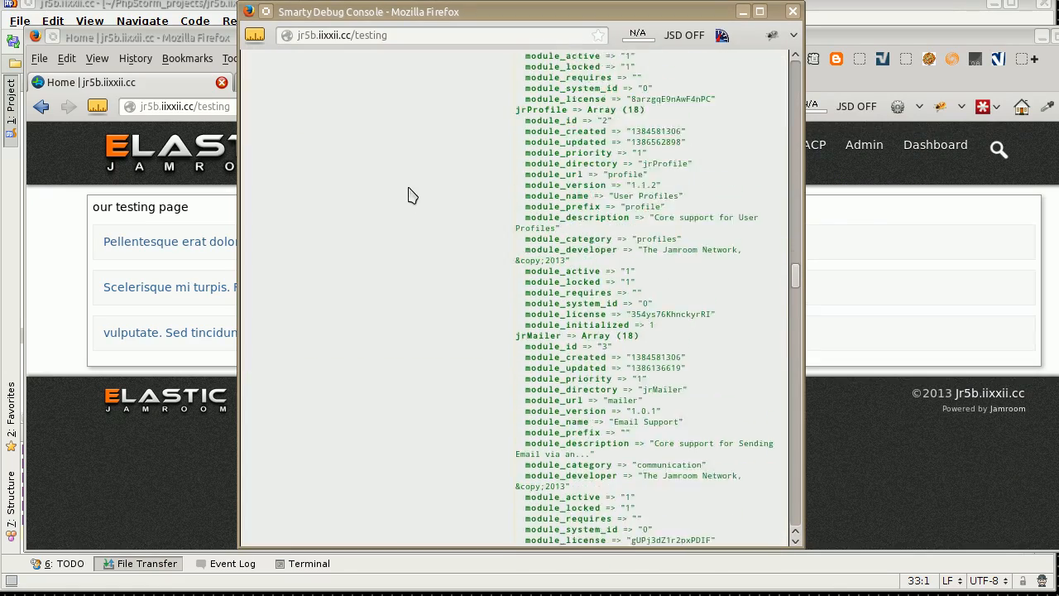
scroll("down", 3)
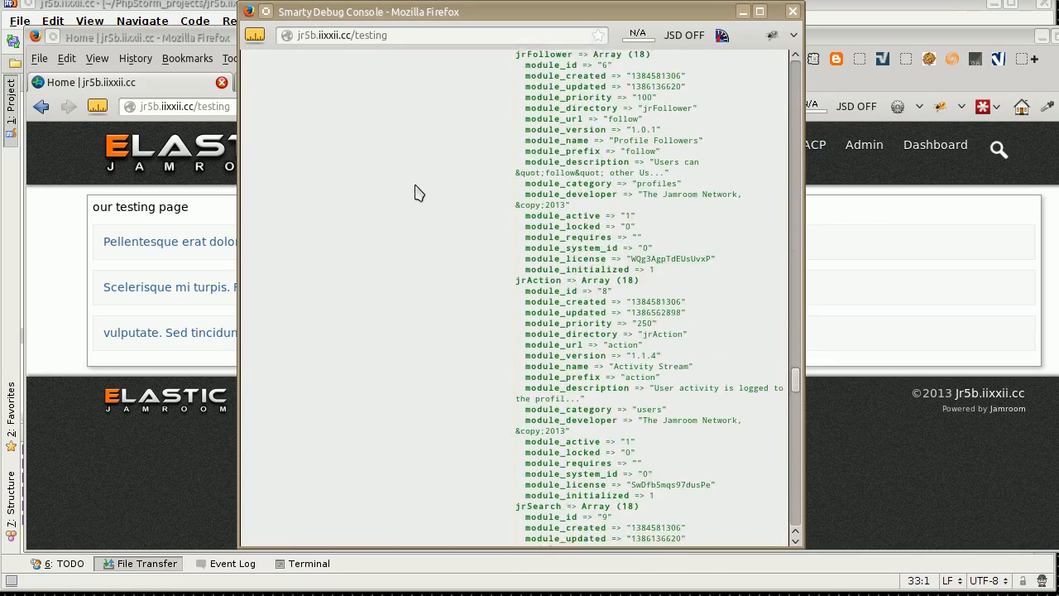
scroll("down", 3)
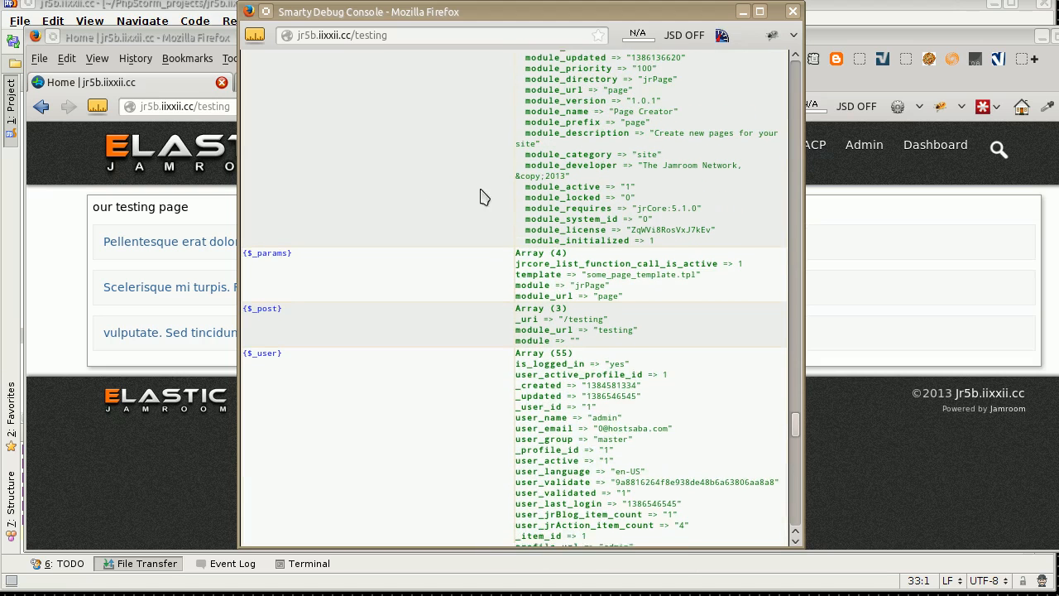
scroll("down", 3)
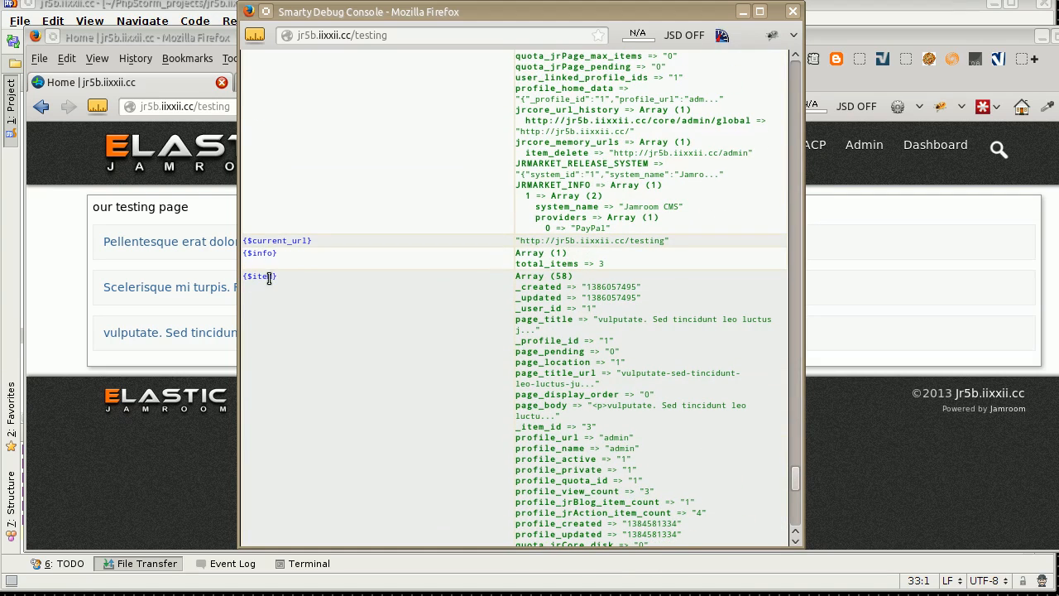
mouse_move(279, 240)
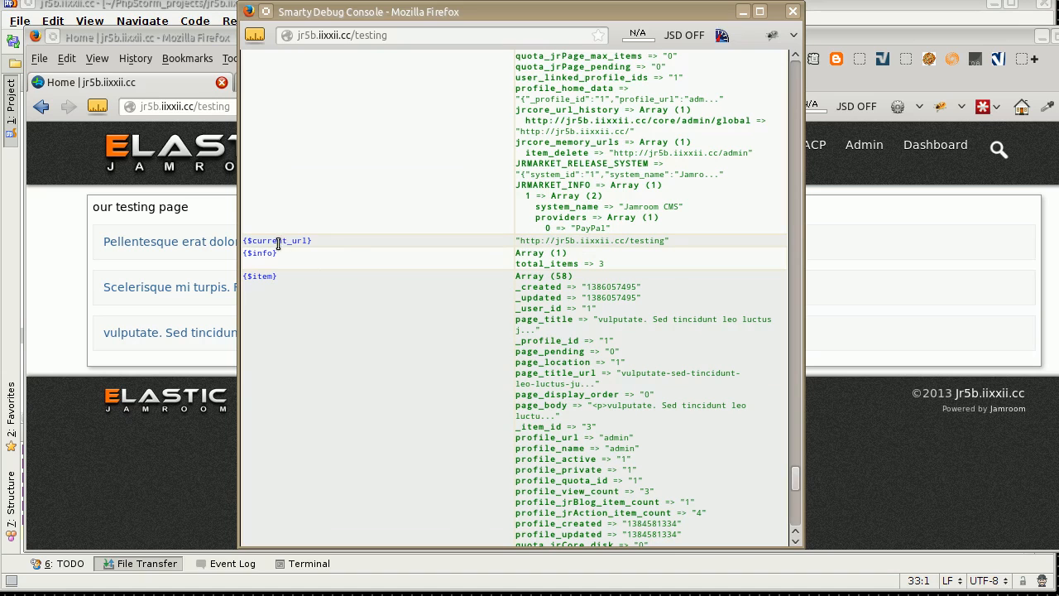
scroll("down", 3)
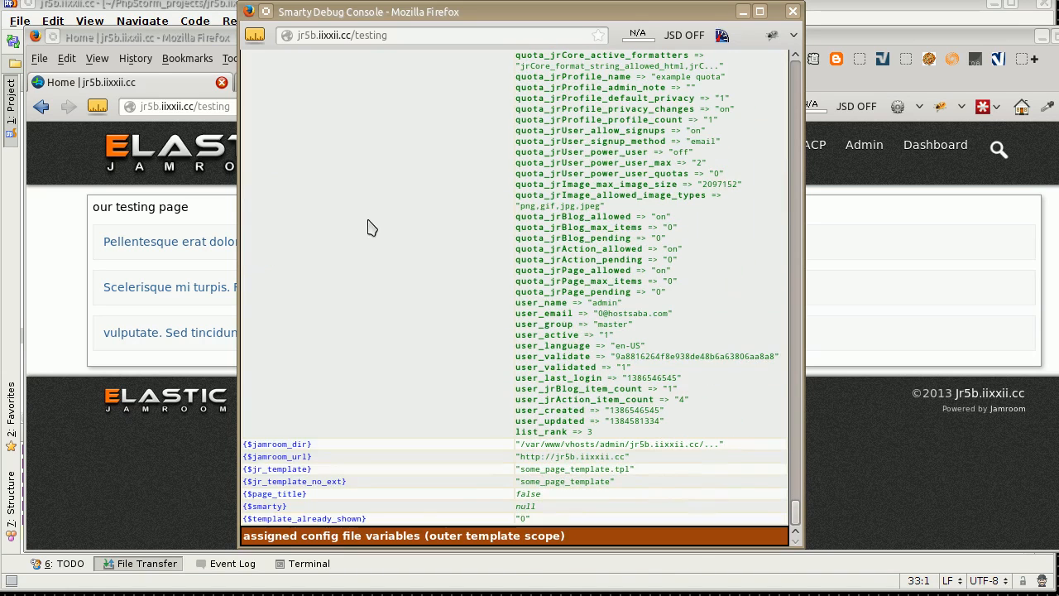
mouse_move(483, 462)
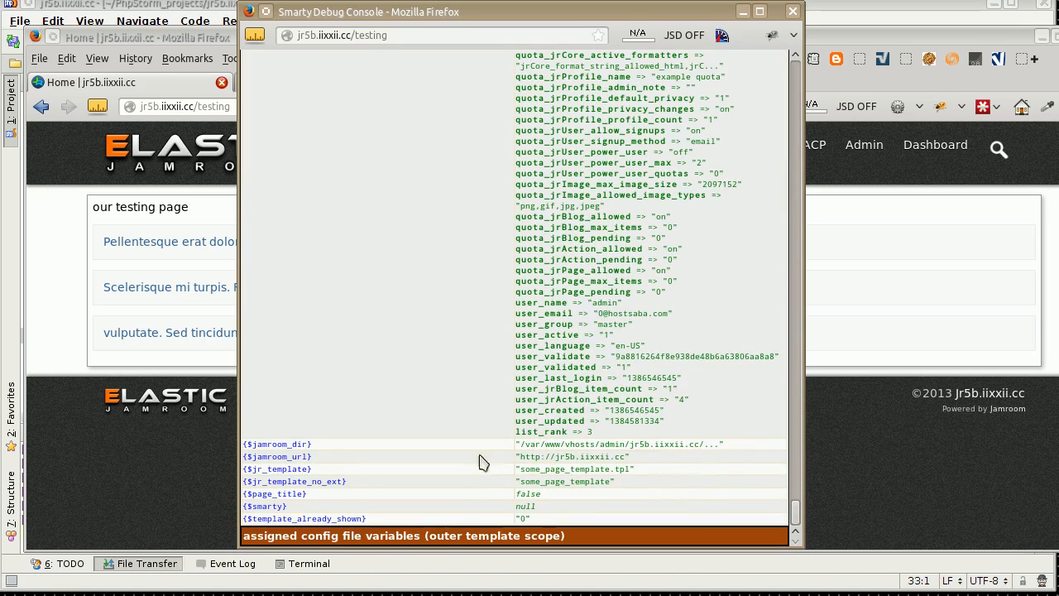
mouse_move(556, 224)
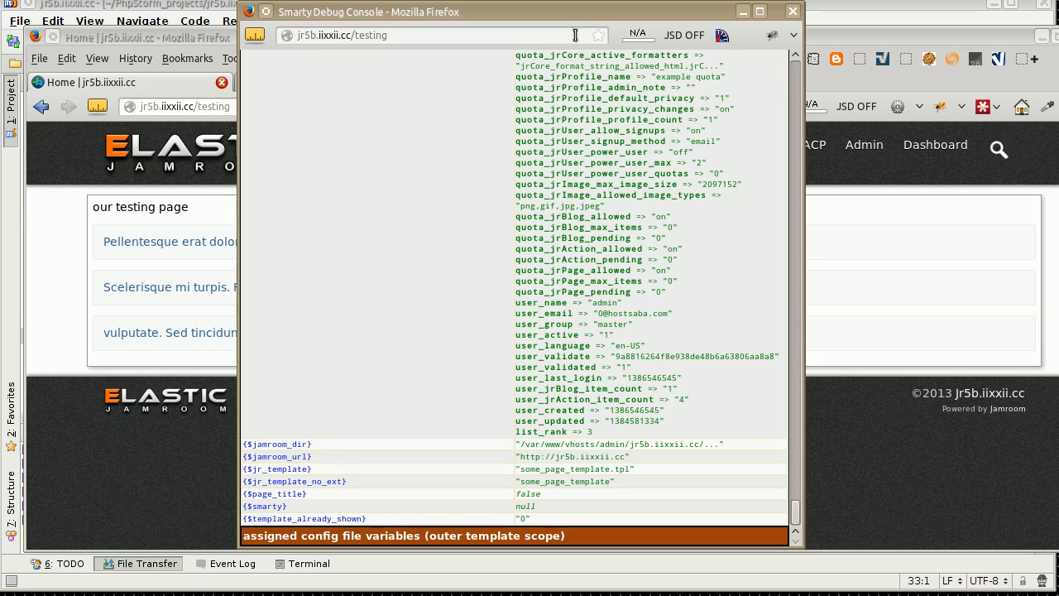
mouse_move(588, 31)
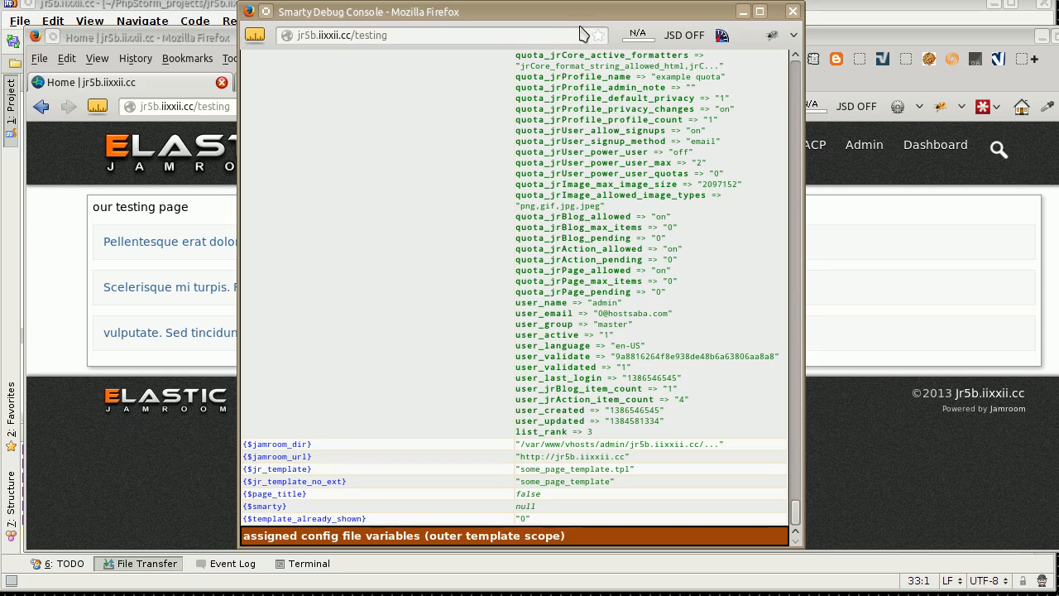